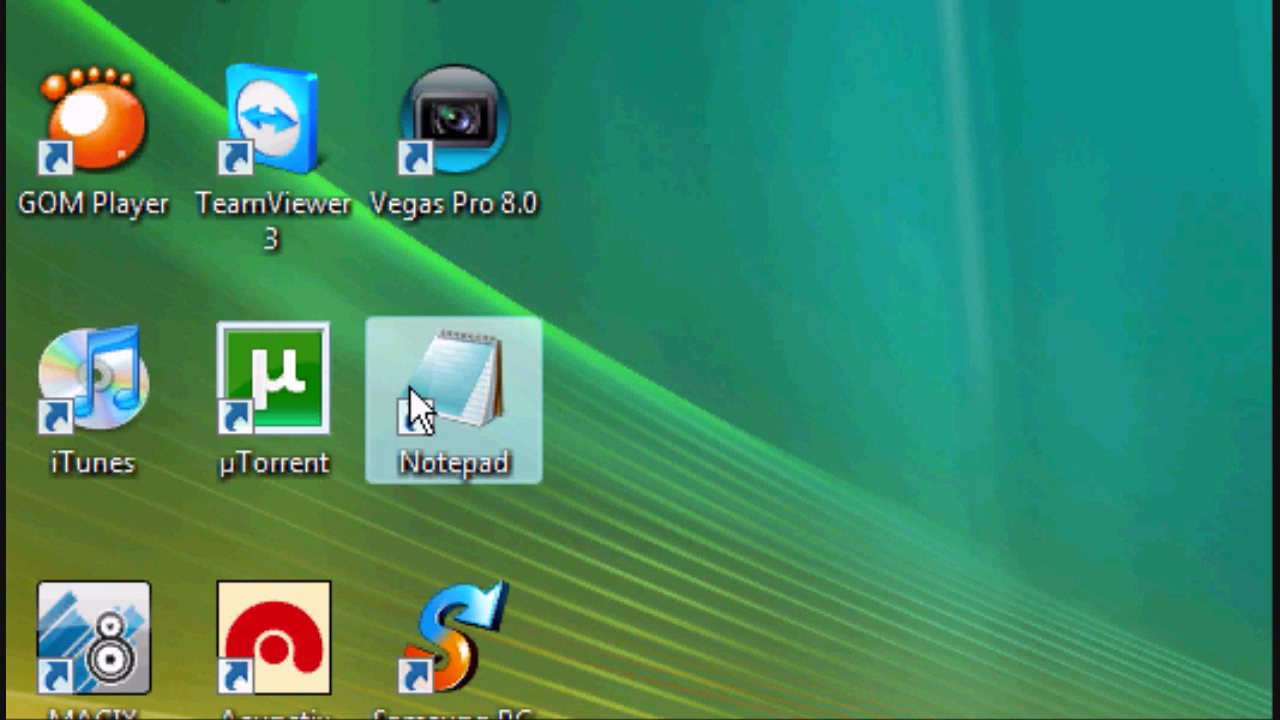
Step: Launch Notepad and write the html, head and title This is my title! lines
double_click(452, 390)
text(<html>)
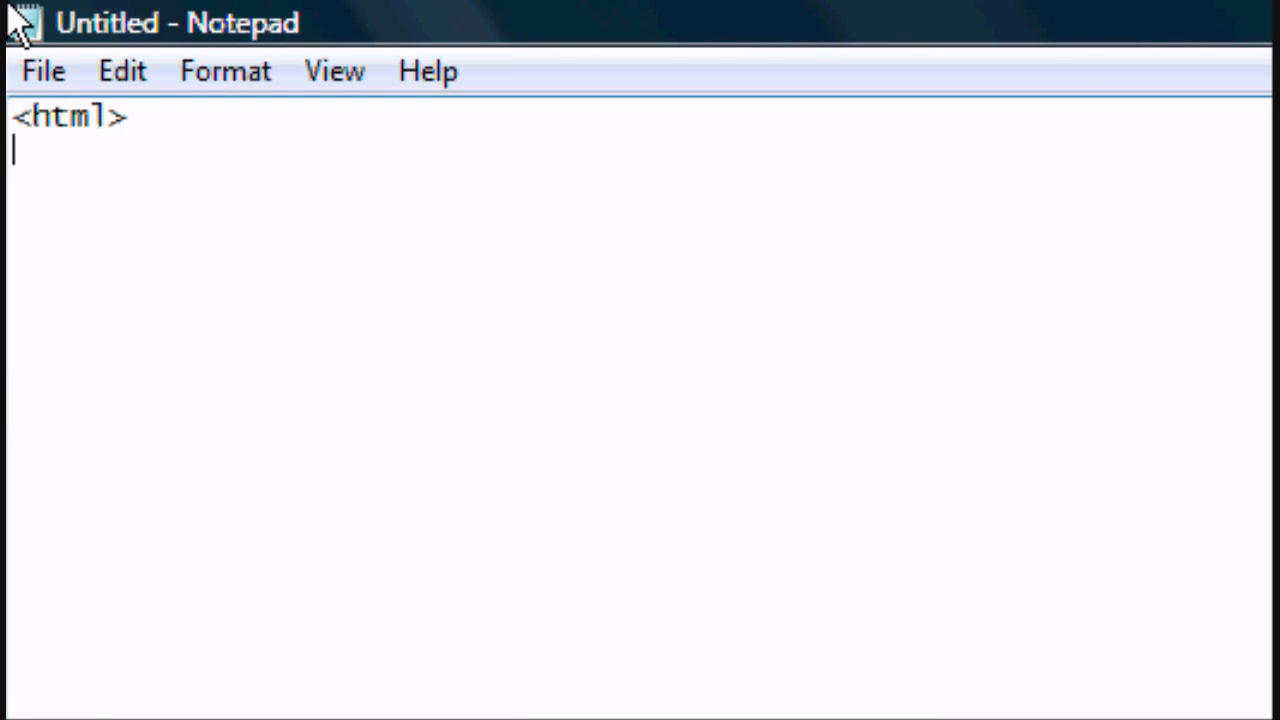
text(<head>)
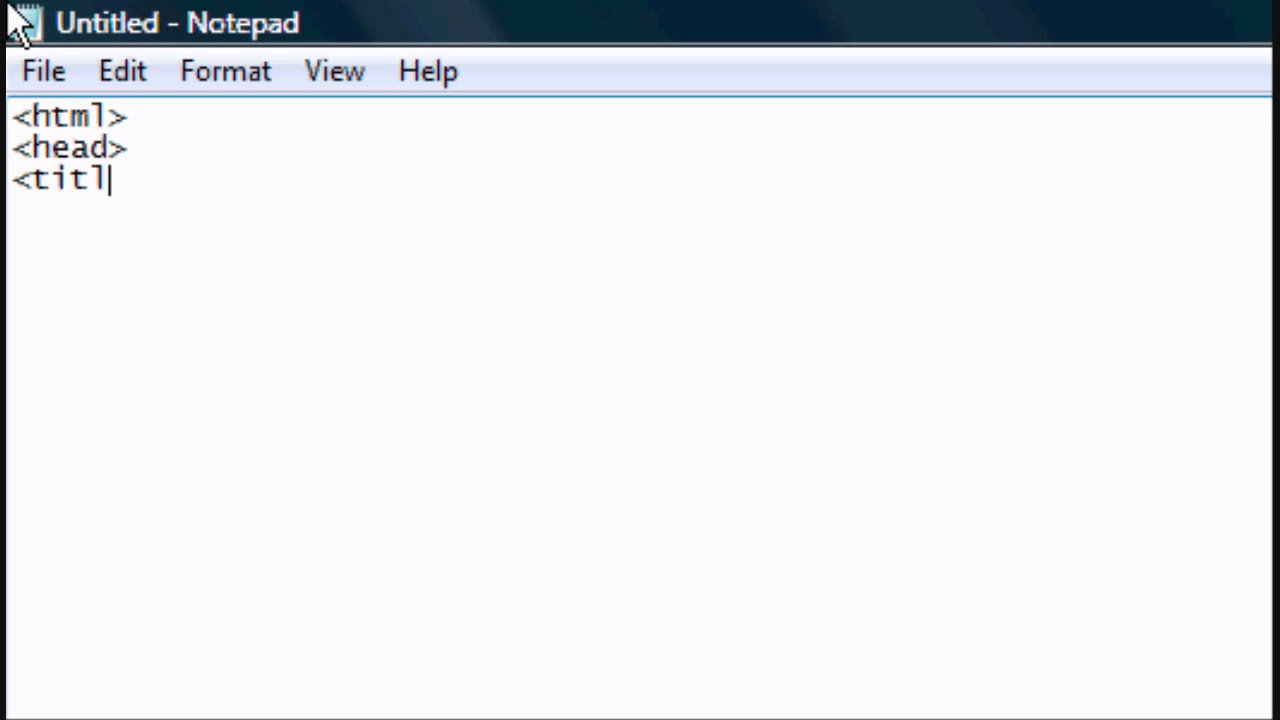
text(e>Th)
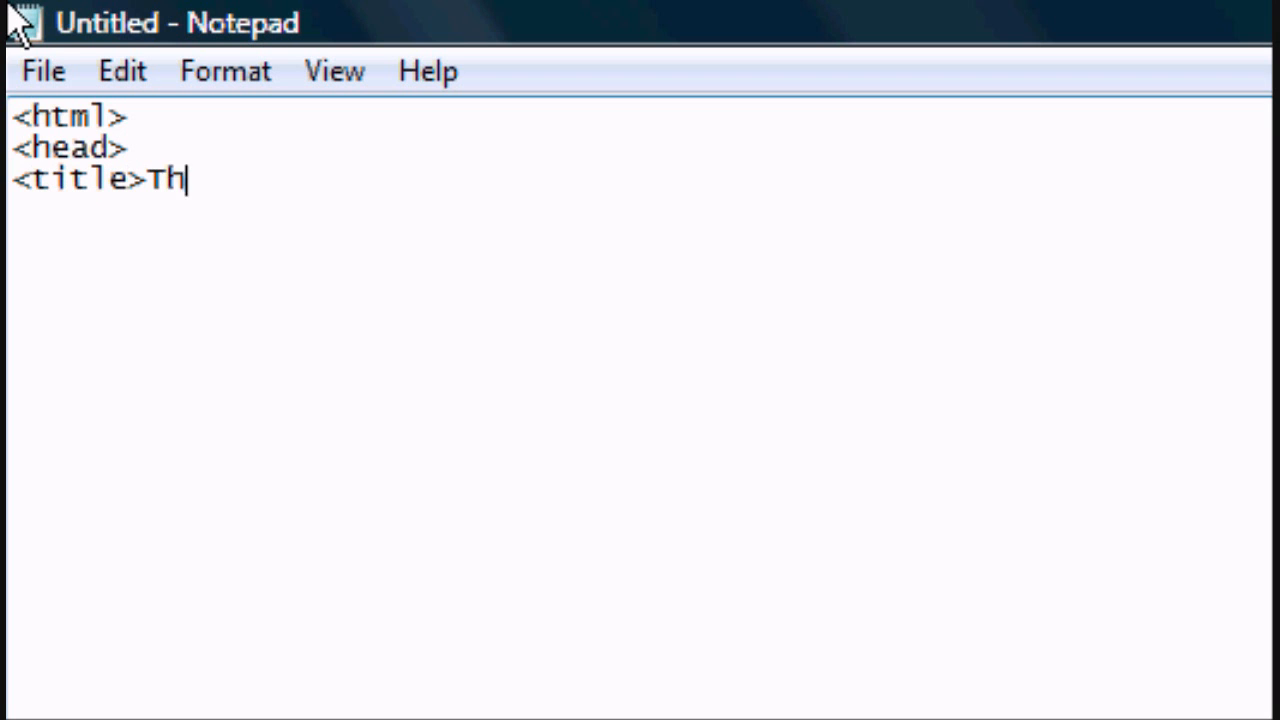
text(is is my title!)
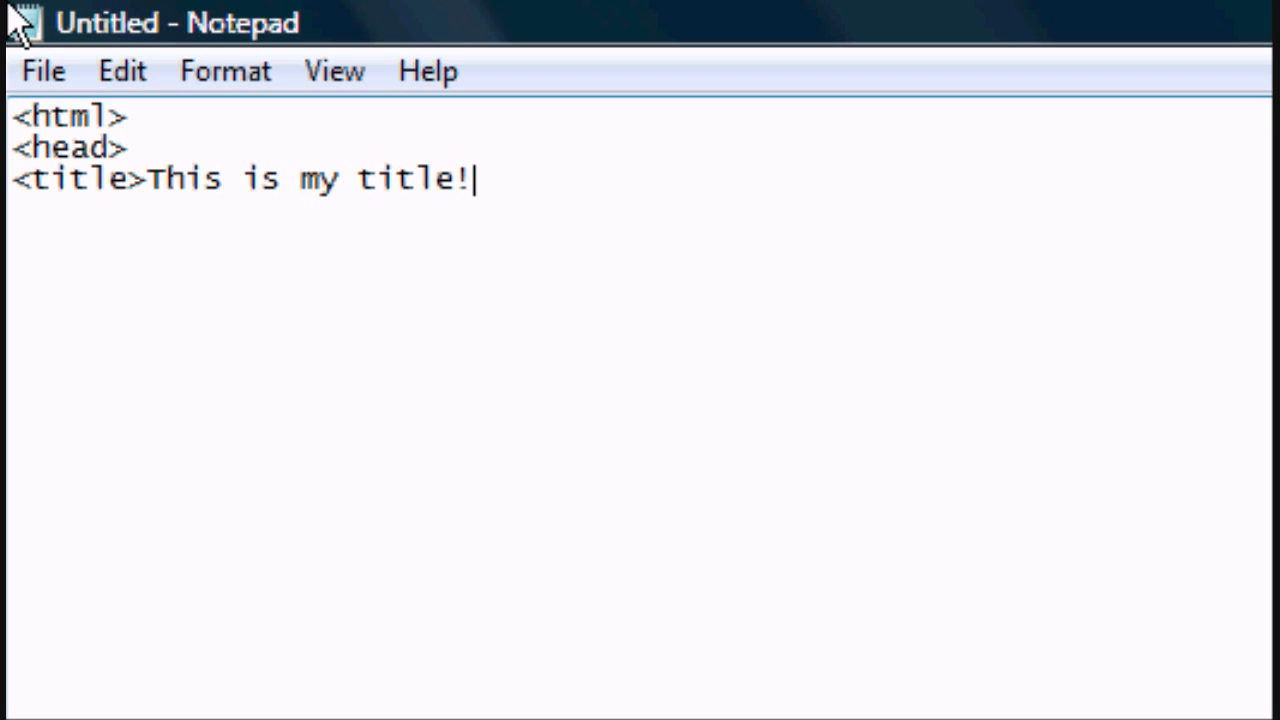
text(</title>?)
text(<body>)
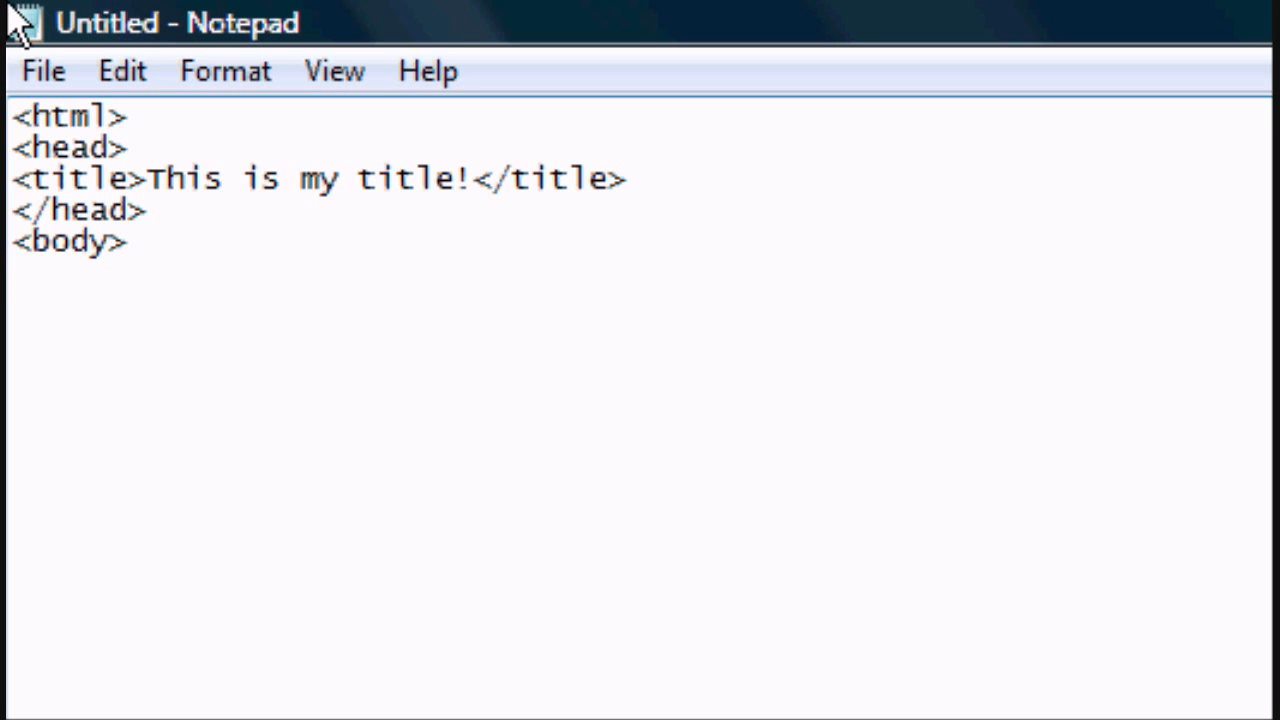
Step: Add the body line Click here to find out more... on a new line
key(enter)
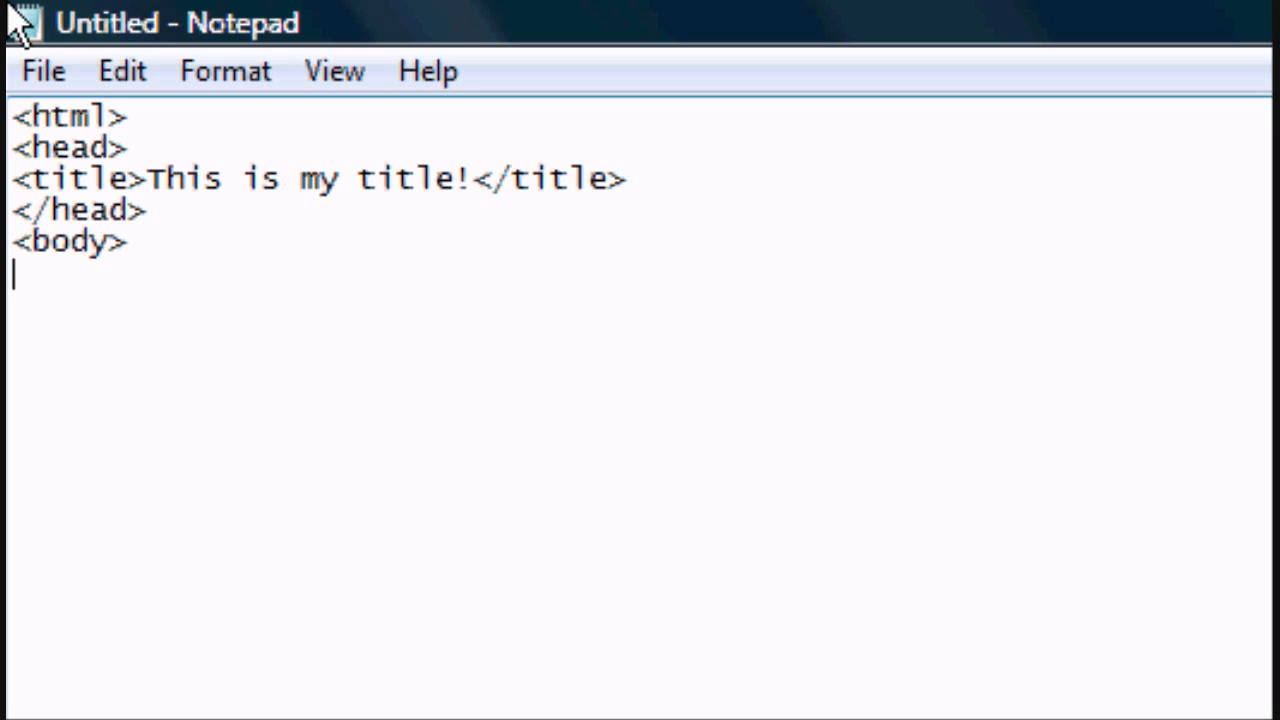
text(Click here to)
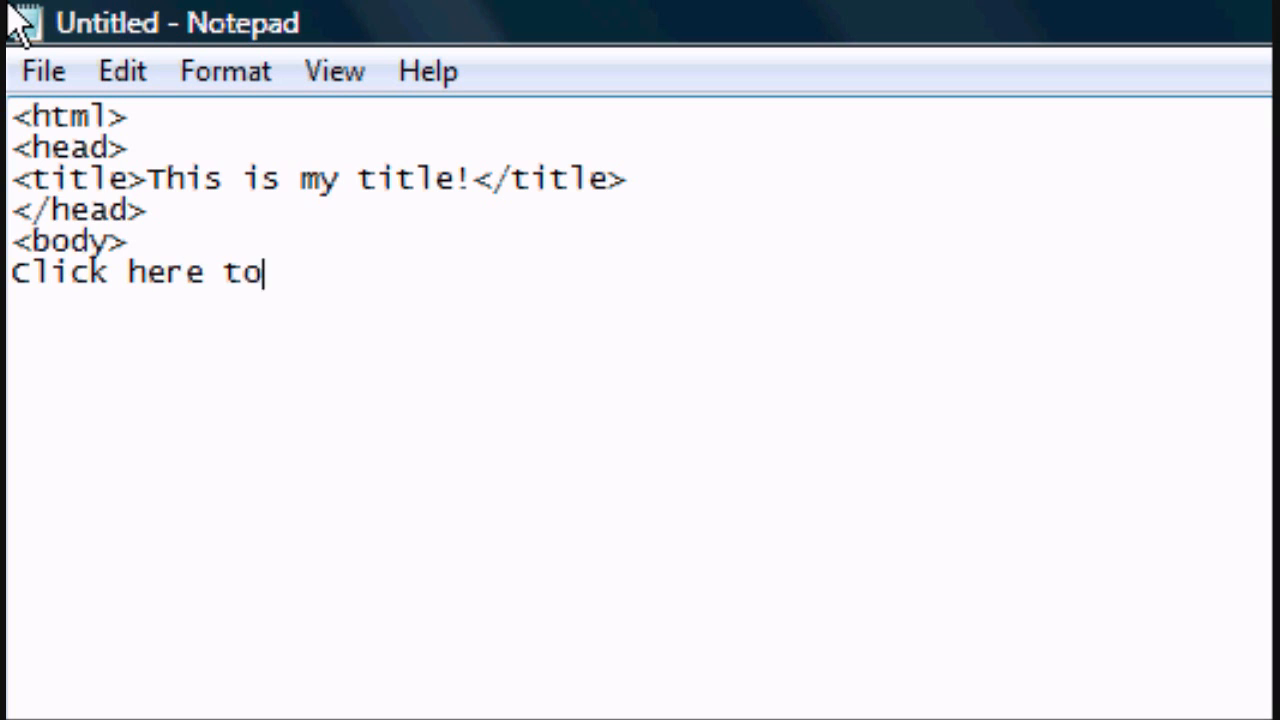
text(find our)
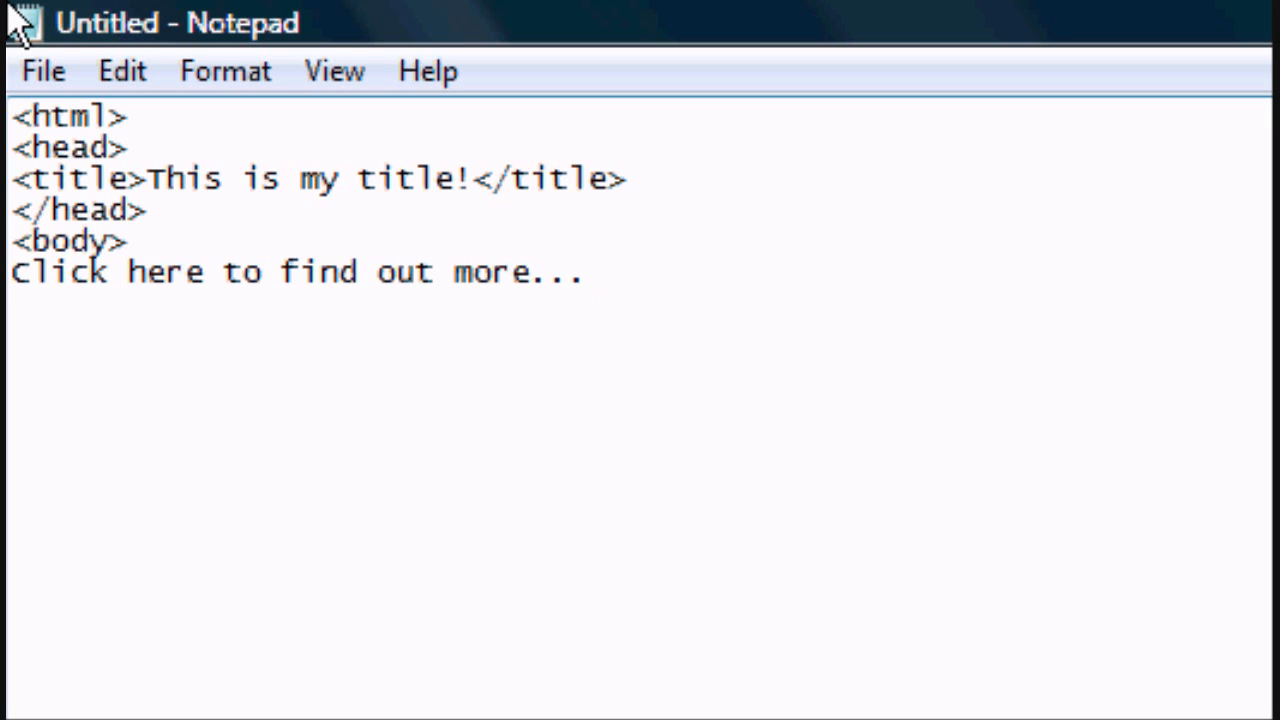
Step: Save the page through Save As under the name index.html
click(44, 72)
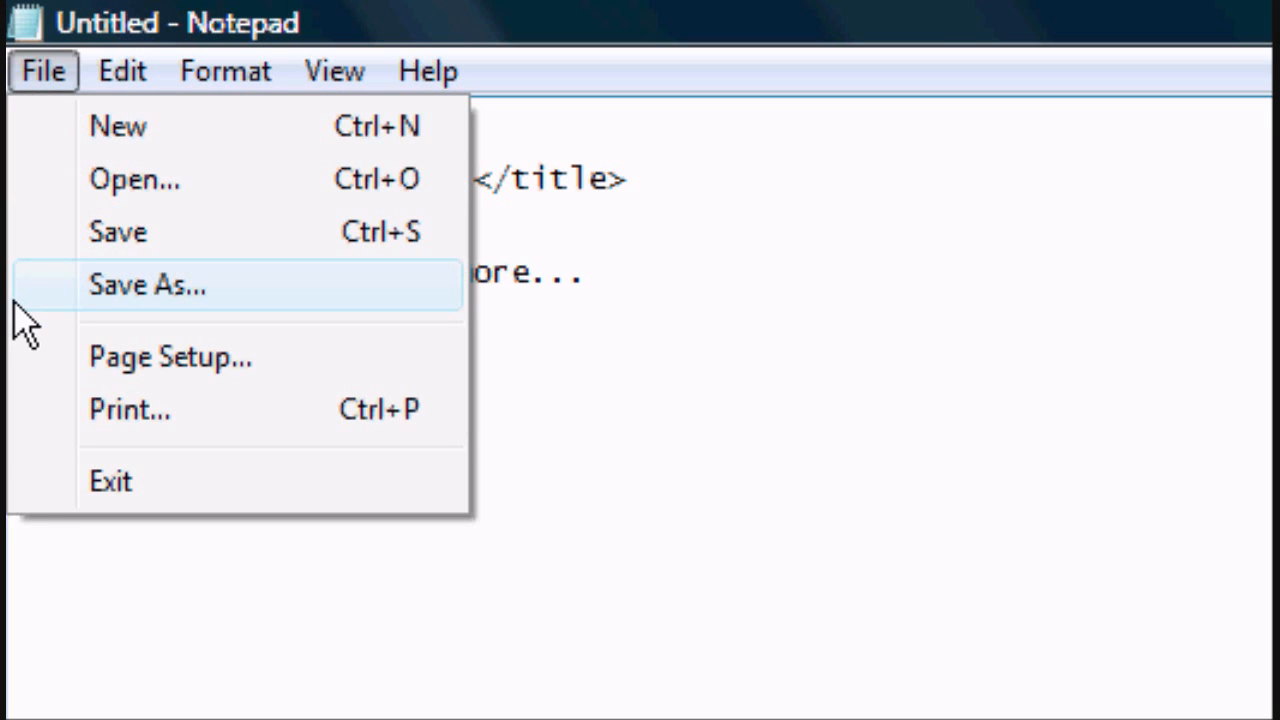
click(148, 284)
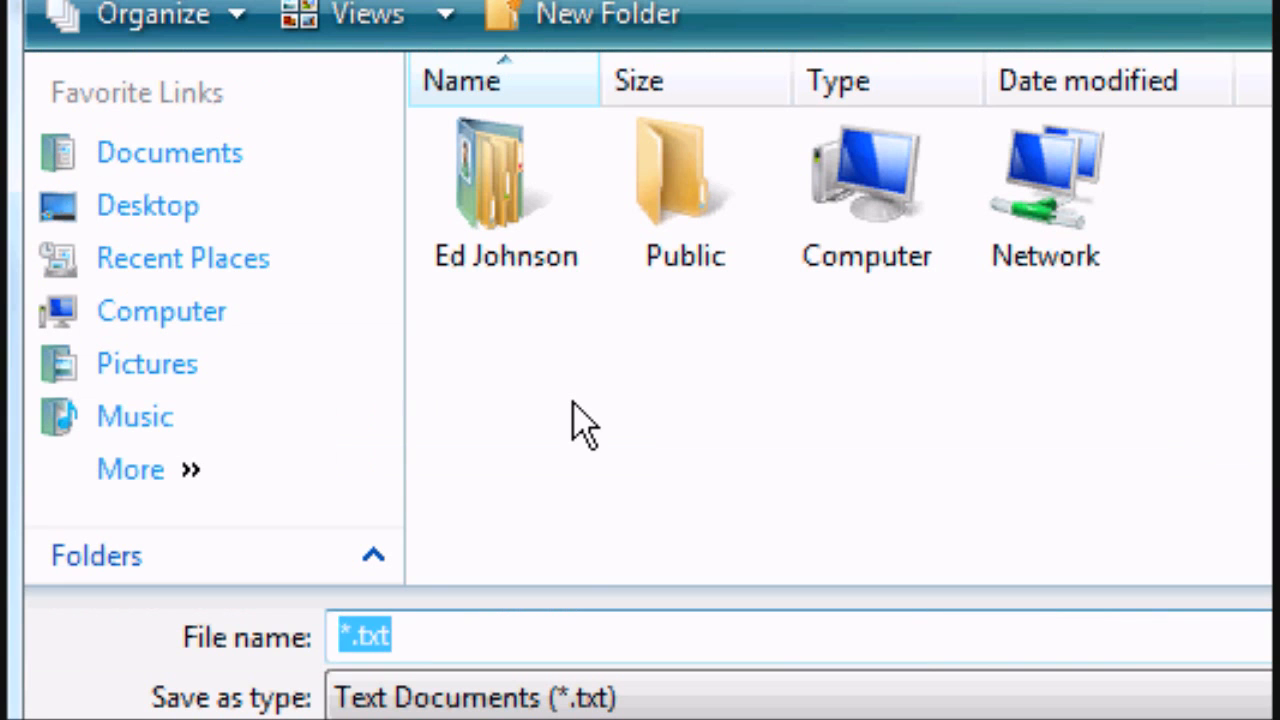
text(index.)
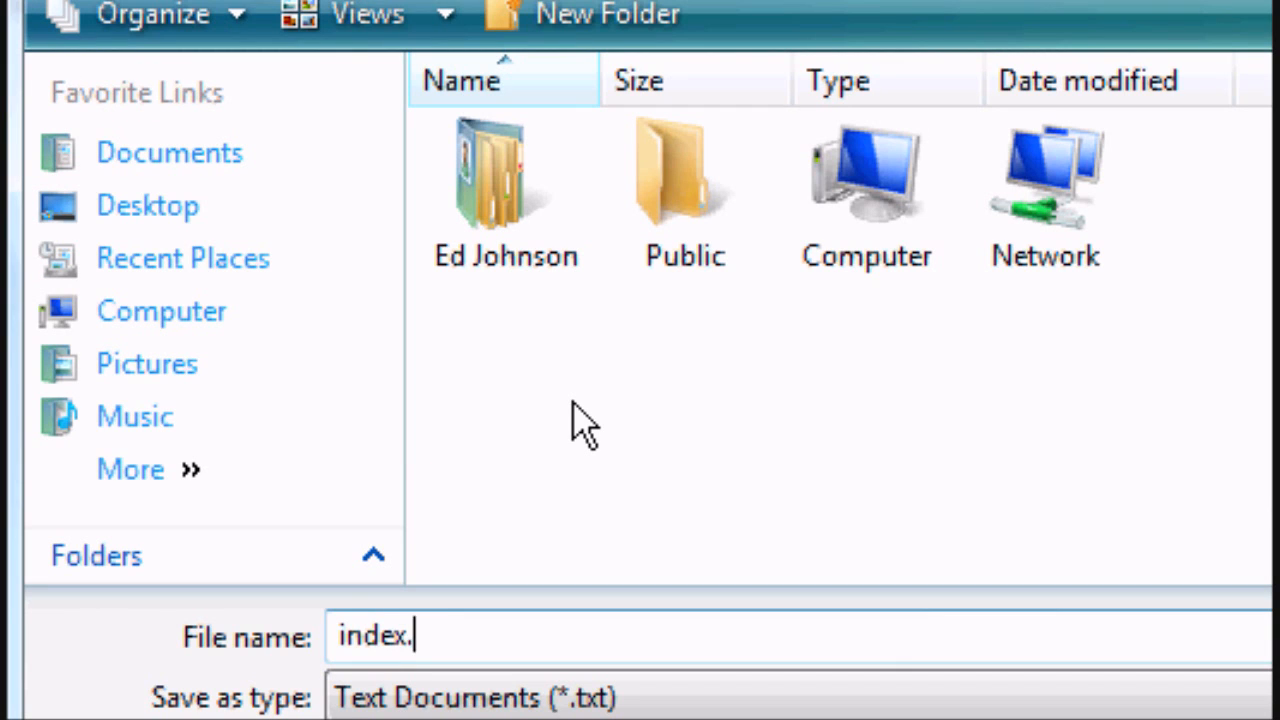
text(html)
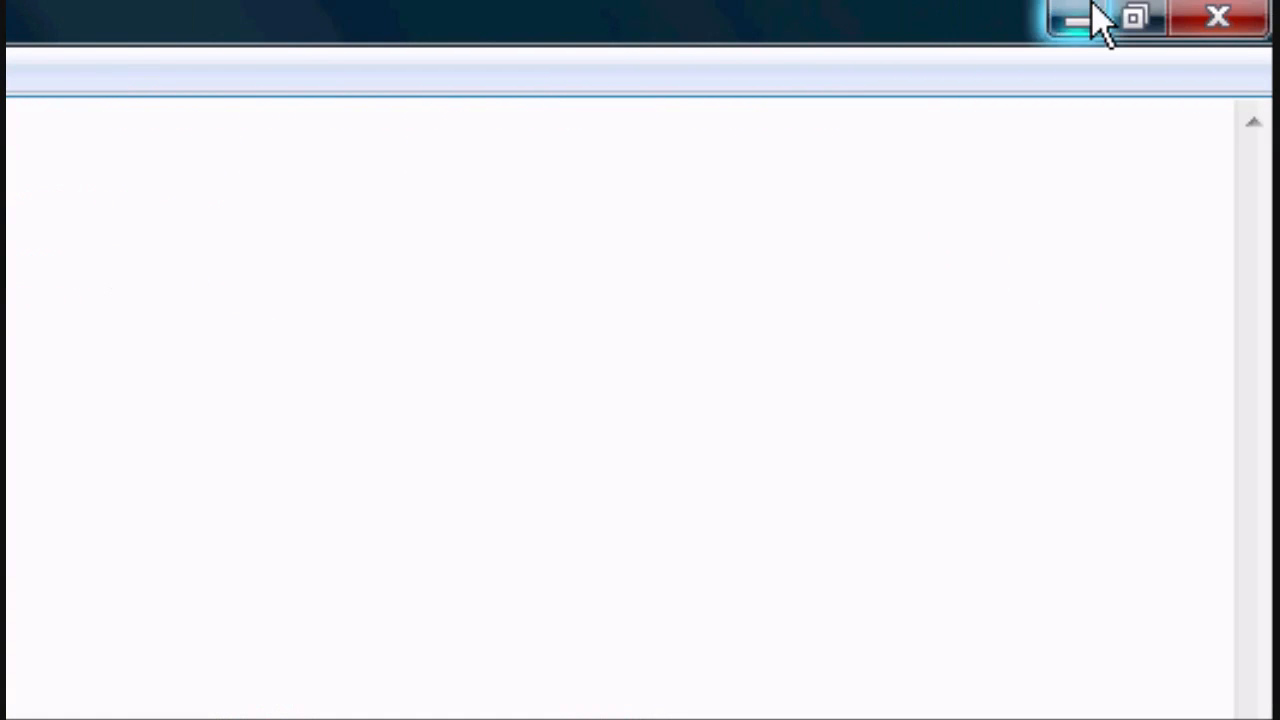
Step: Minimise Notepad, open index.html from the desktop in Firefox, then minimise Firefox
click(1076, 18)
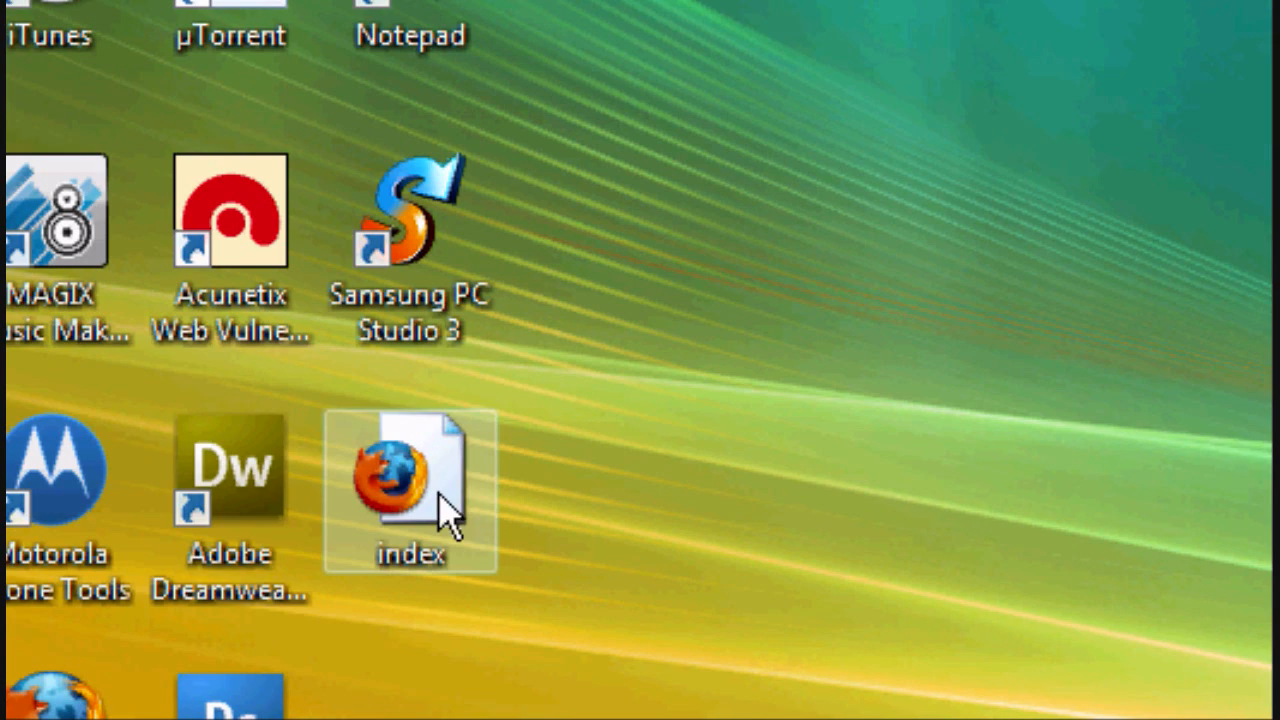
double_click(410, 470)
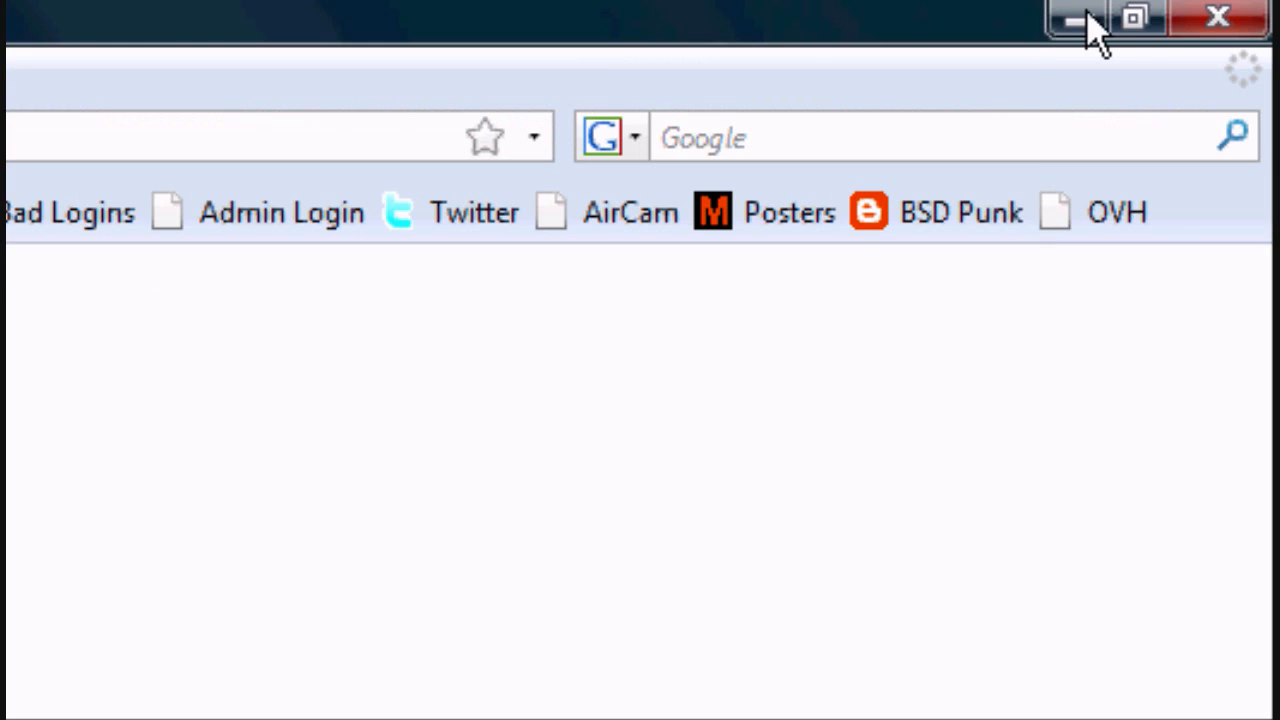
click(1072, 18)
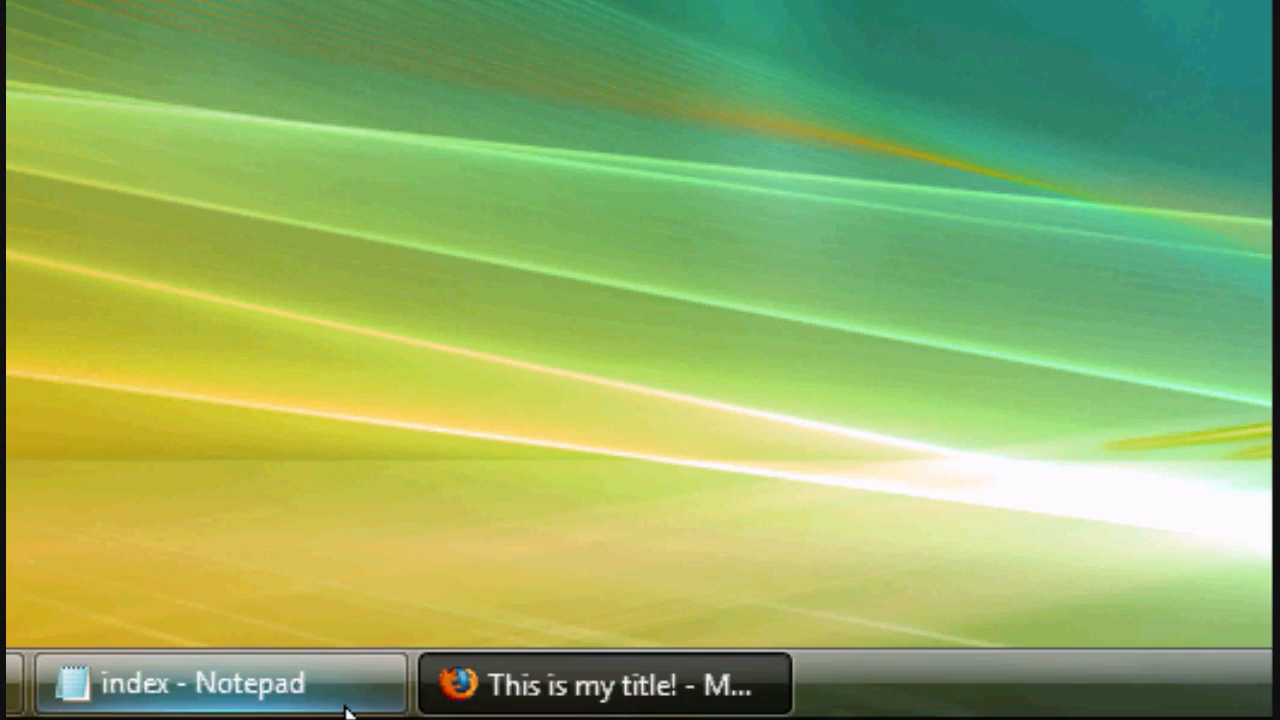
Step: Restore Notepad and begin an <a href=" tag before Click here, discarding a mistyped index
click(220, 684)
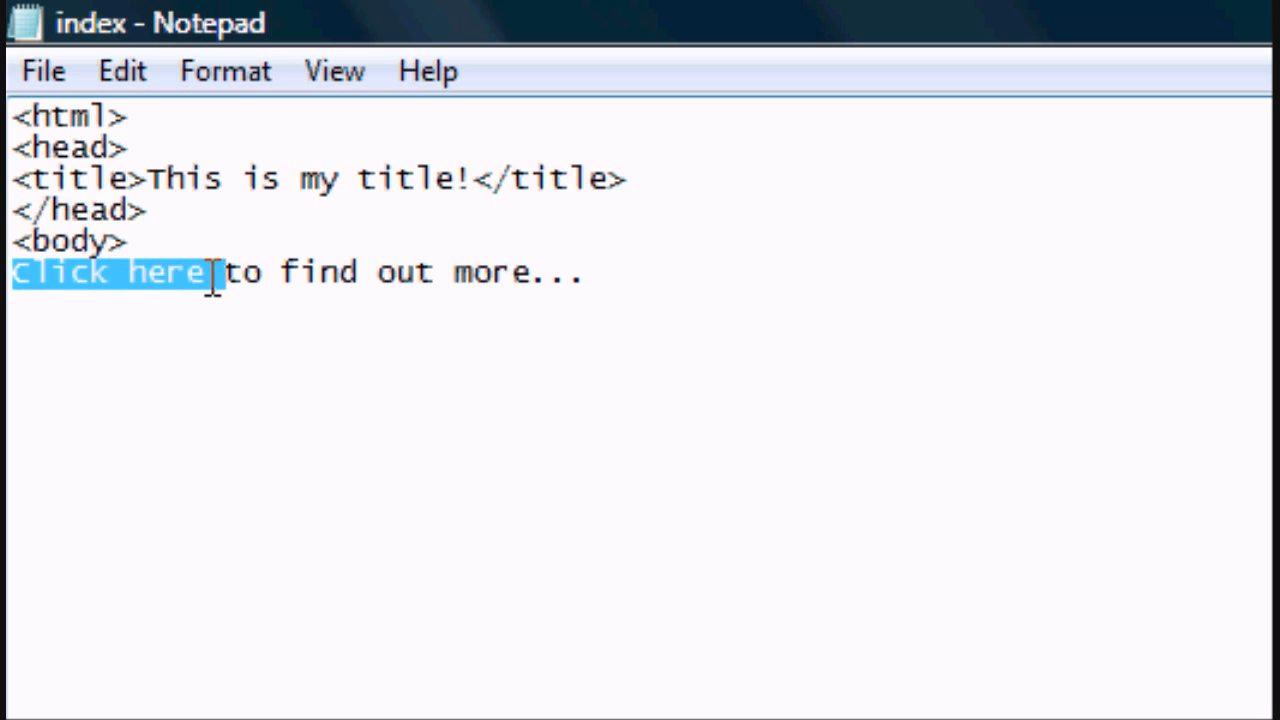
click(50, 272)
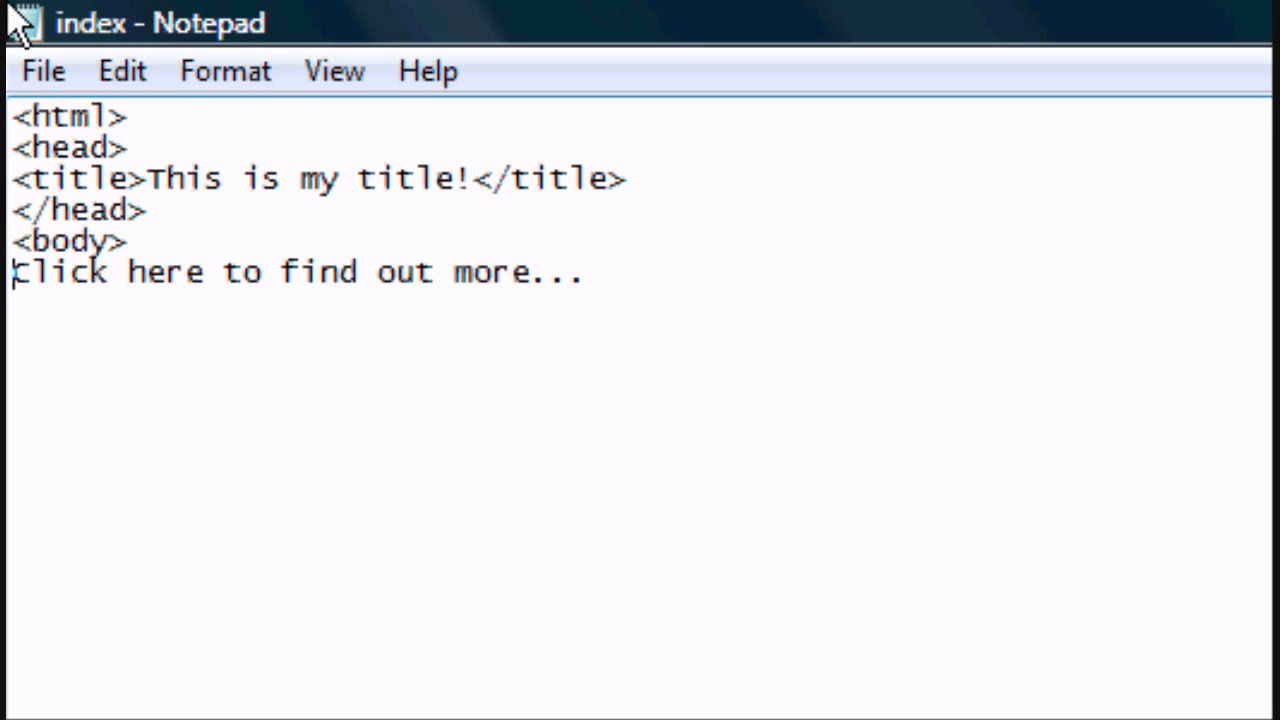
text(<a)
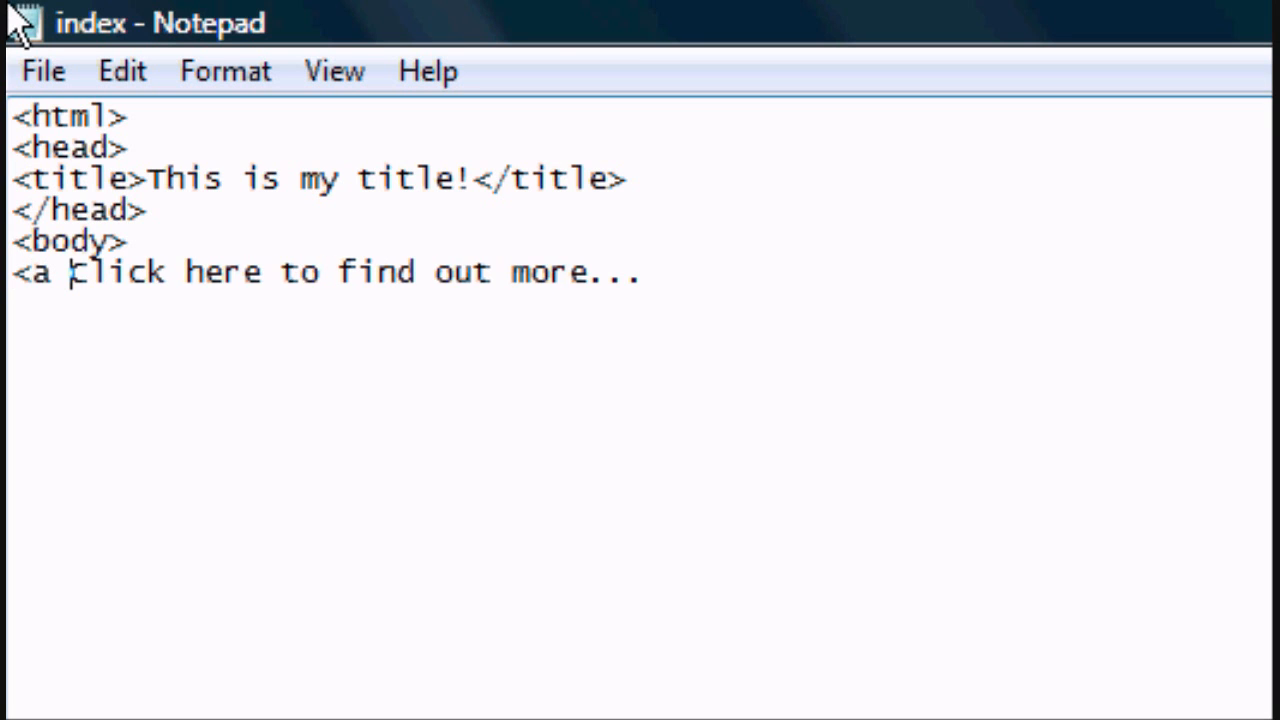
text(hr)
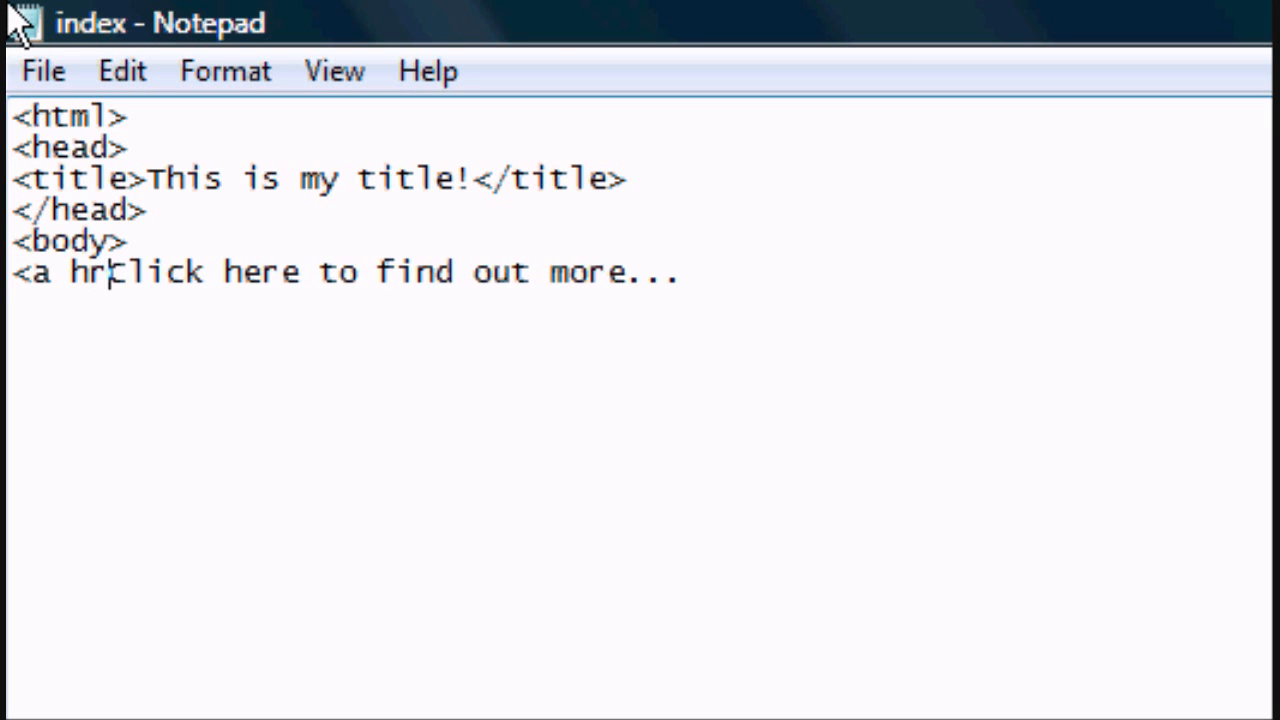
text(ef=)
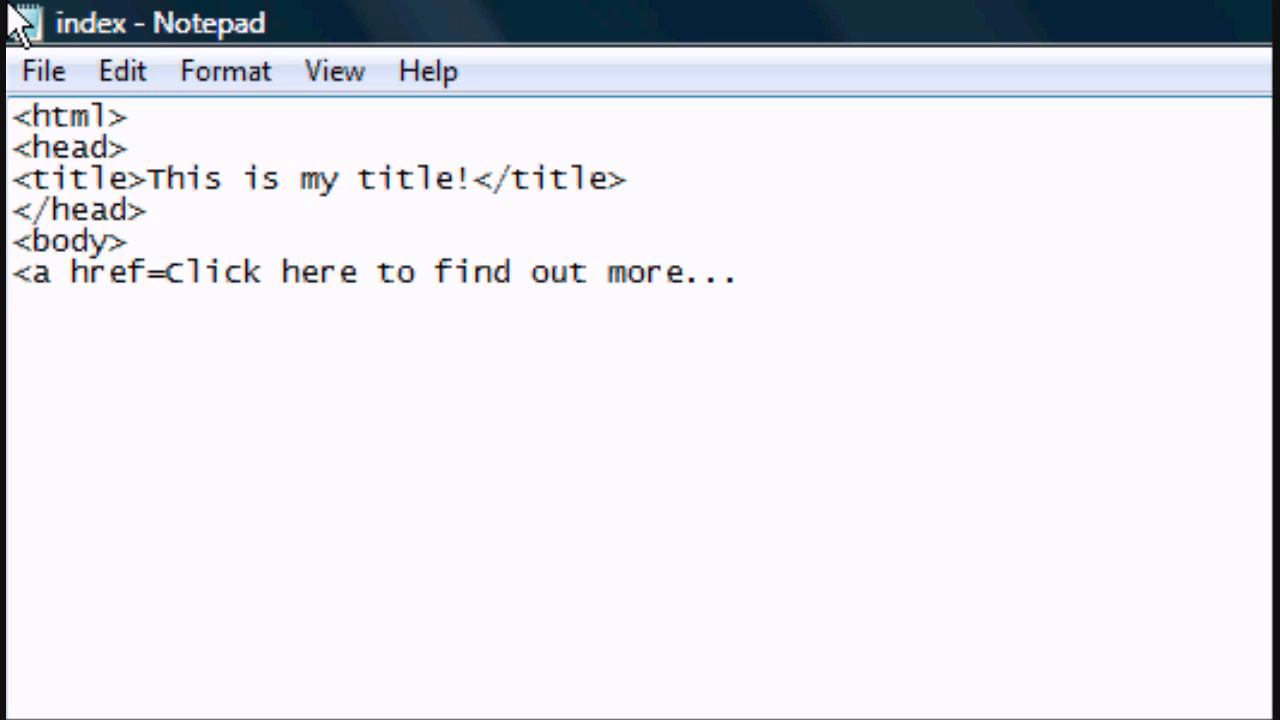
text(")
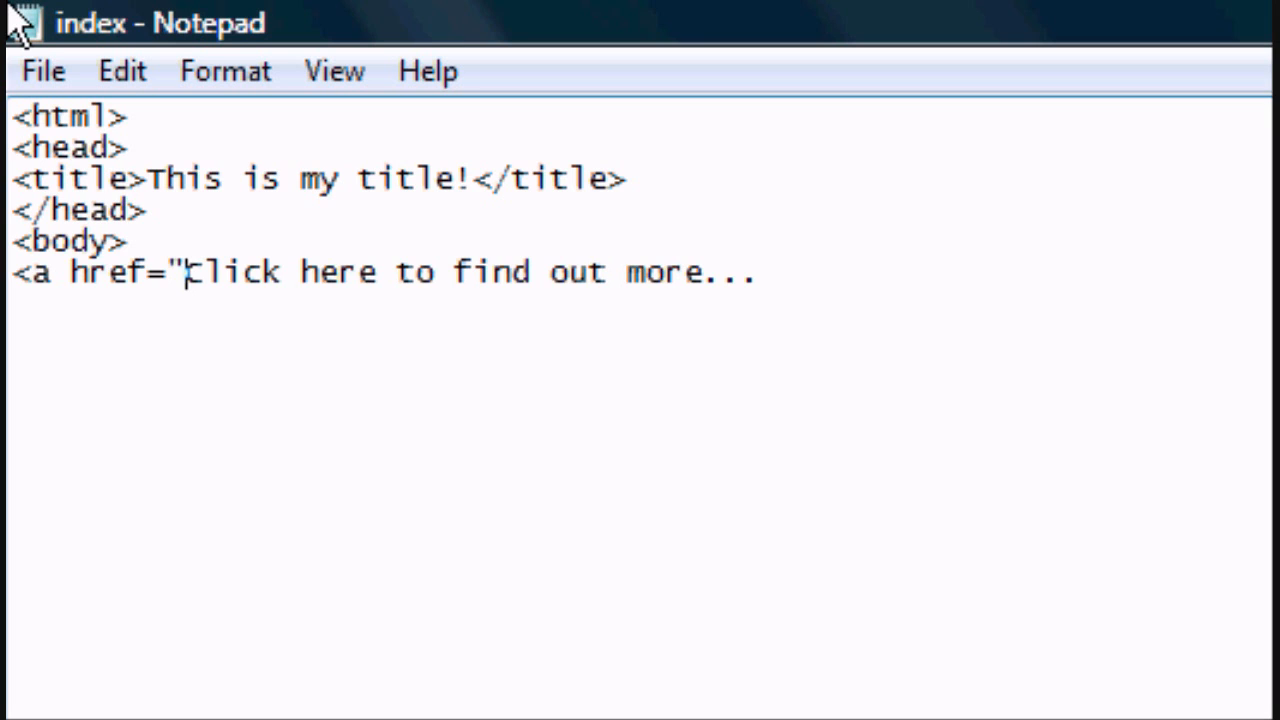
text(index)
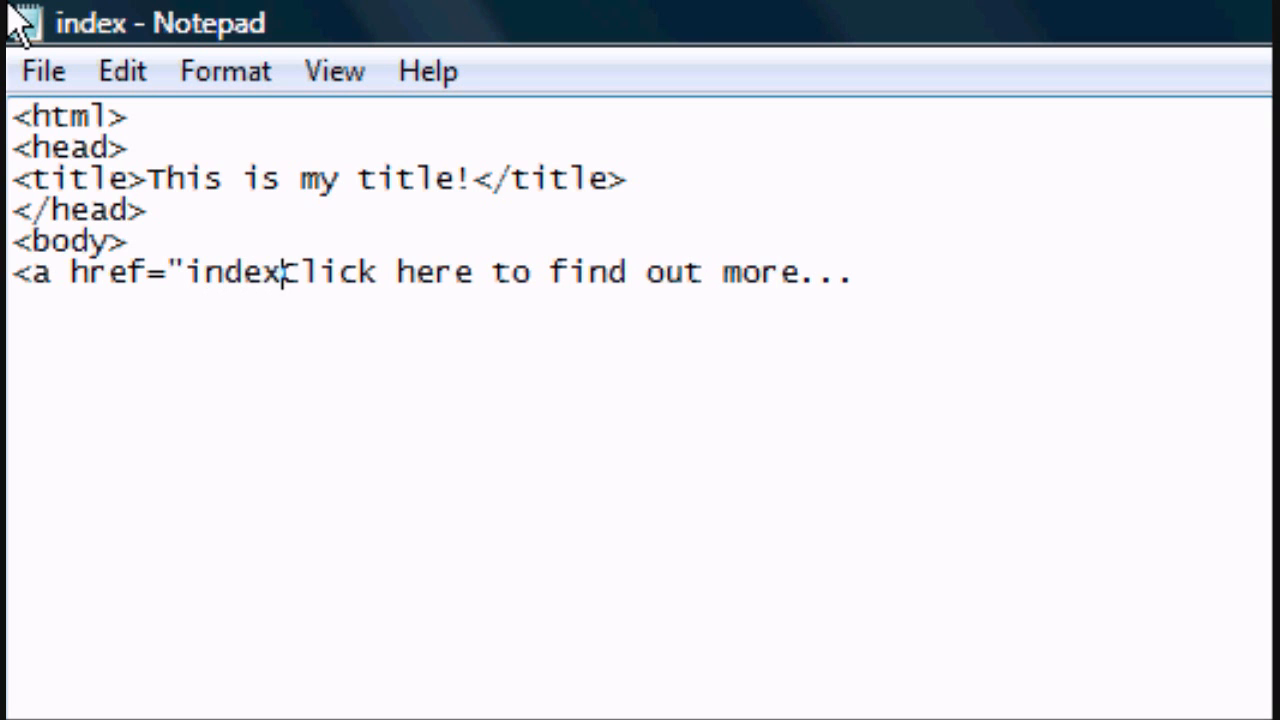
key(Backspace)
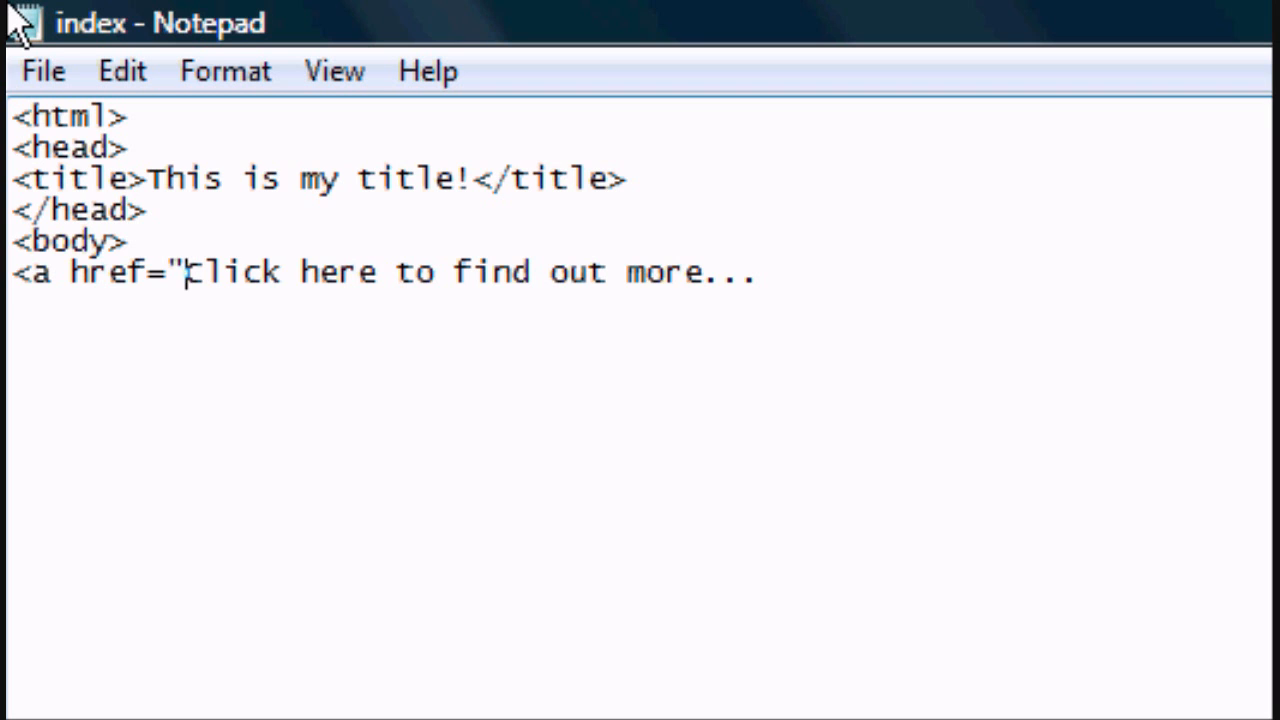
text(h)
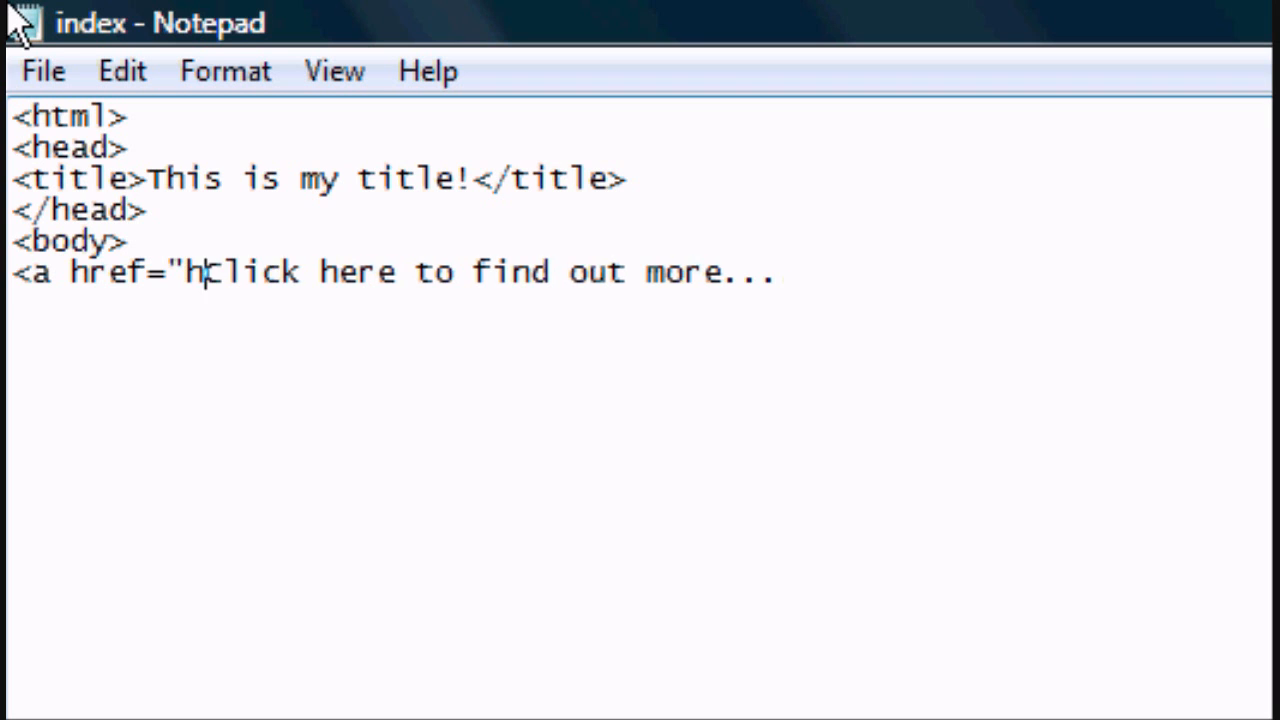
text(ttp://www.google.com">)
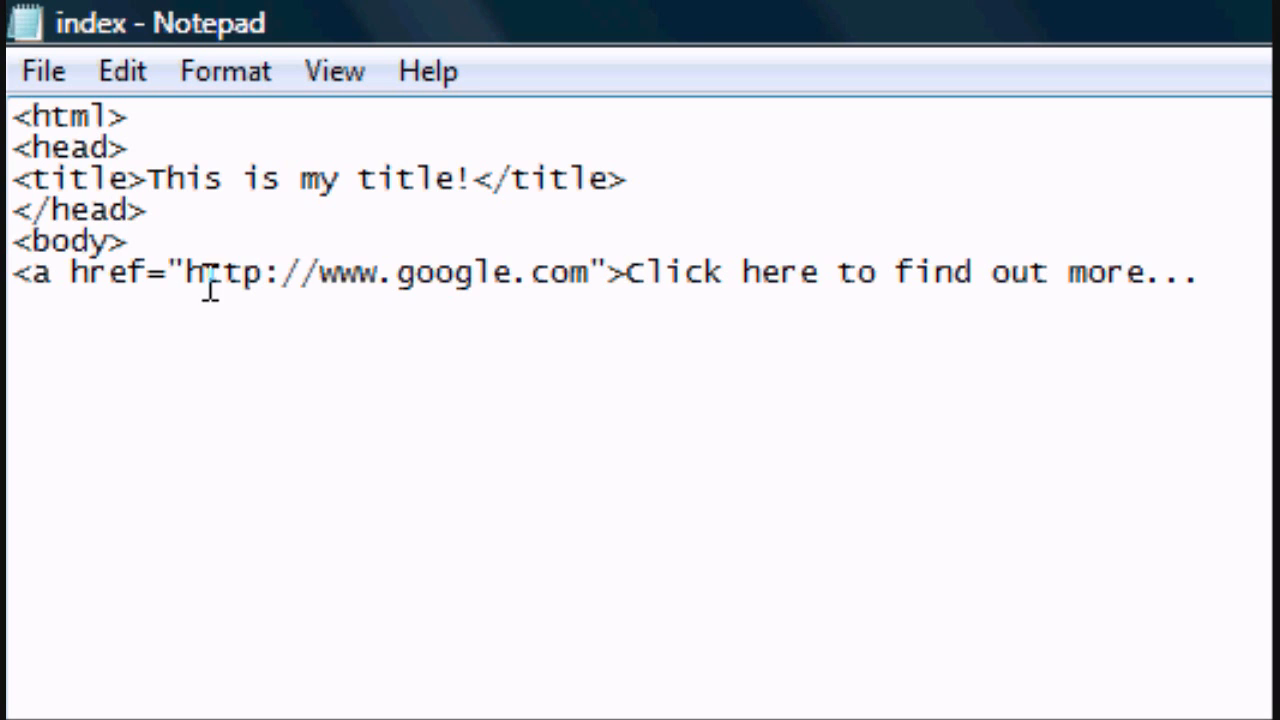
mouse_move(824, 272)
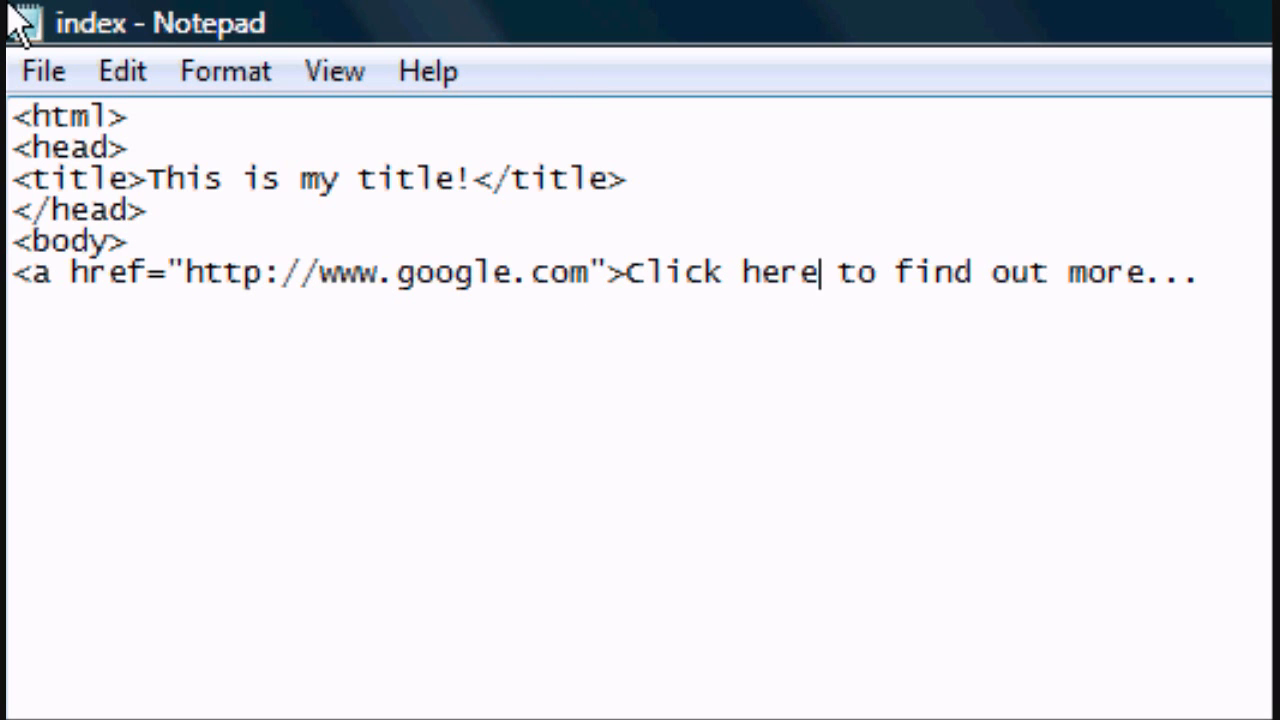
text(</a>)
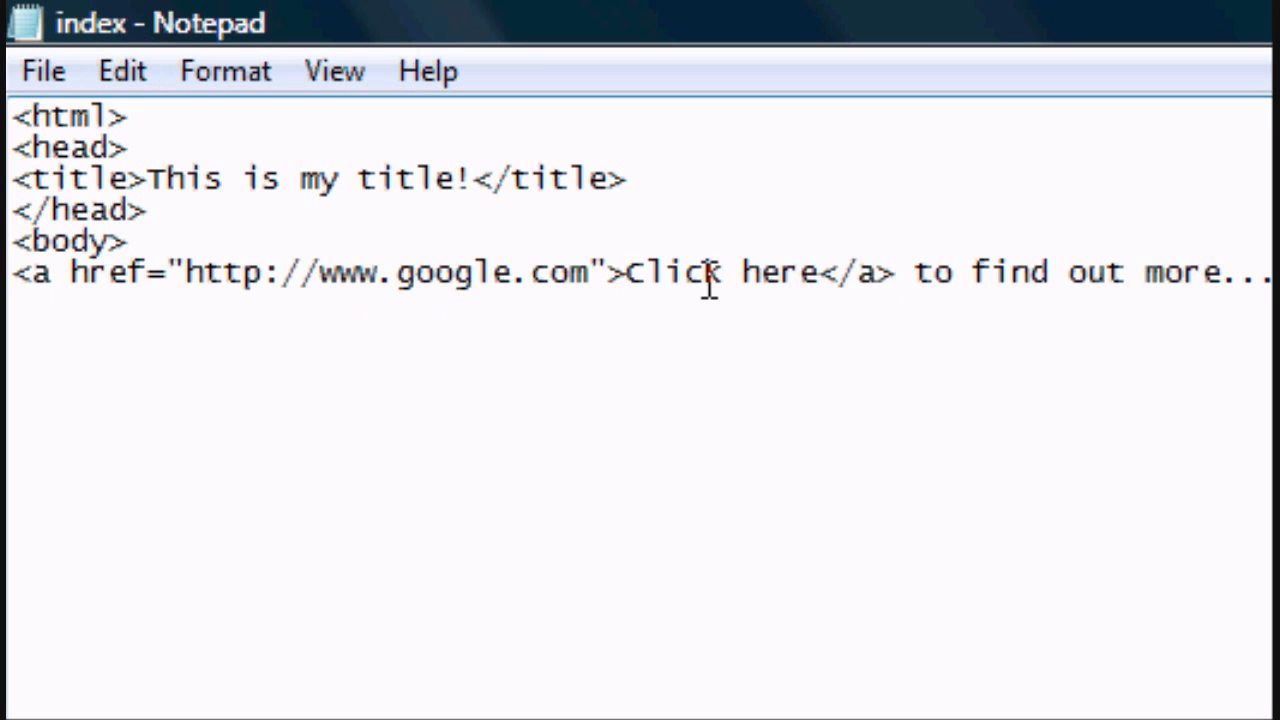
Step: Save the page, reload it in Firefox, follow the Click here link and return
click(42, 72)
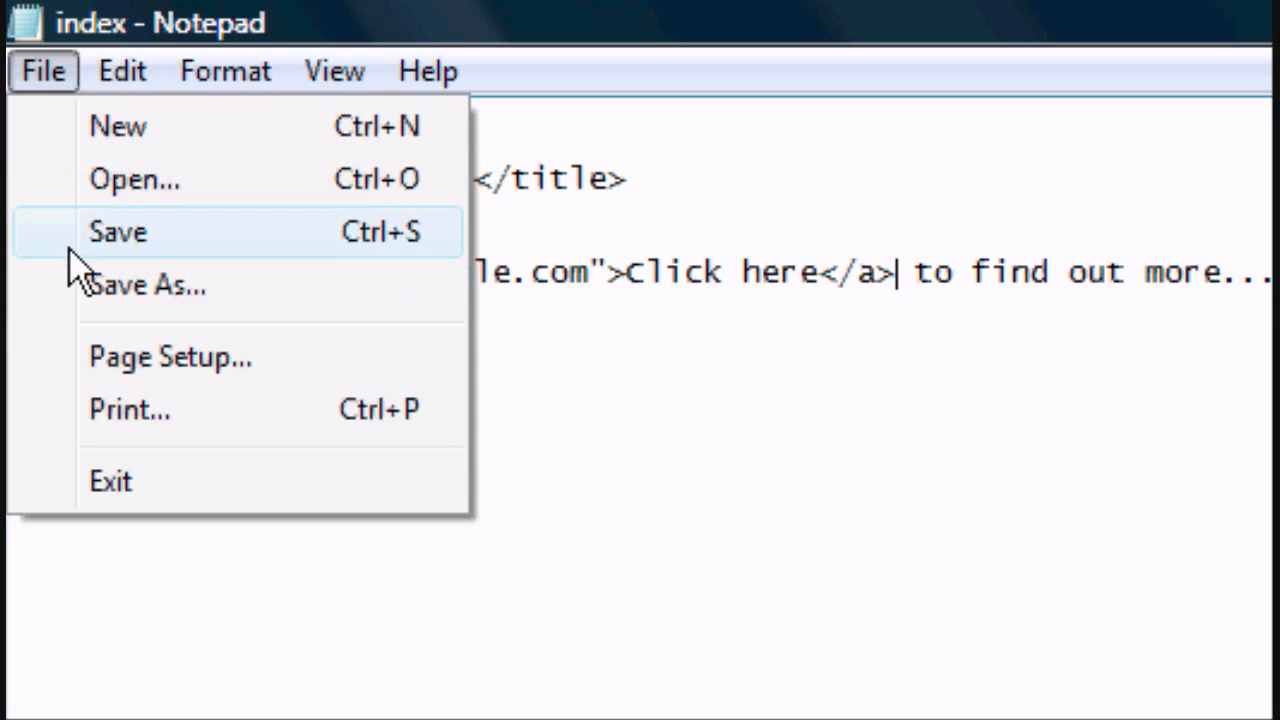
click(118, 232)
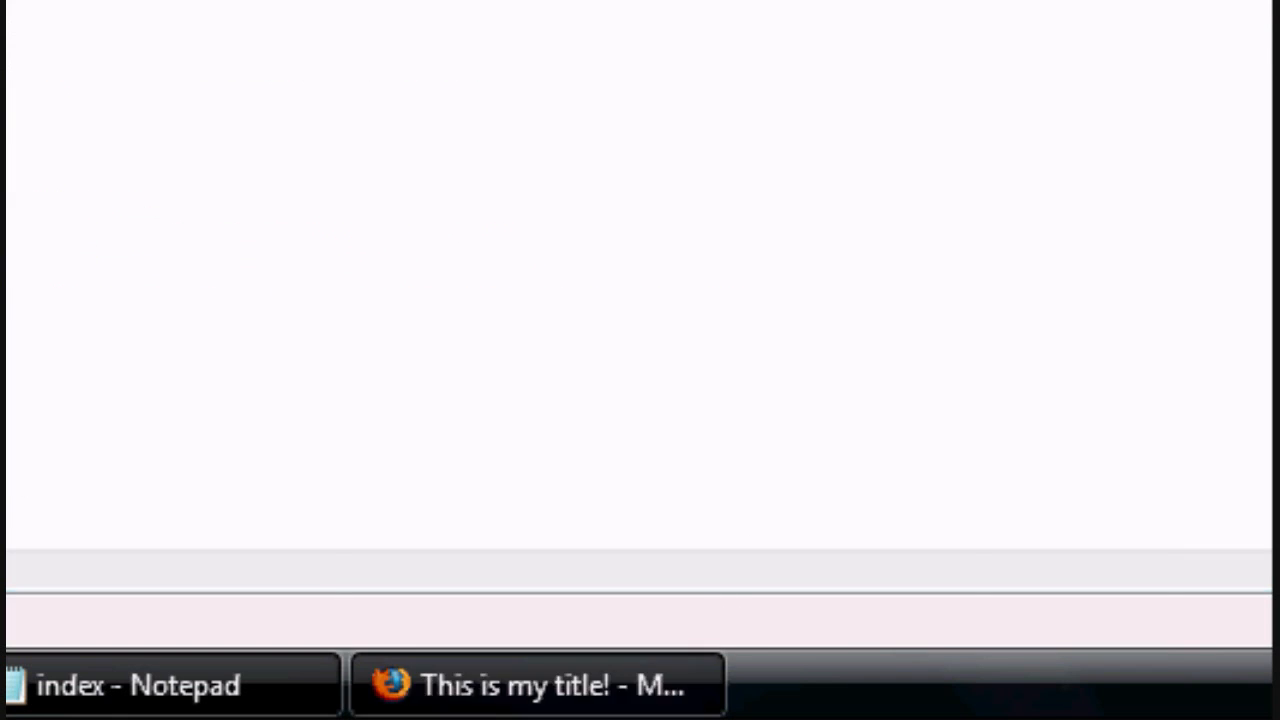
click(538, 684)
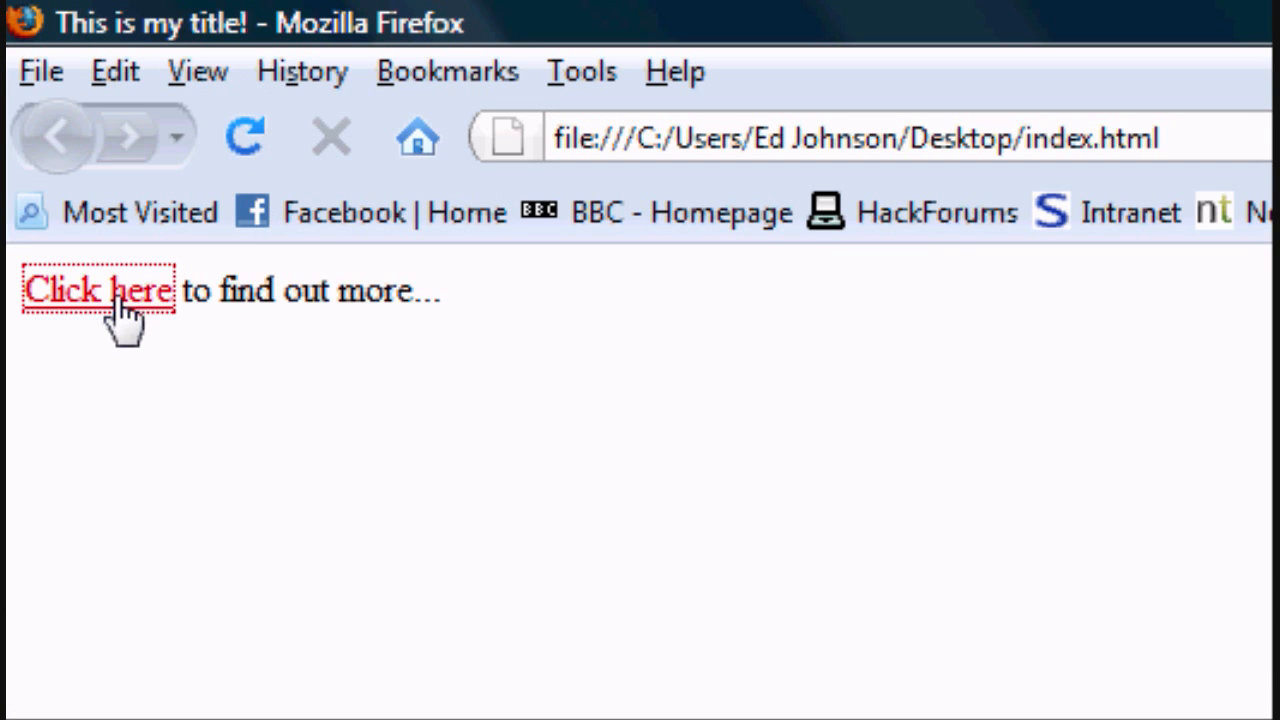
click(96, 290)
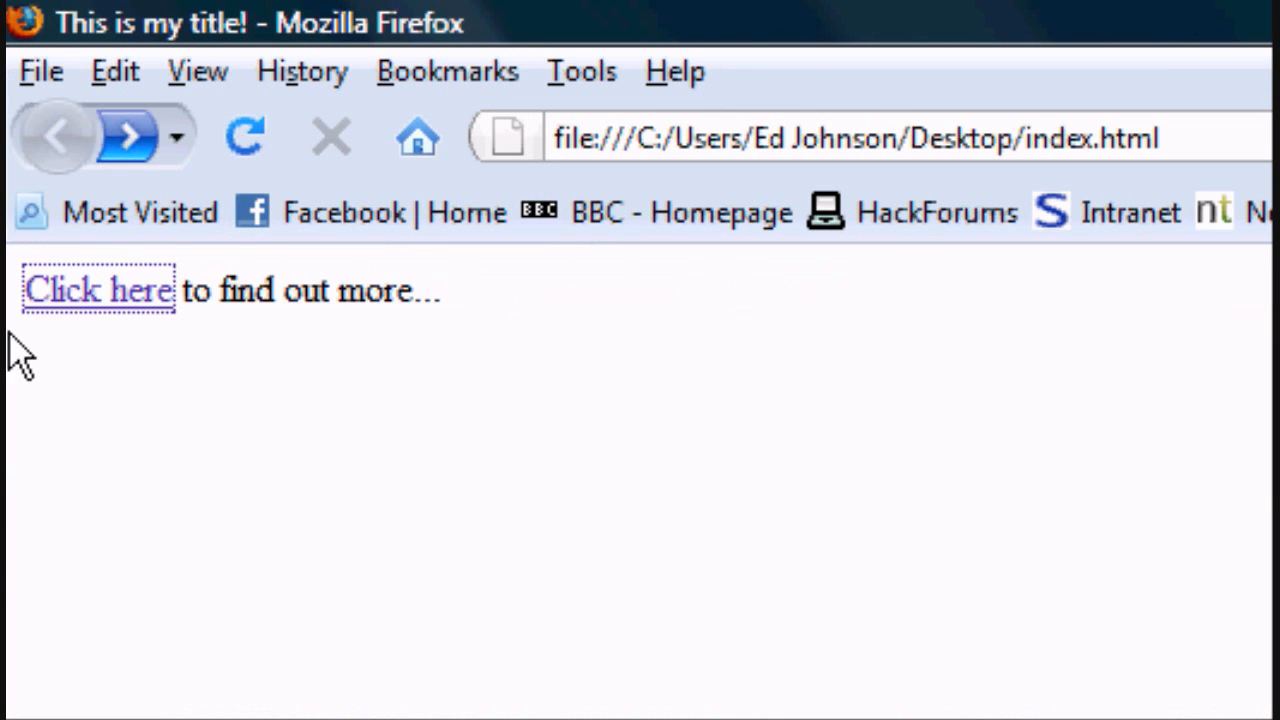
click(98, 288)
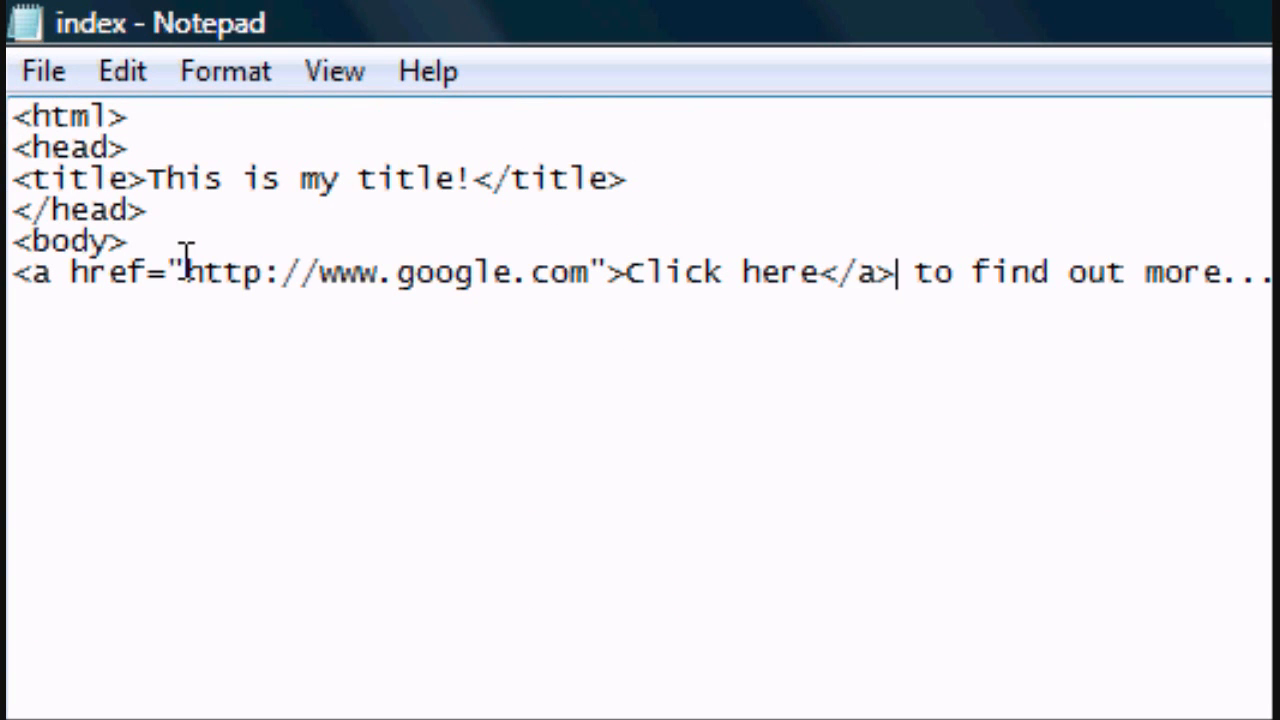
Step: Replace the Google address inside href with index.html
drag(188, 272, 588, 272)
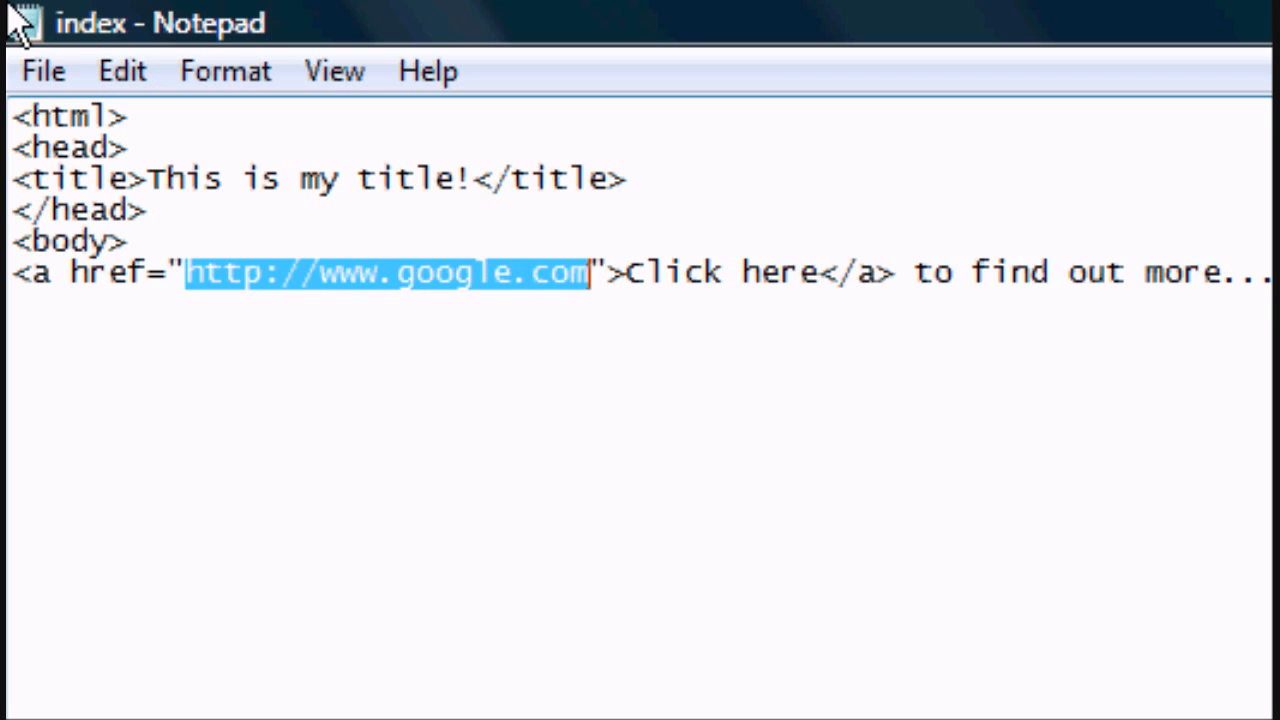
text(index)
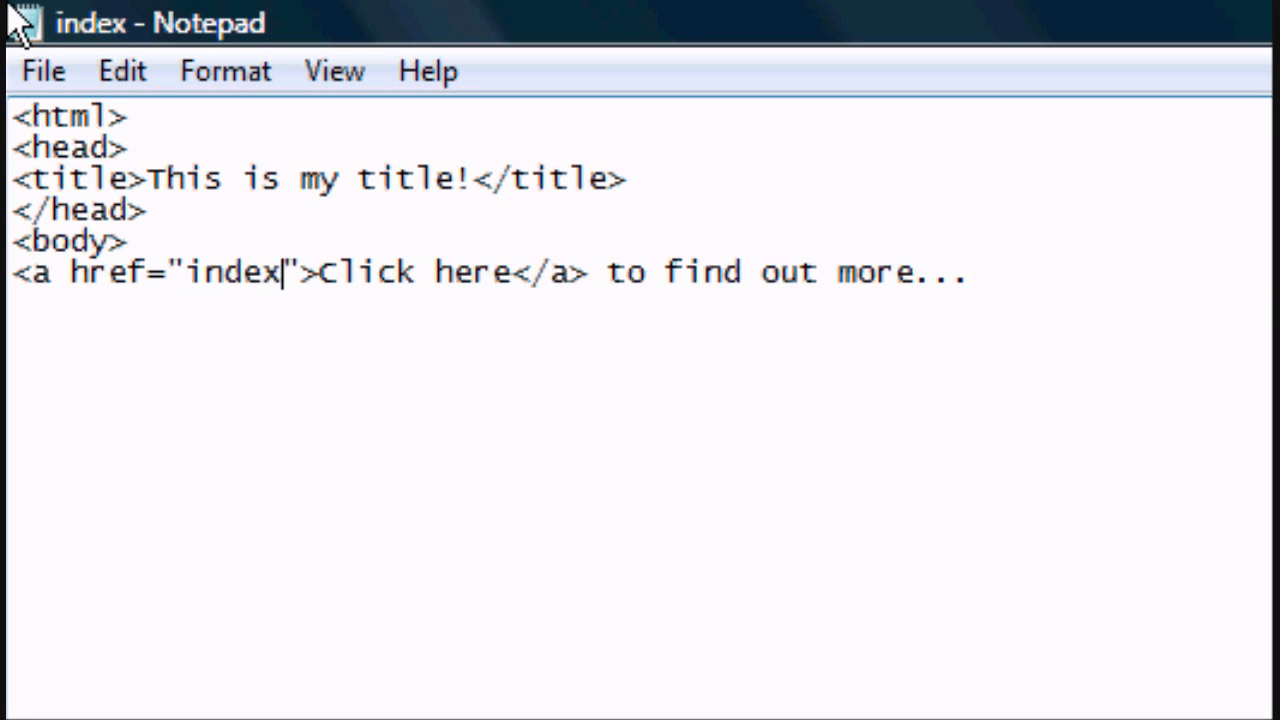
text(.html)
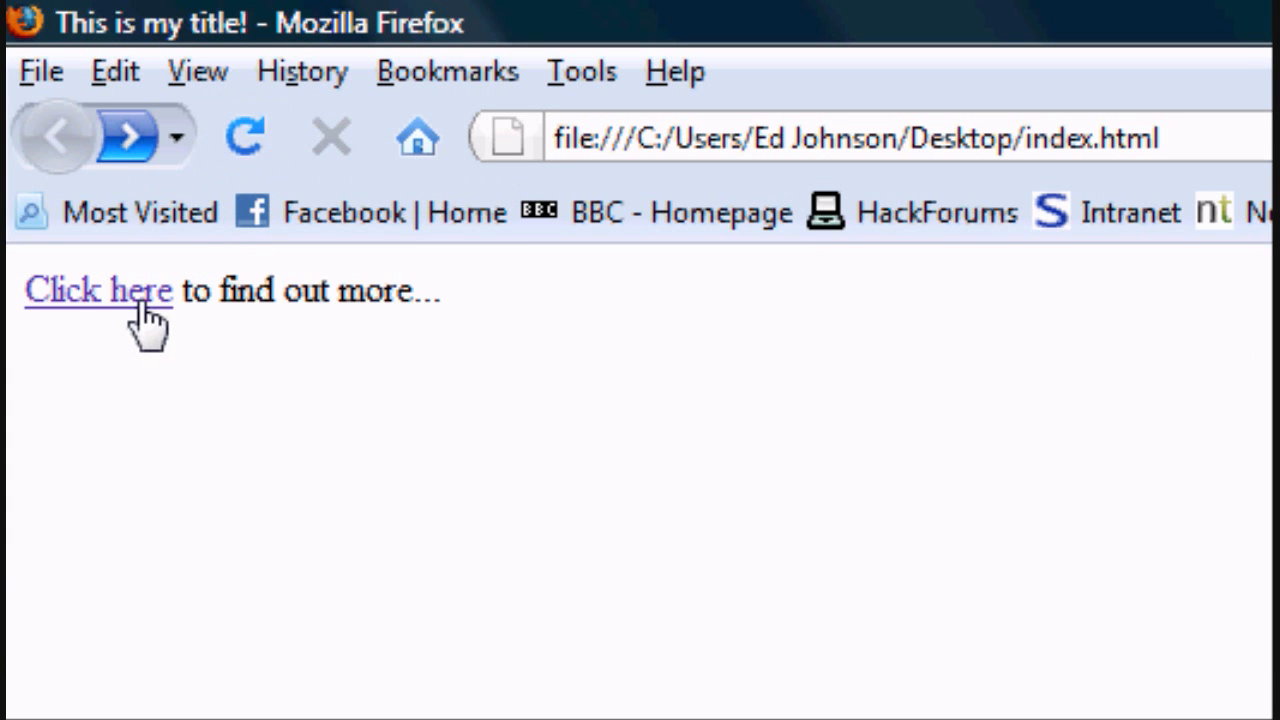
mouse_move(710, 160)
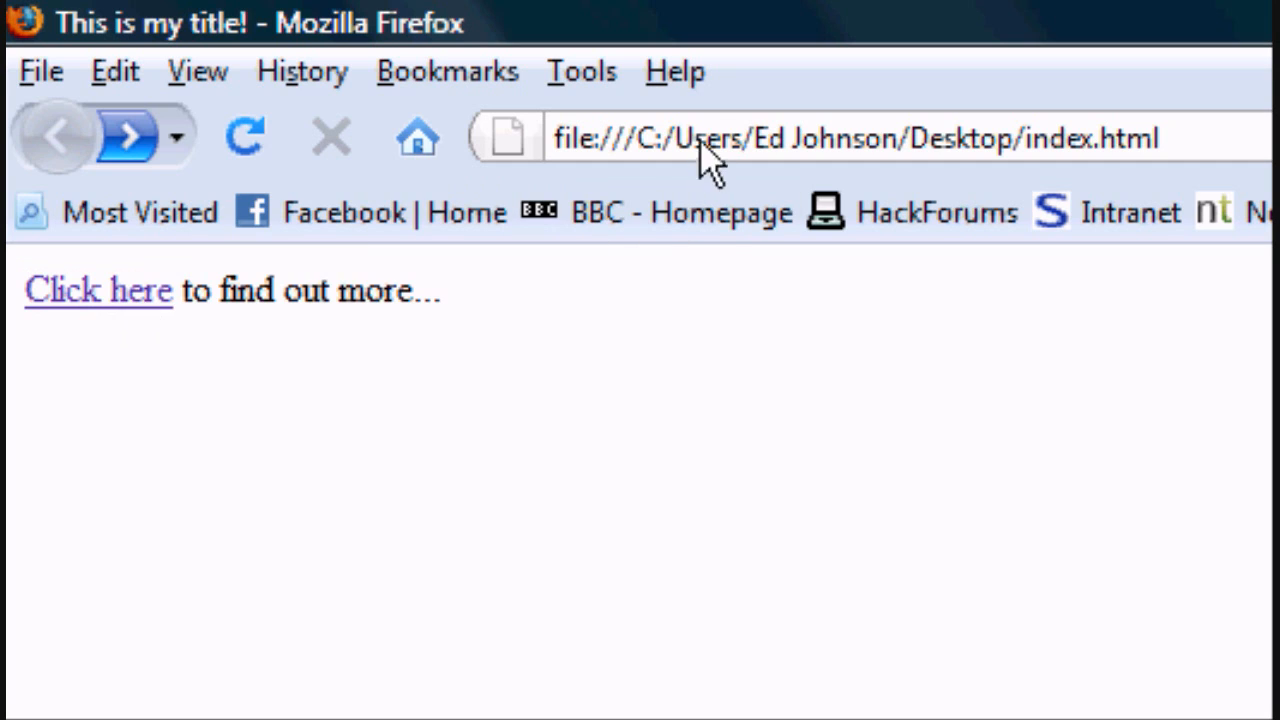
mouse_move(96, 284)
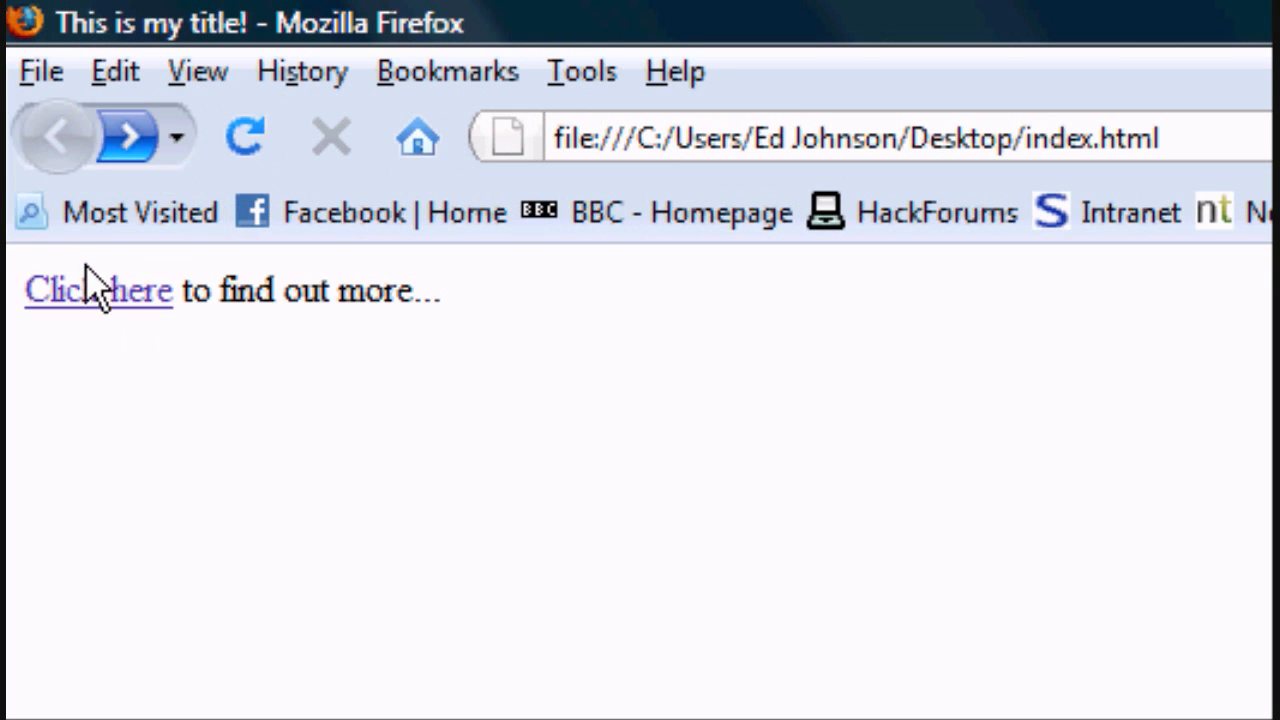
mouse_move(568, 356)
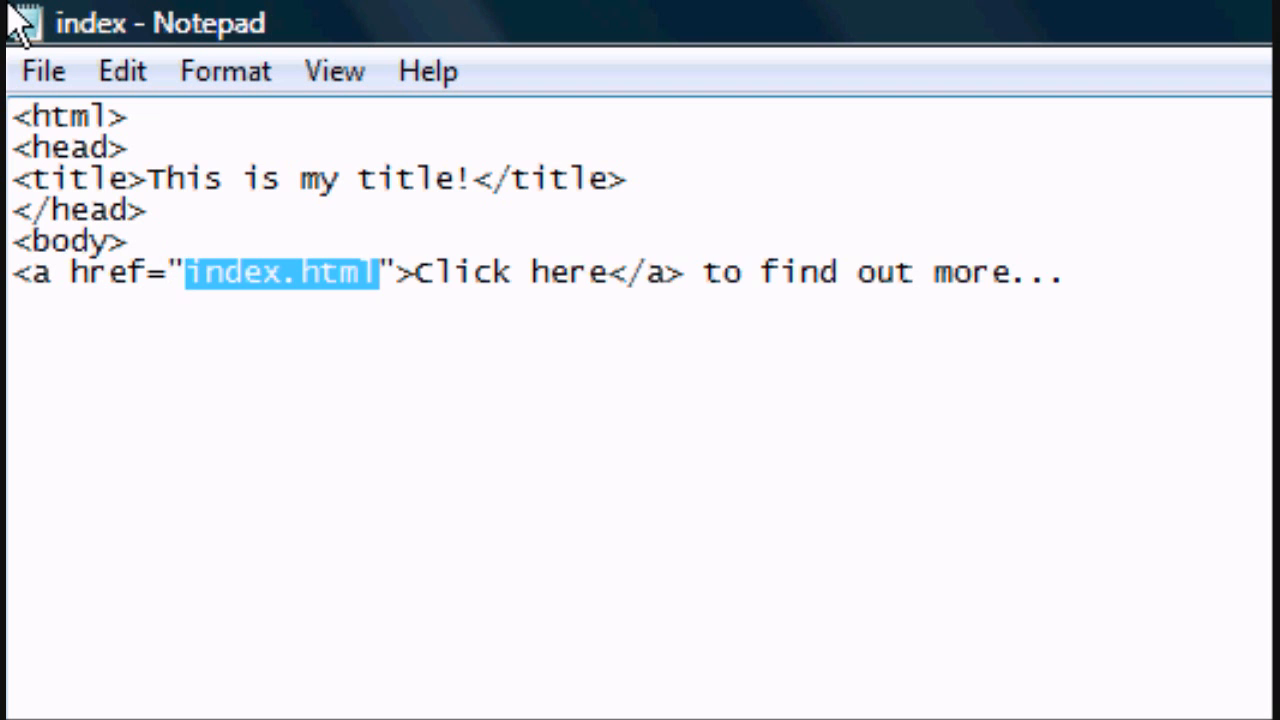
text(www.google.com)
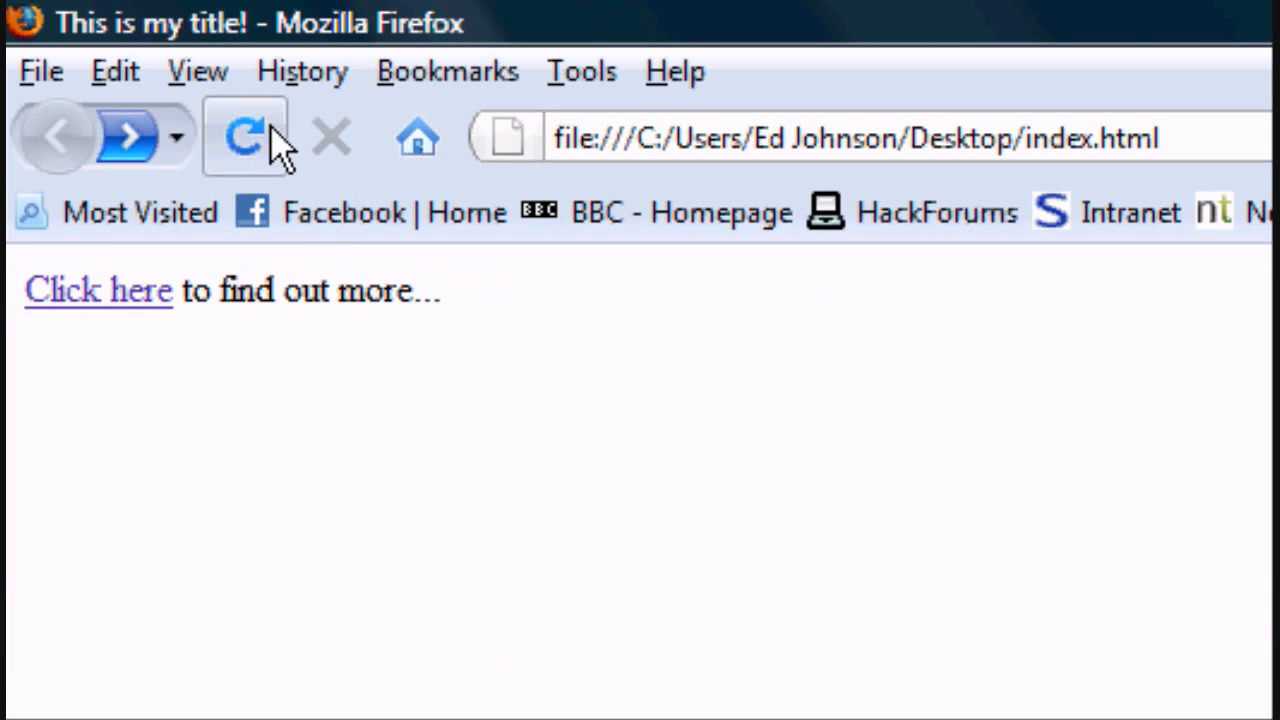
click(96, 290)
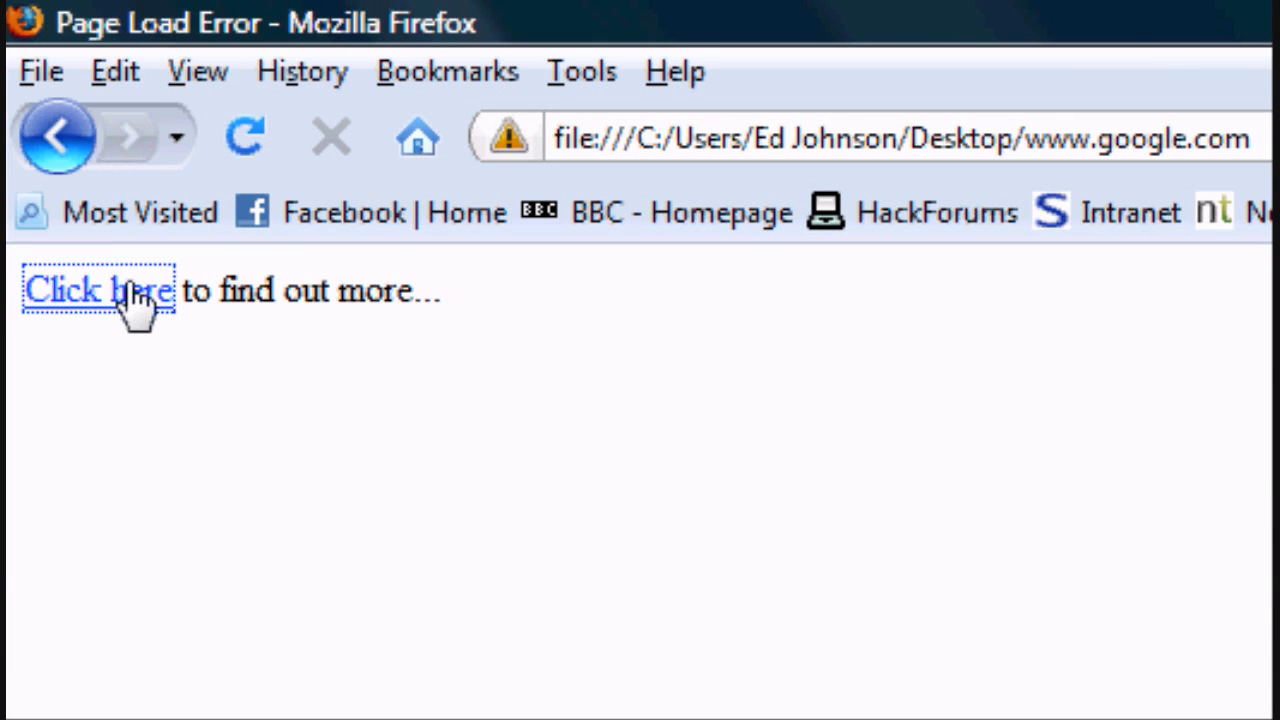
click(96, 290)
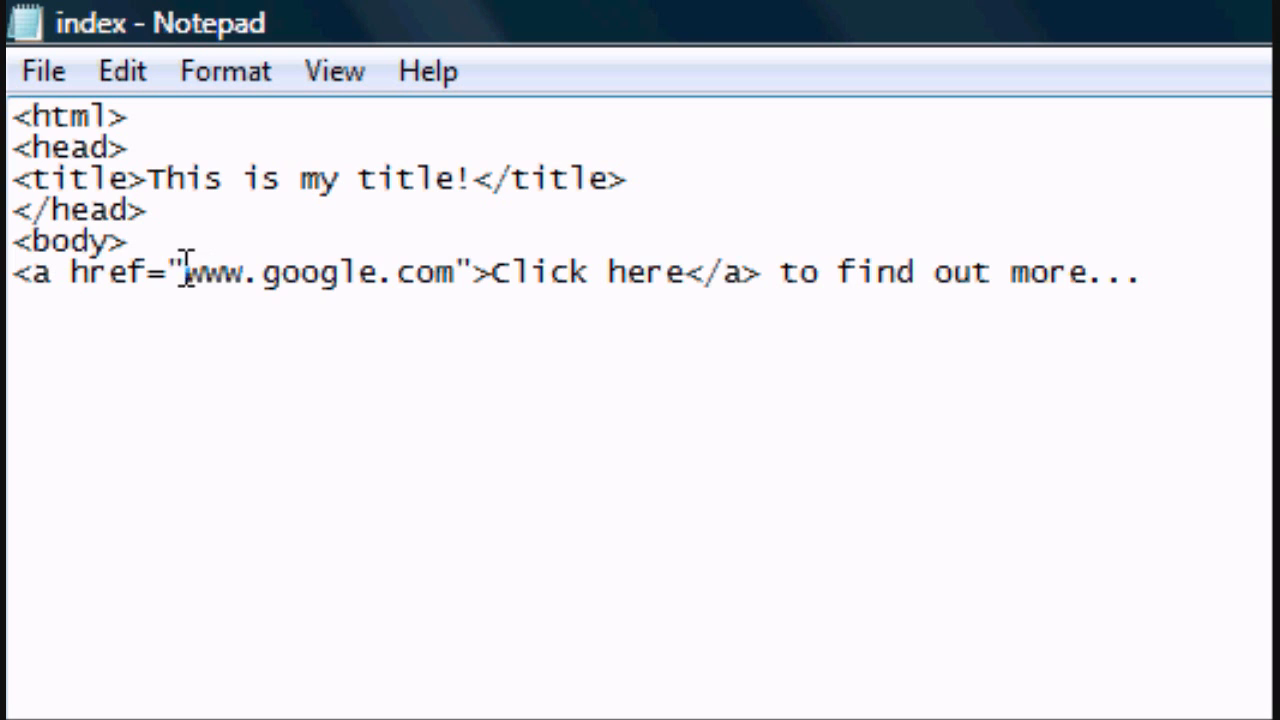
text(http)
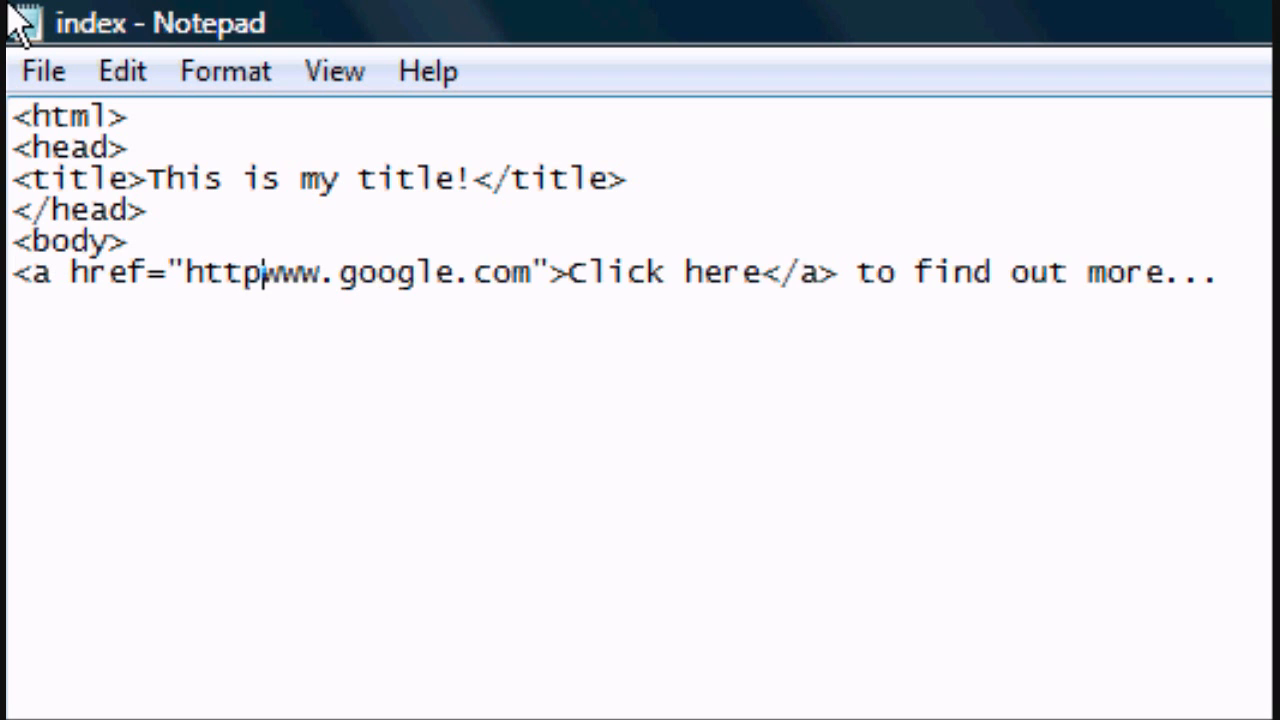
text(://)
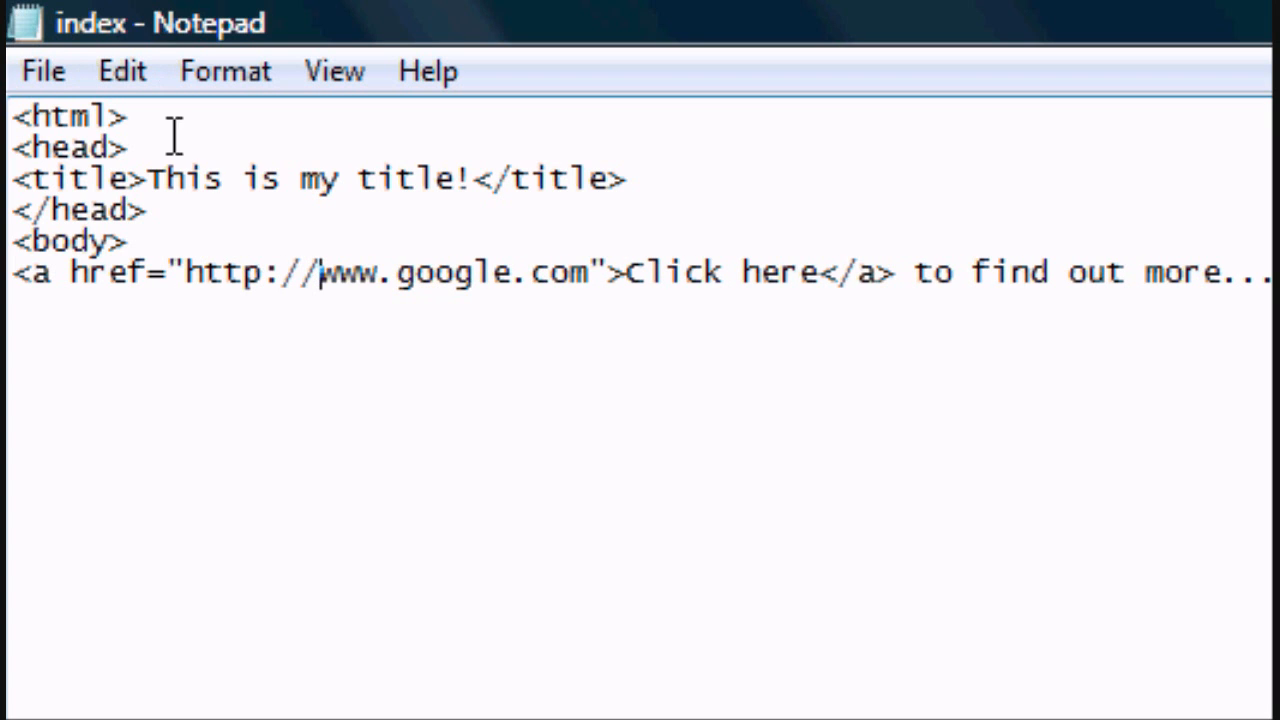
click(42, 72)
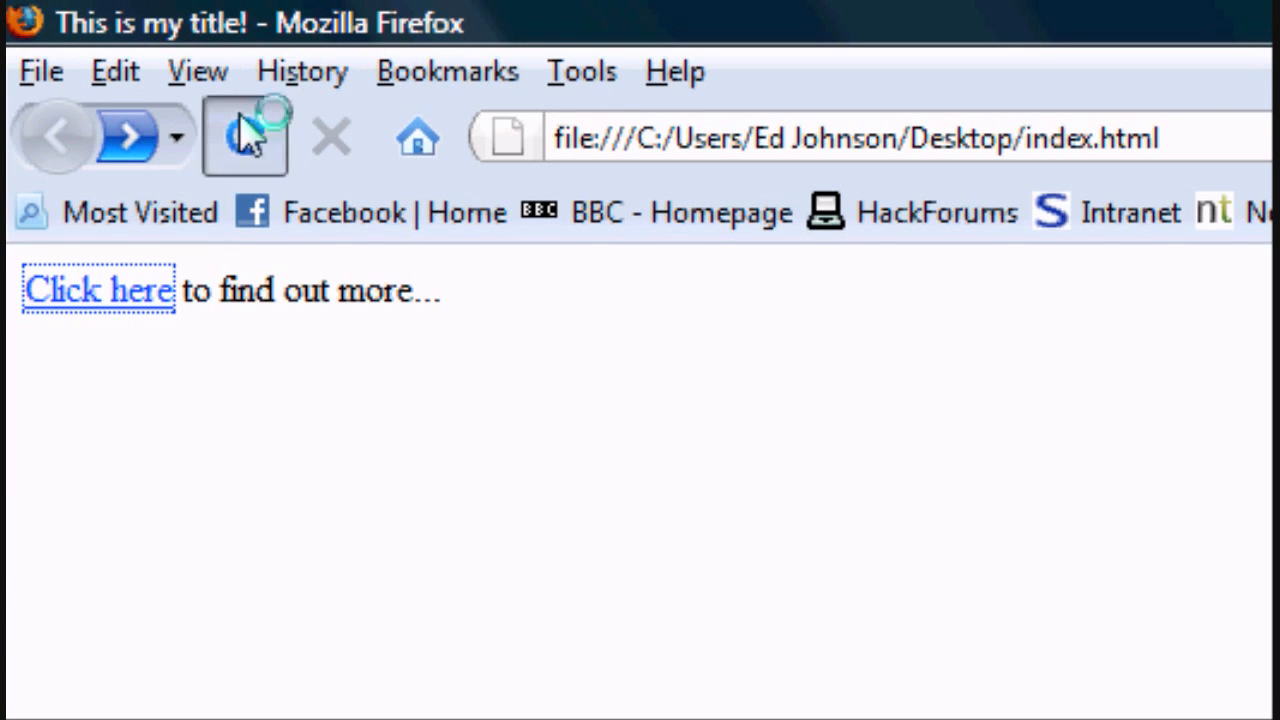
click(96, 288)
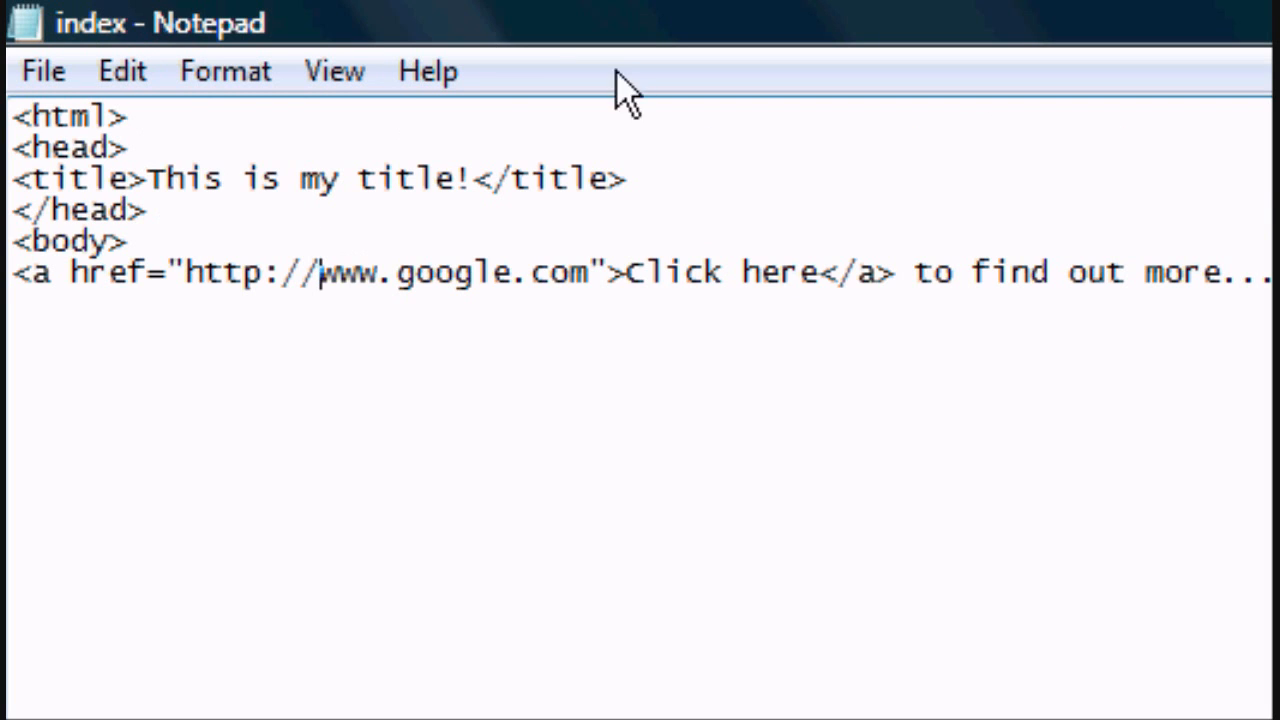
Step: Move the closing </a> to the end of the sentence, save, and reload in Firefox
double_click(856, 272)
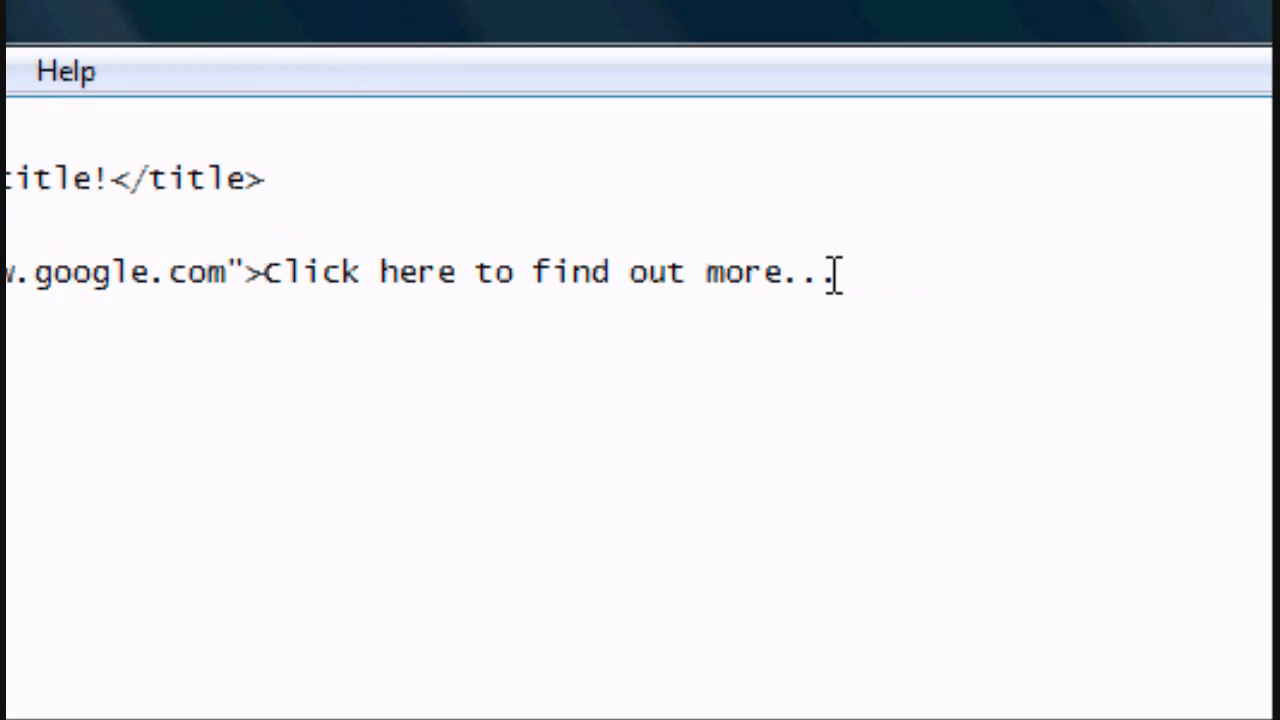
text(</)
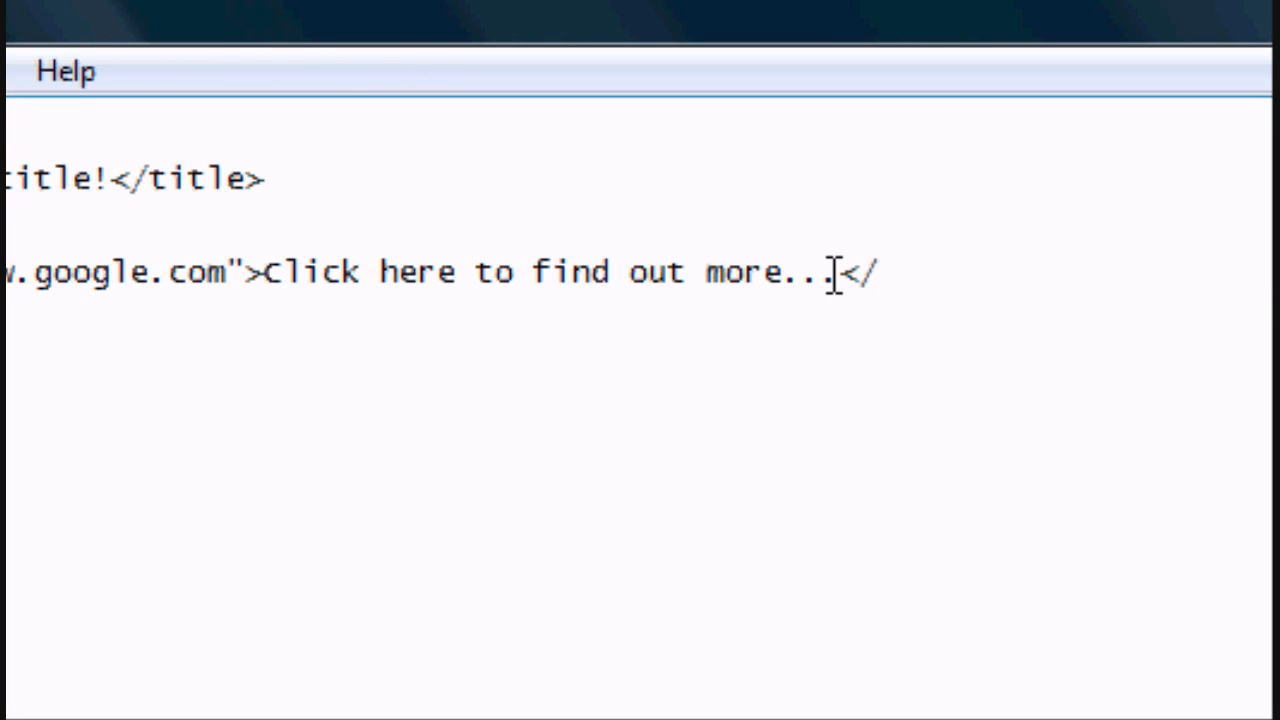
click(42, 72)
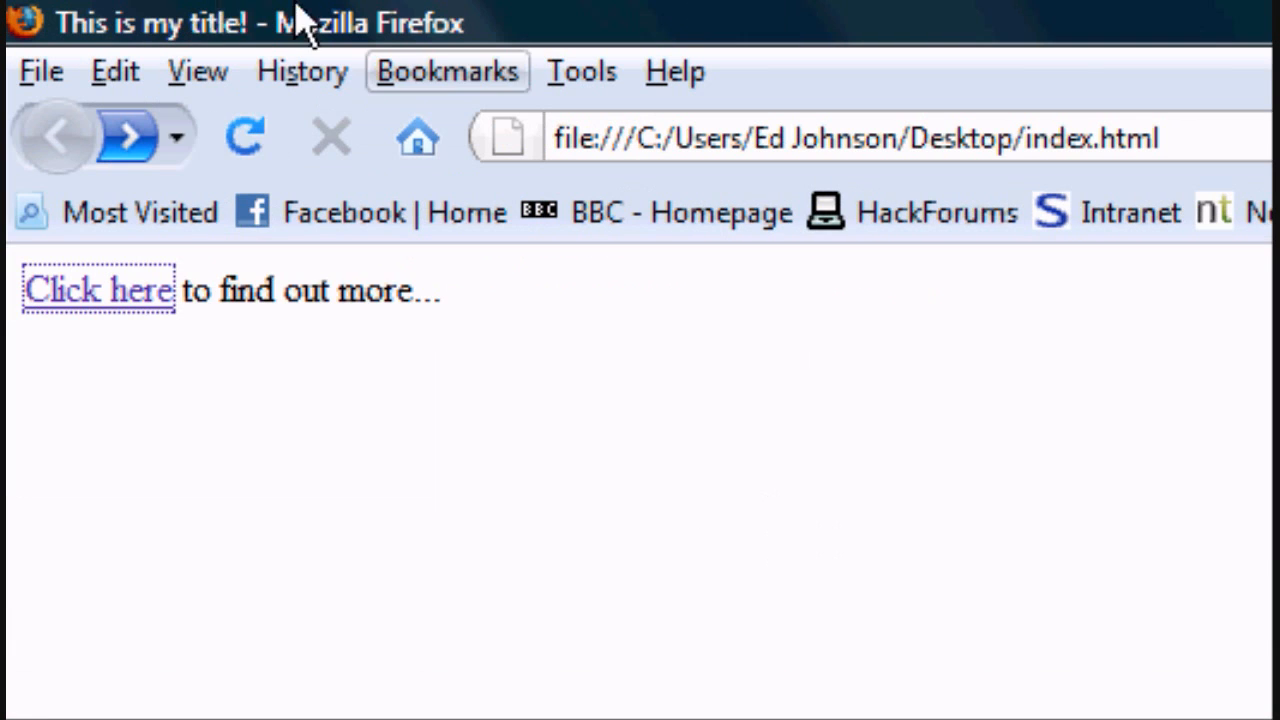
click(96, 288)
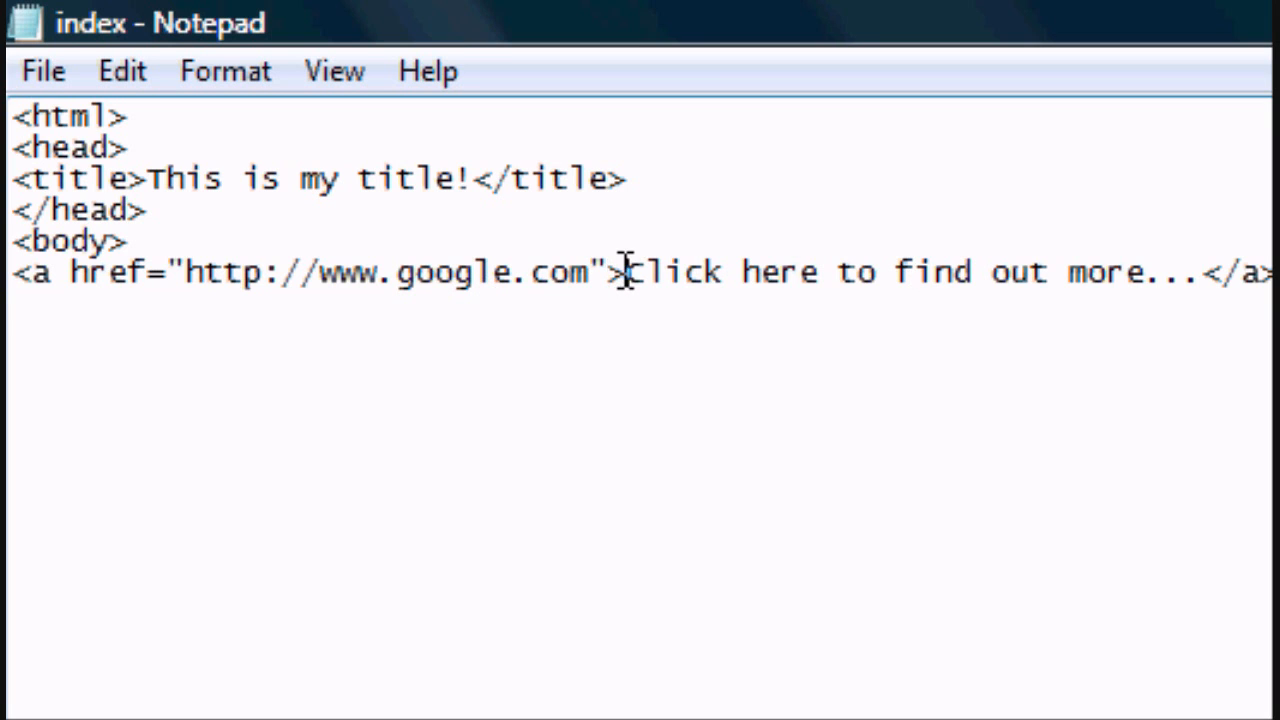
drag(620, 272, 860, 272)
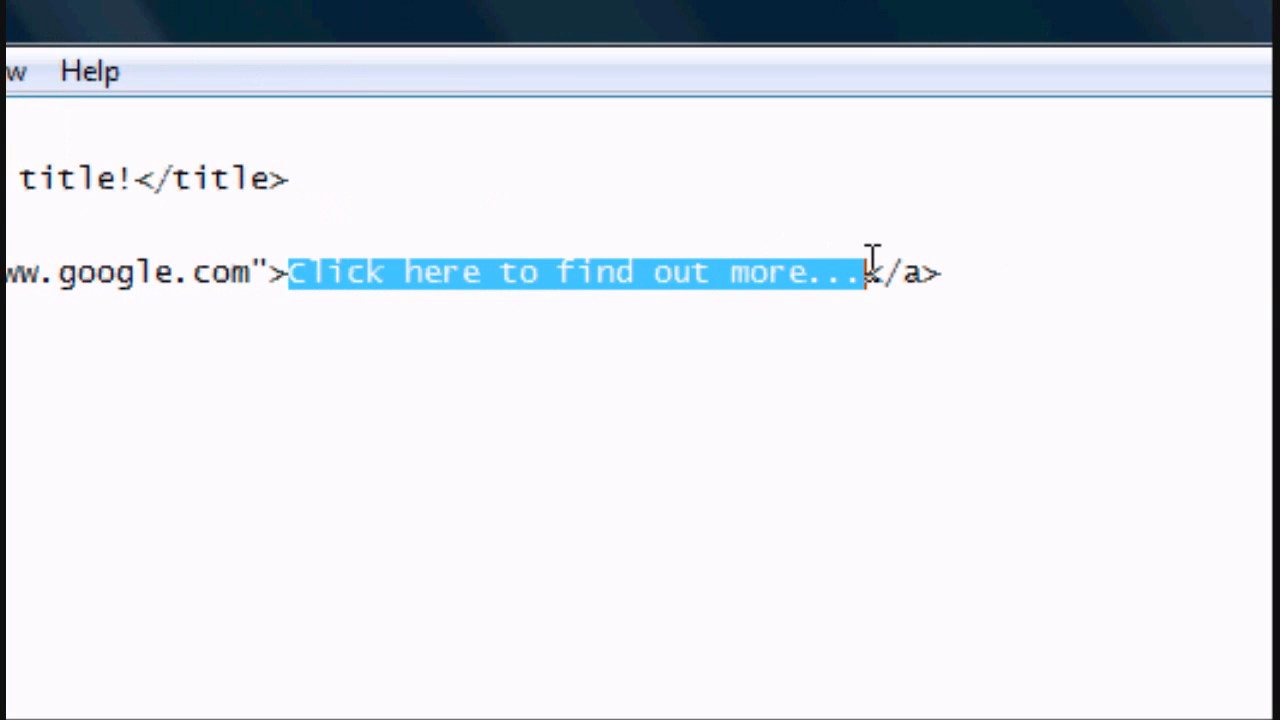
text(<img src=</a>)
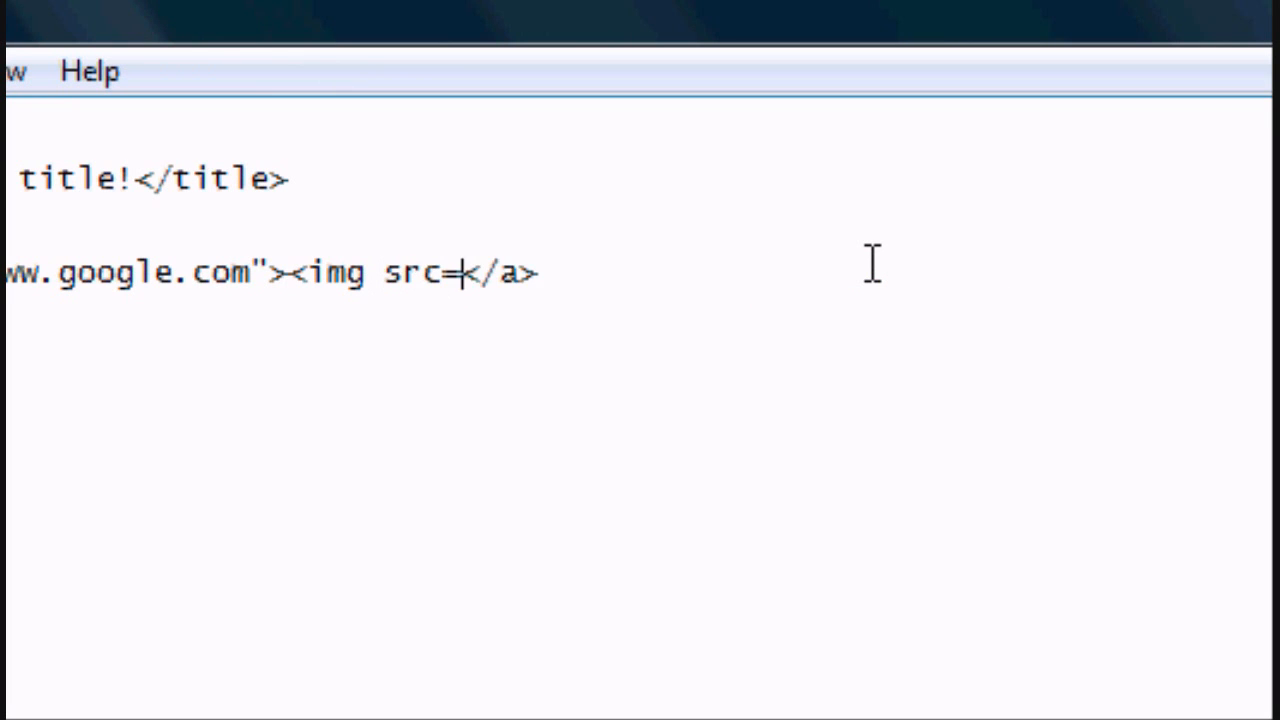
text(")
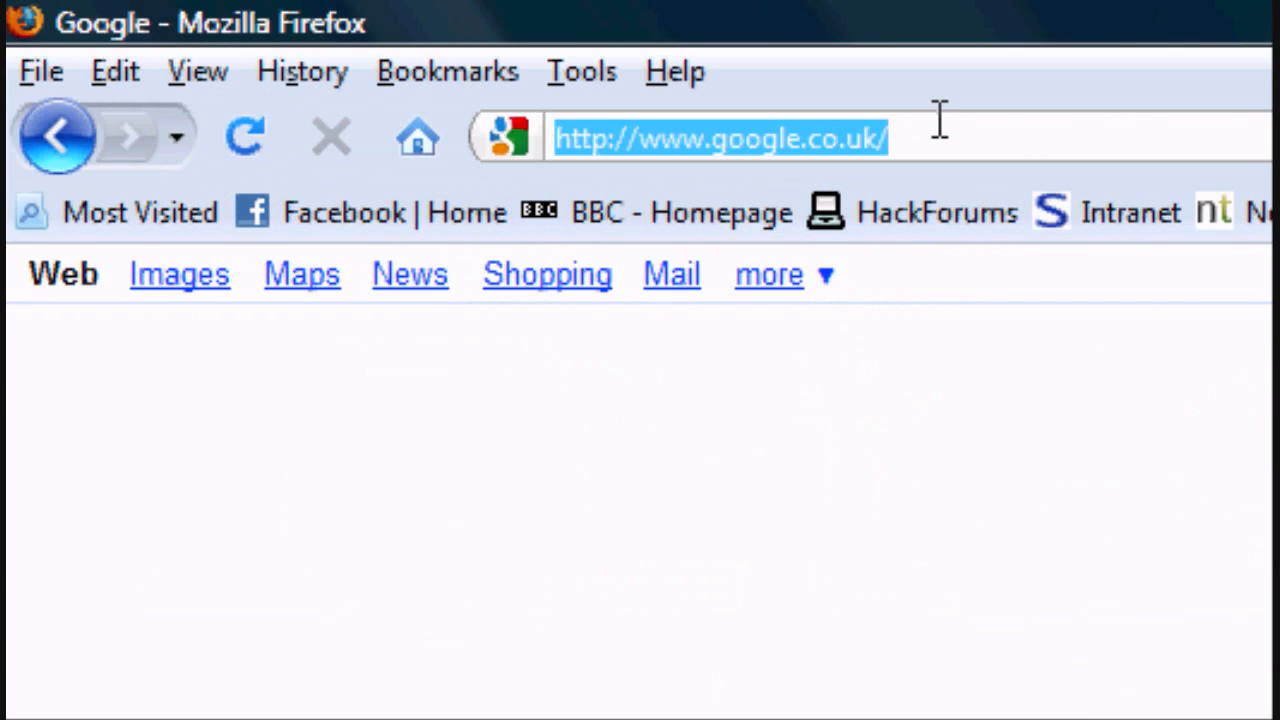
text(http://www.google.co.uk/intl/en_uk/images/logo.gif)
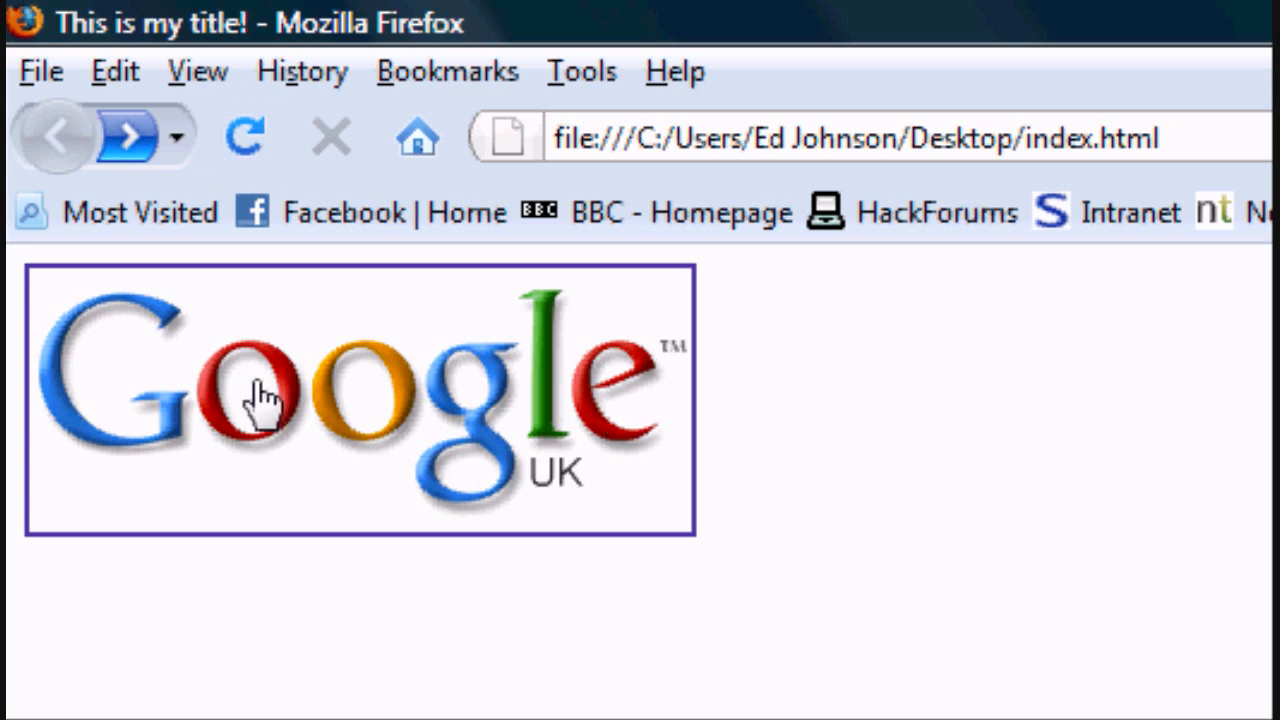
mouse_move(340, 396)
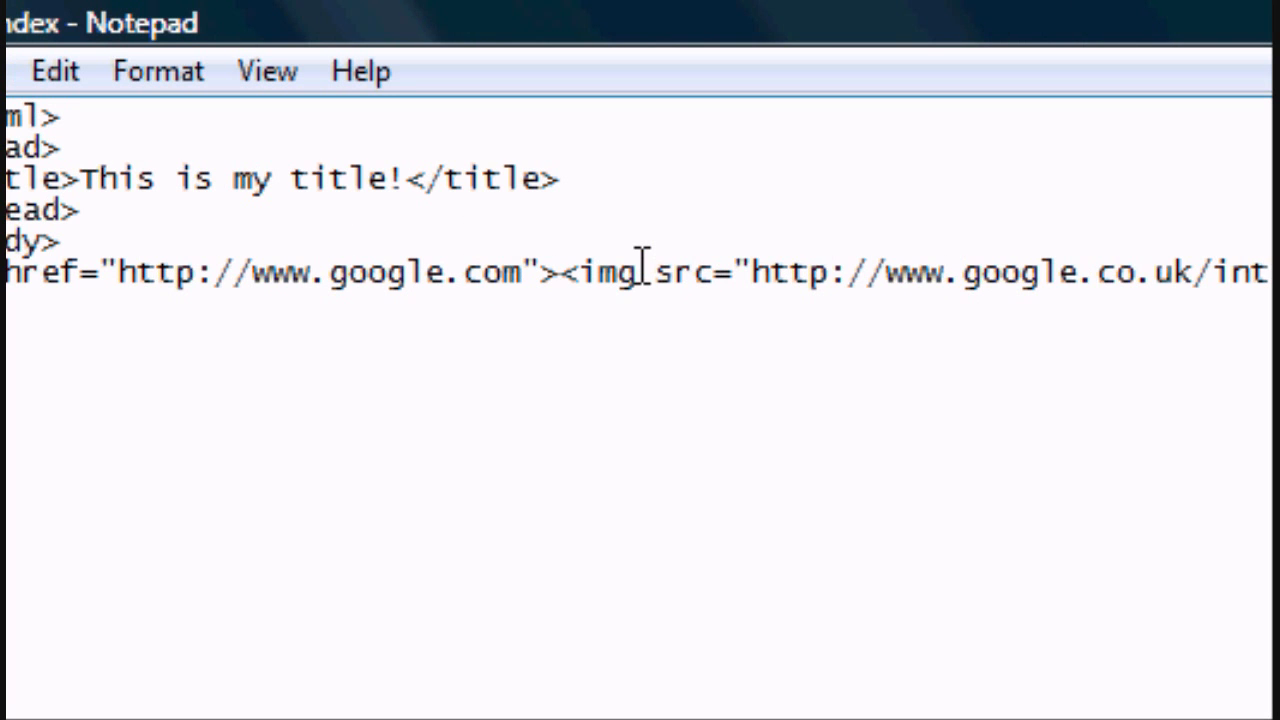
Step: Add border="0" to the img tag, then test the Google logo link in Firefox and go back
text(border)
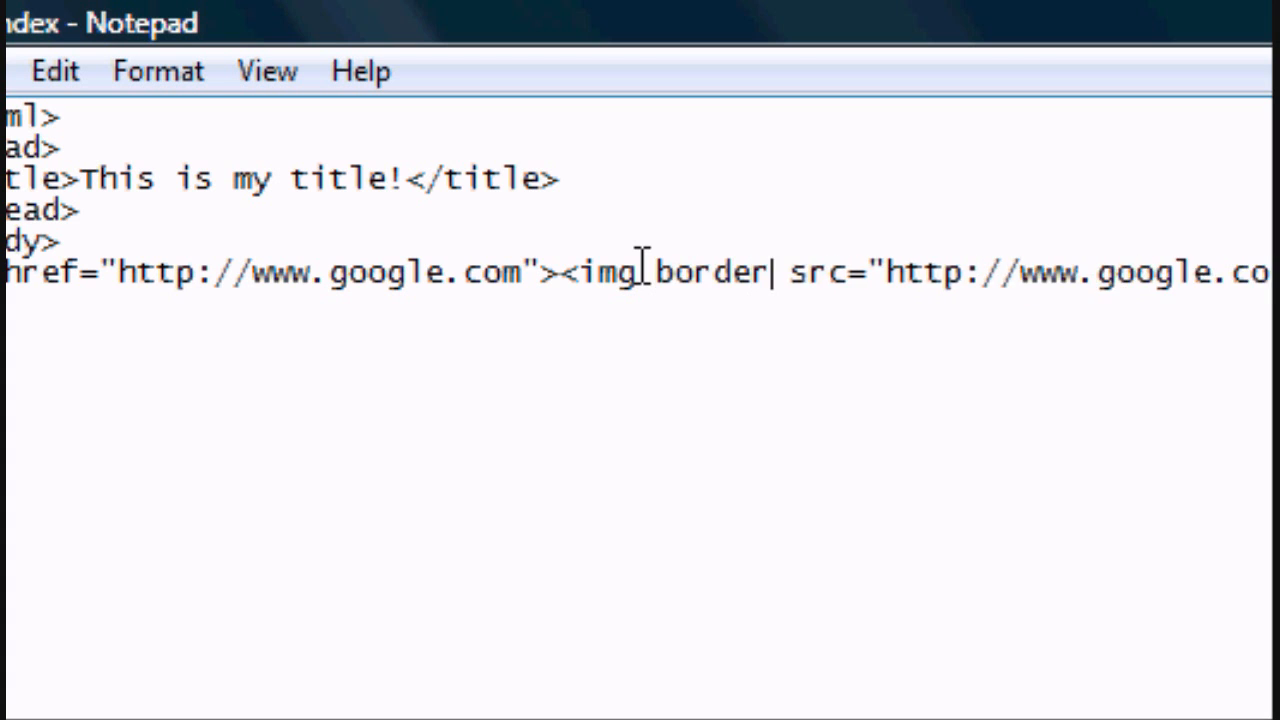
text(="0")
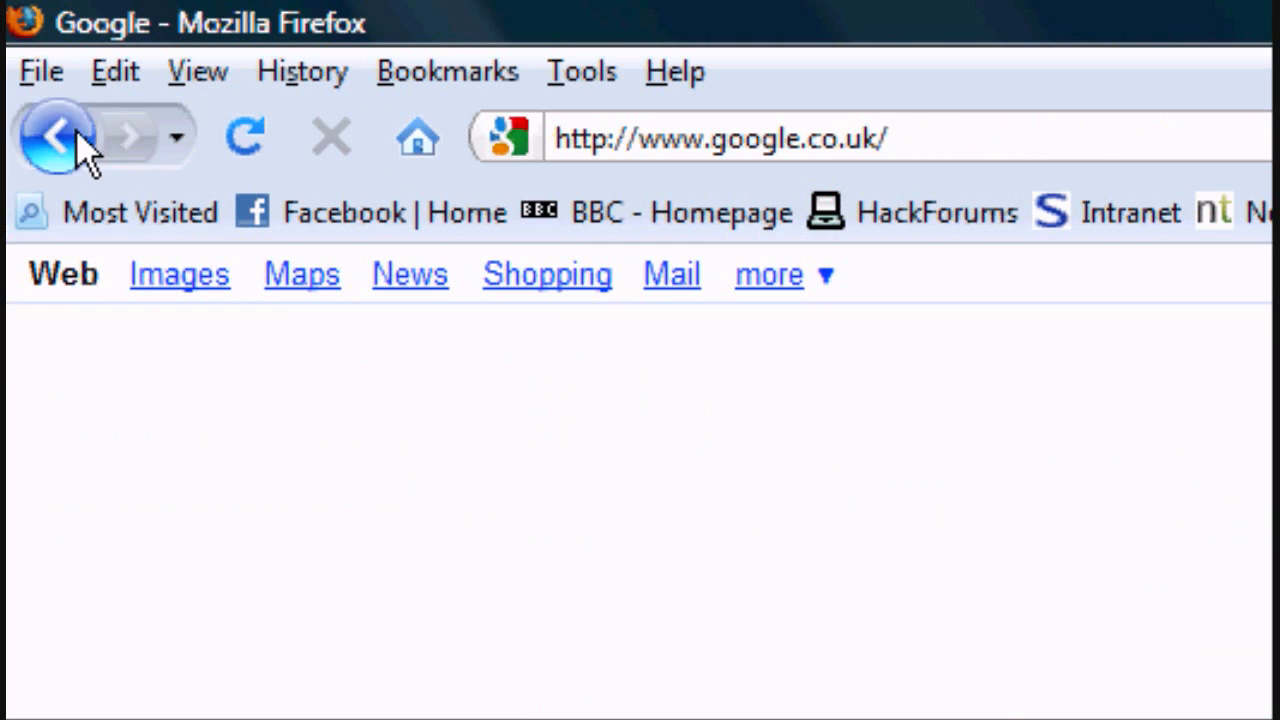
click(56, 136)
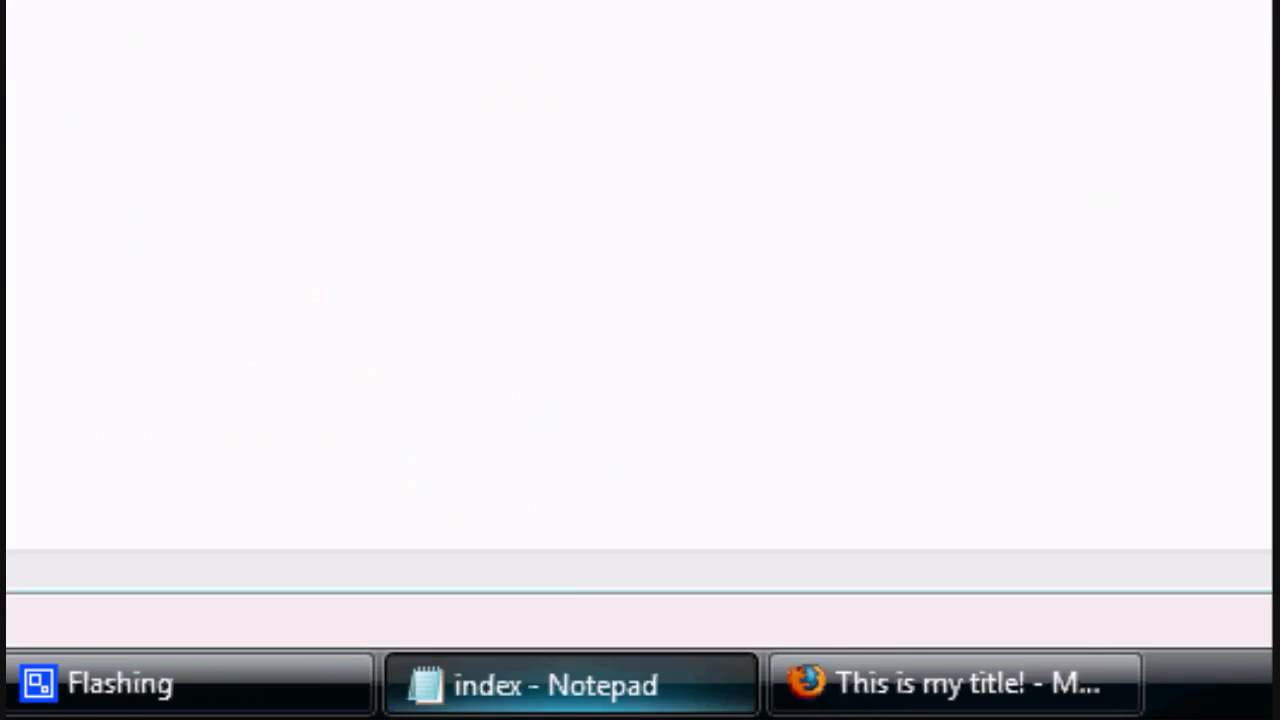
Step: Replace the img tag inside the Google anchor with the link text Google</a>
click(572, 684)
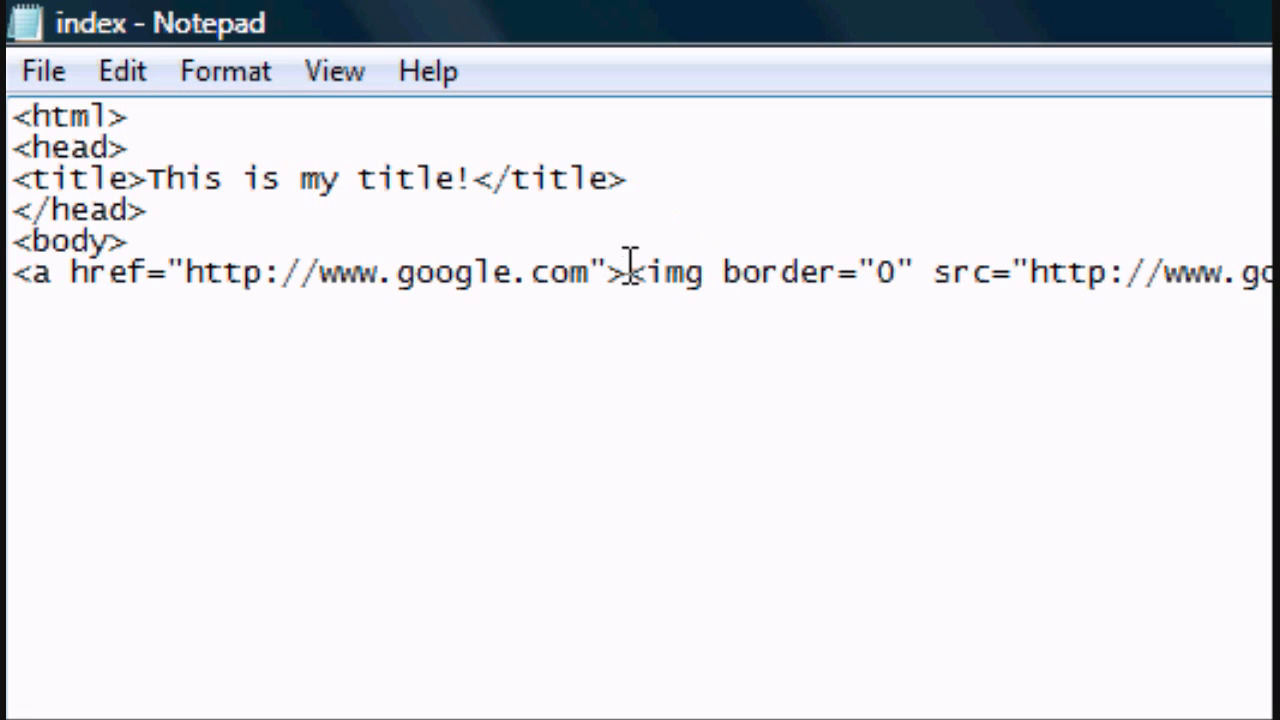
drag(630, 272, 1270, 272)
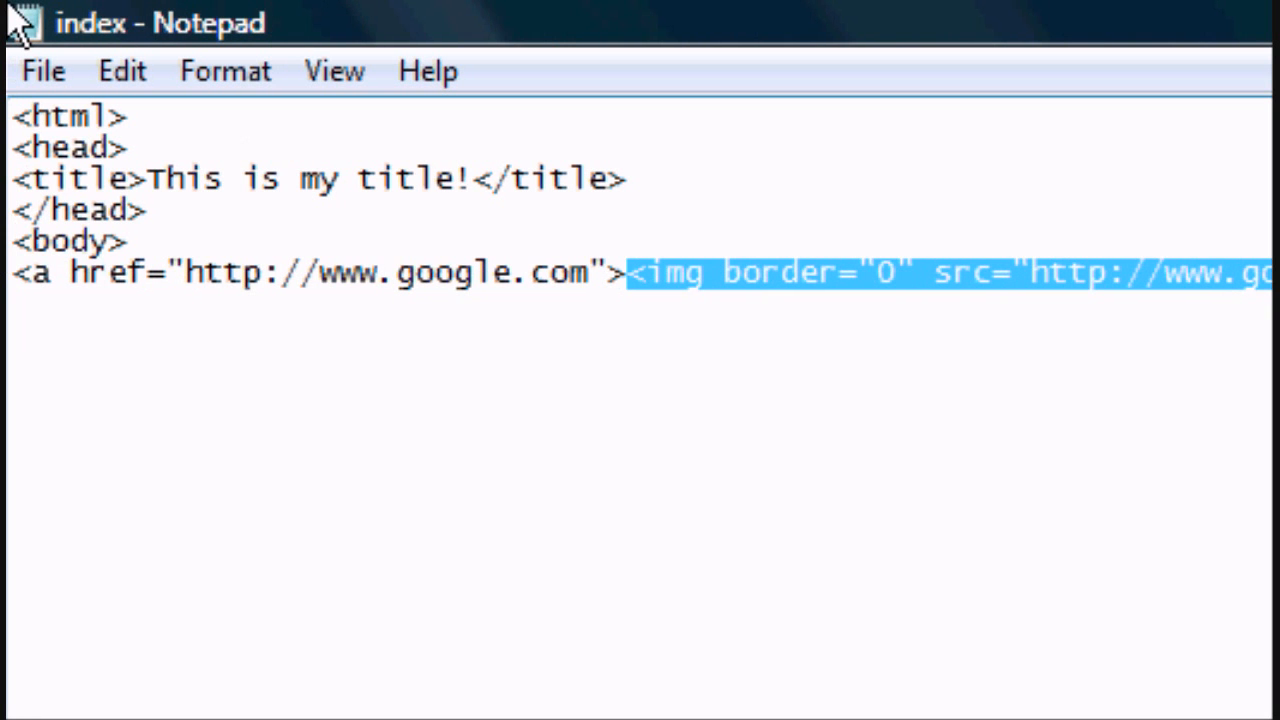
text(Google-</a>)
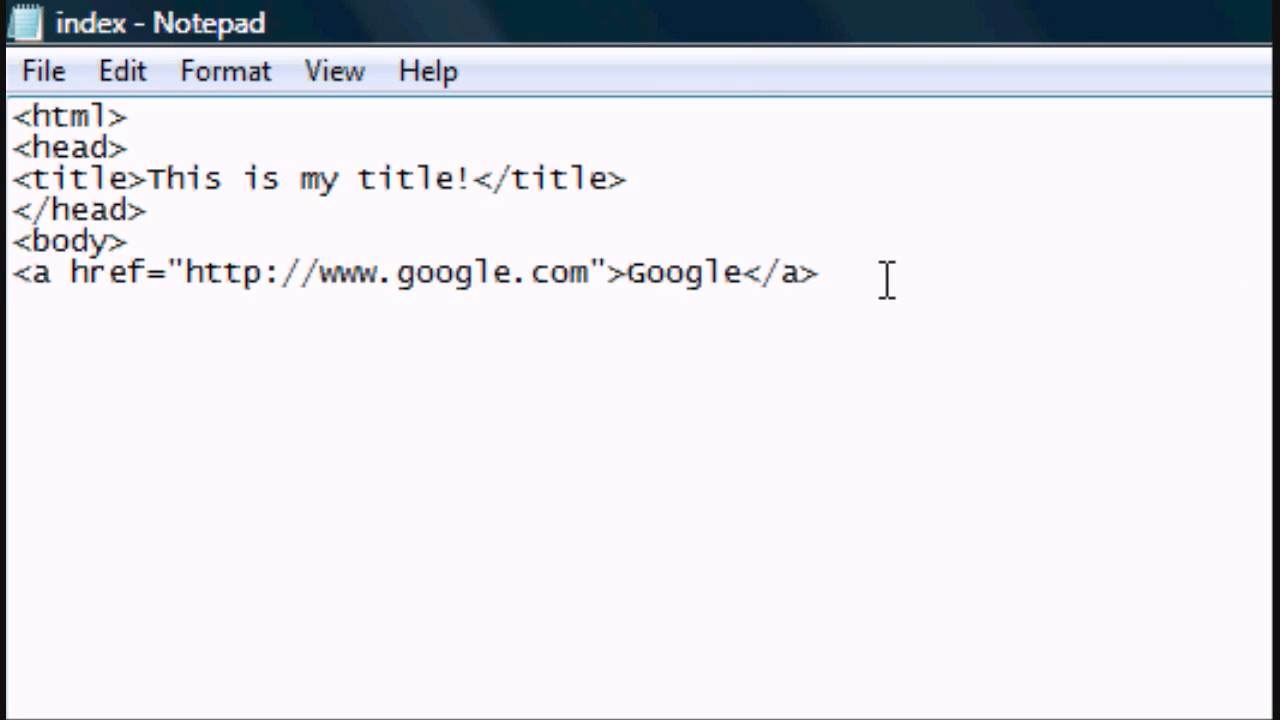
Step: Add an <a href> link to yahoo.com with the link text Yahoo
text(<a)
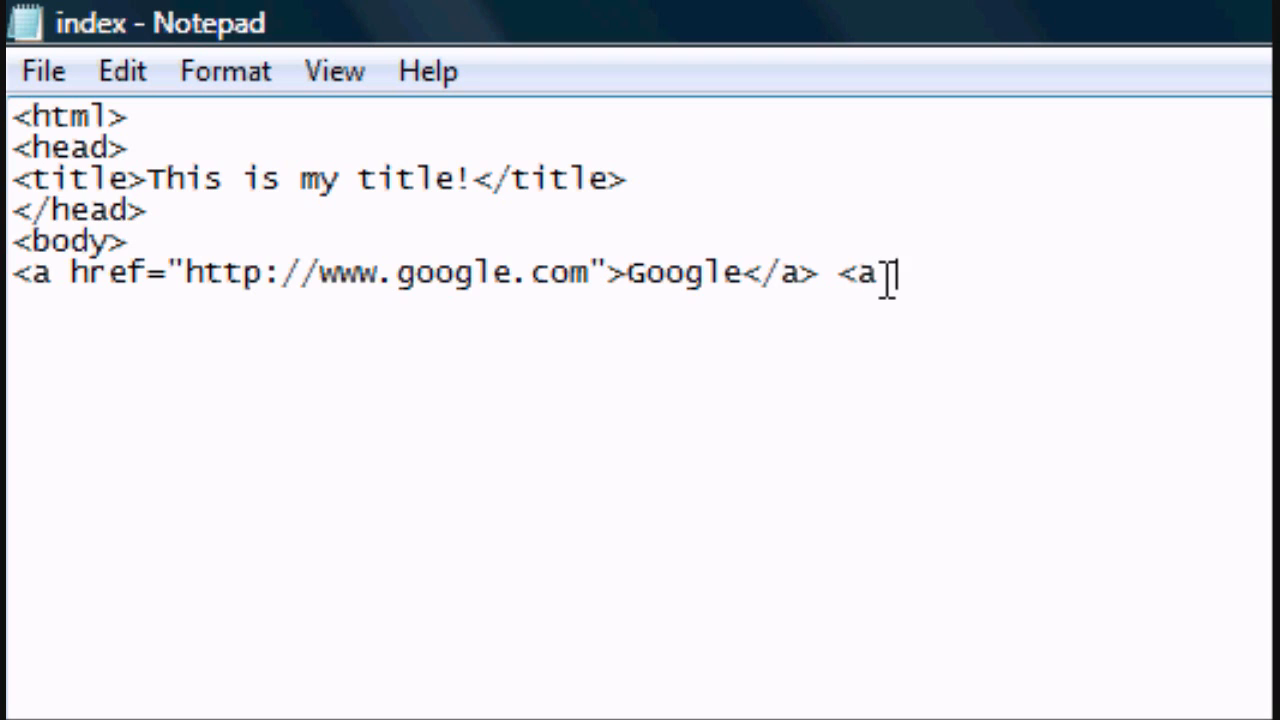
text(href=")
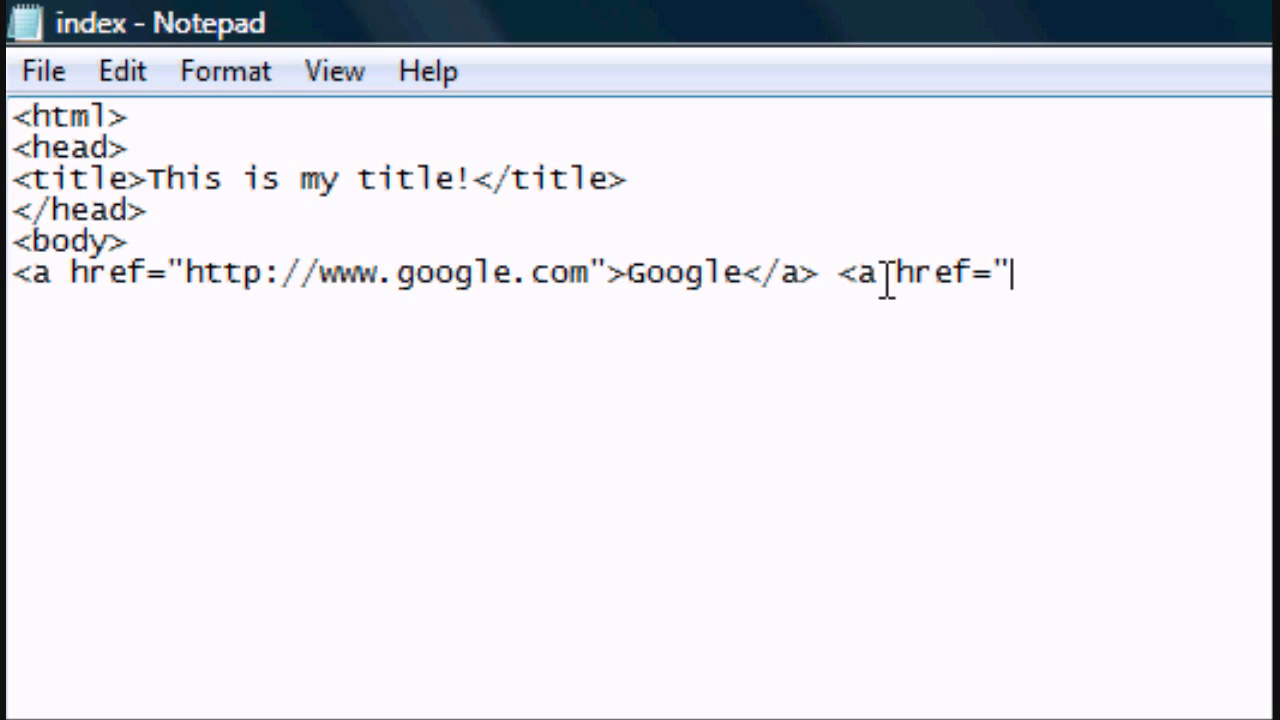
text(http@:)
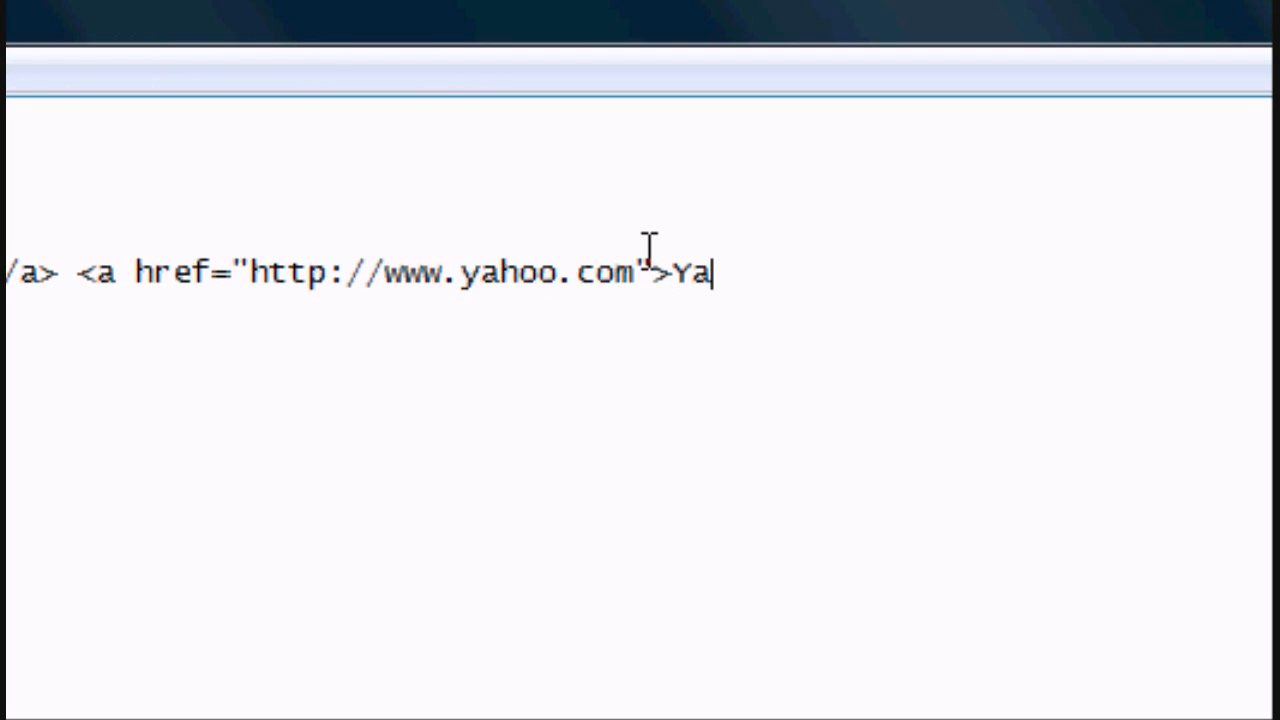
text(hoo</a> <a)
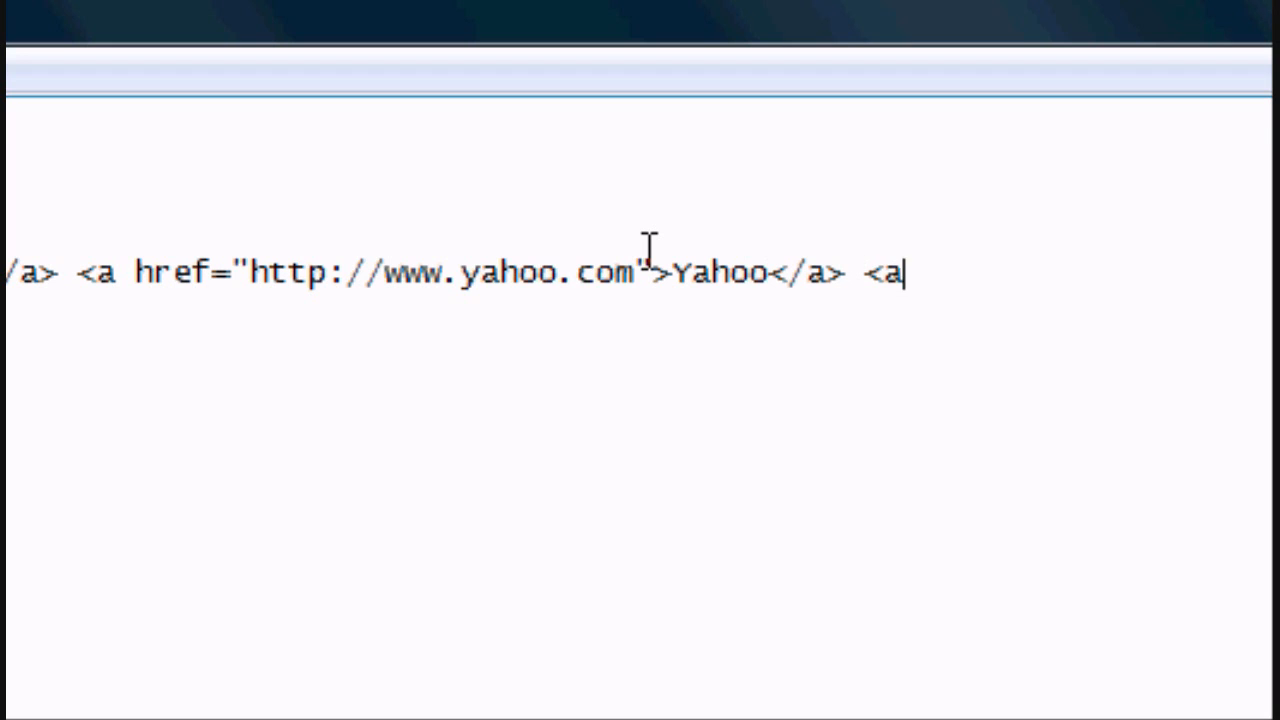
text(href=")
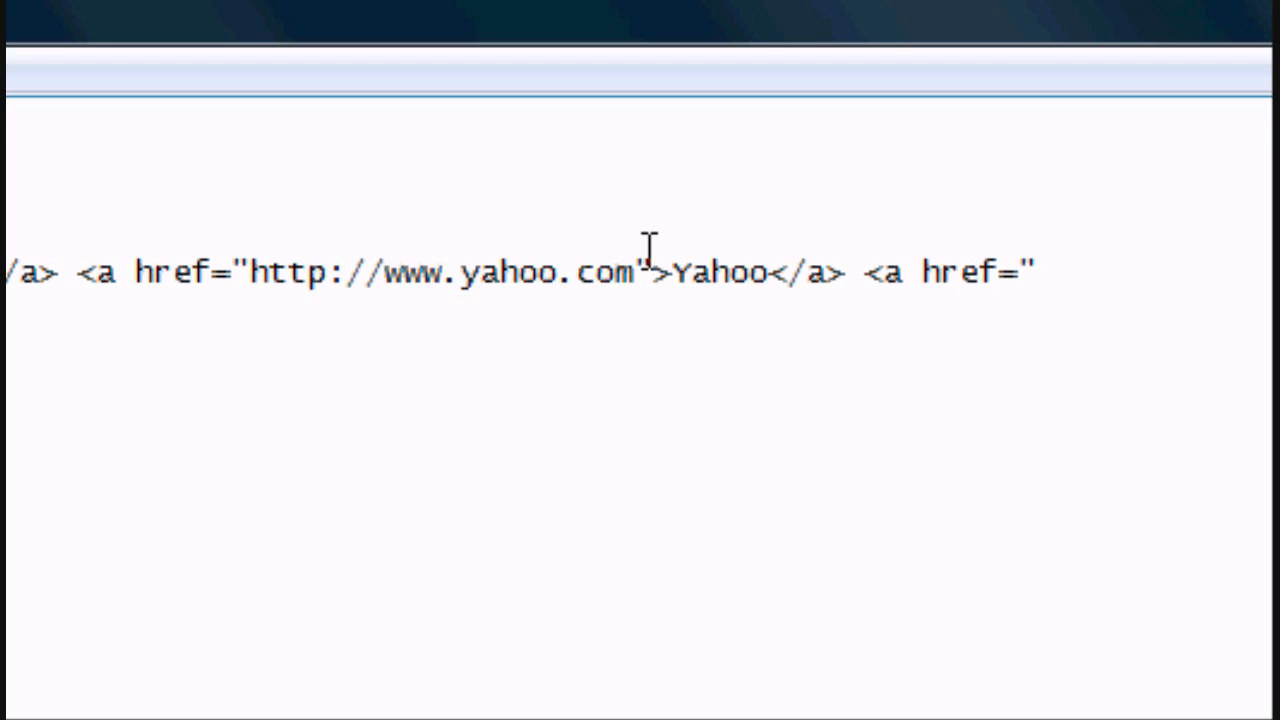
text(http://www.)
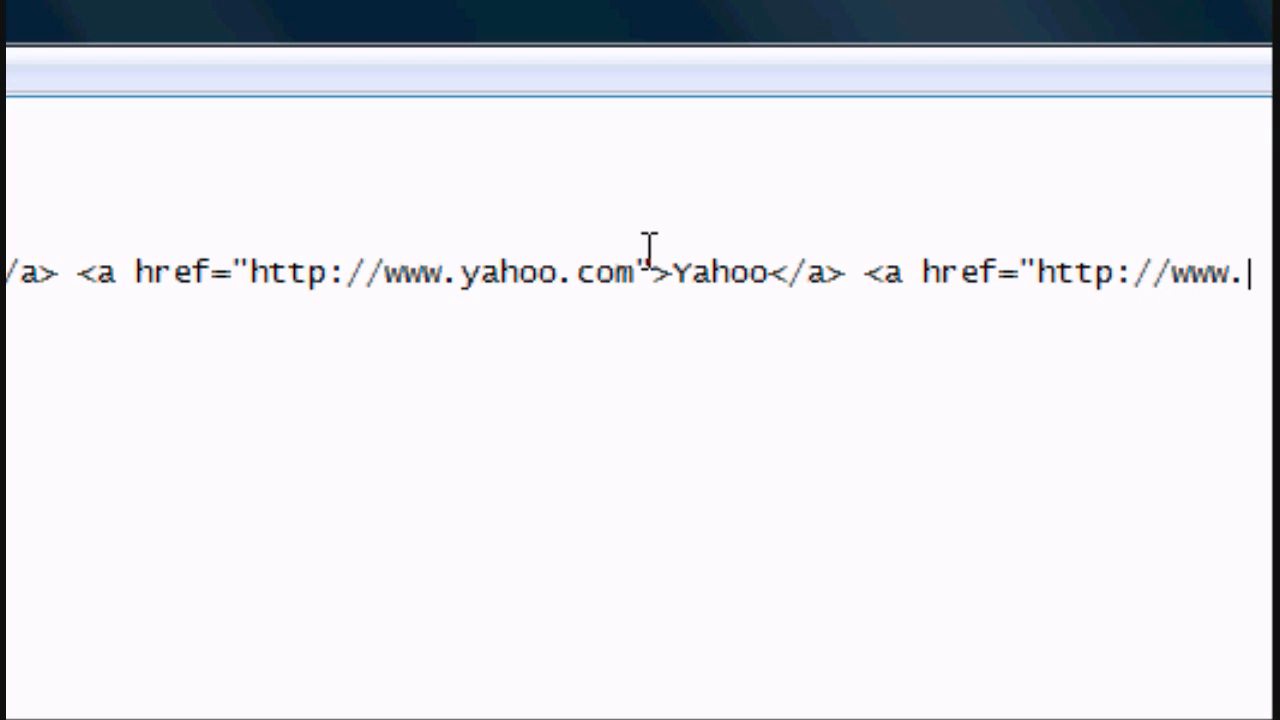
text(you)
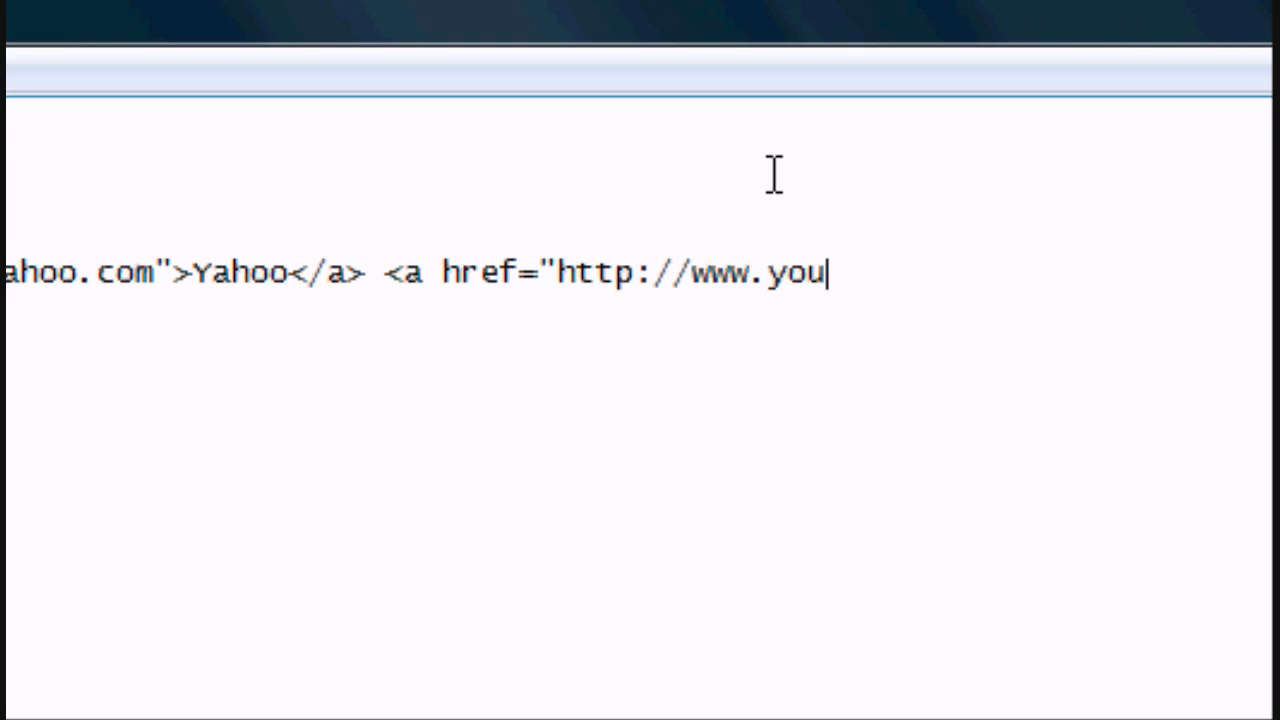
text(tube.com>)
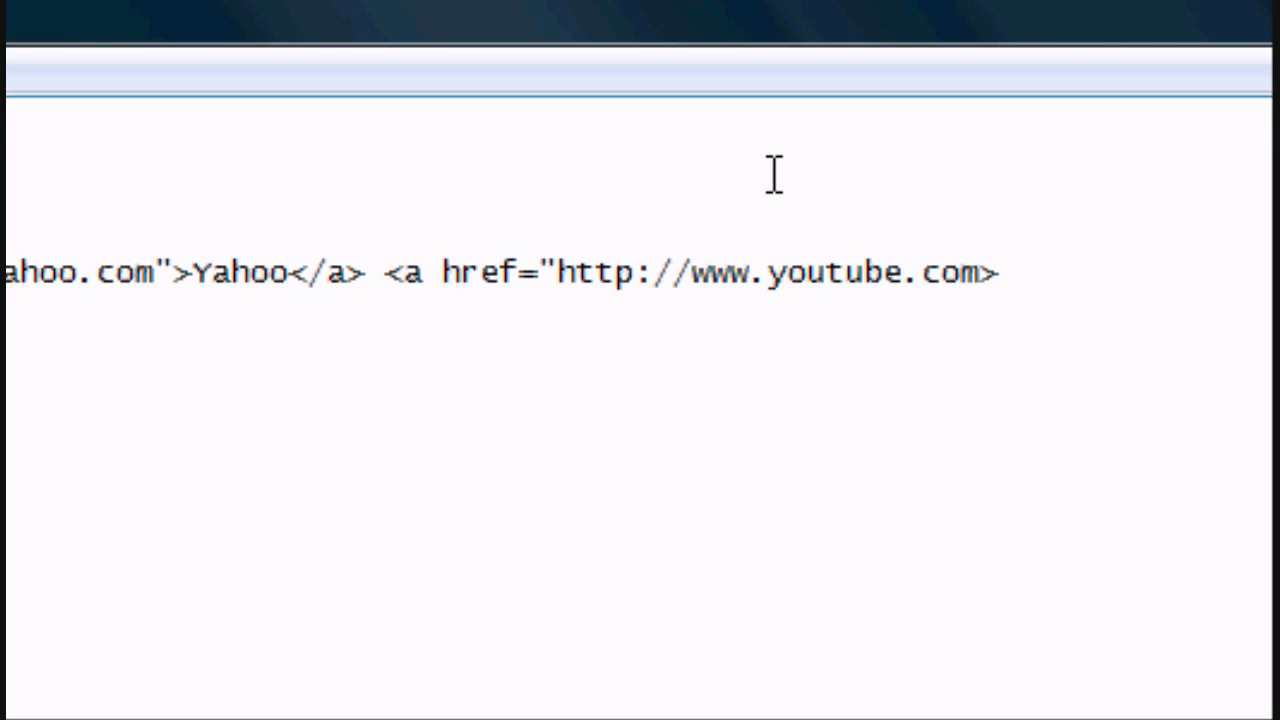
text(YouTube)
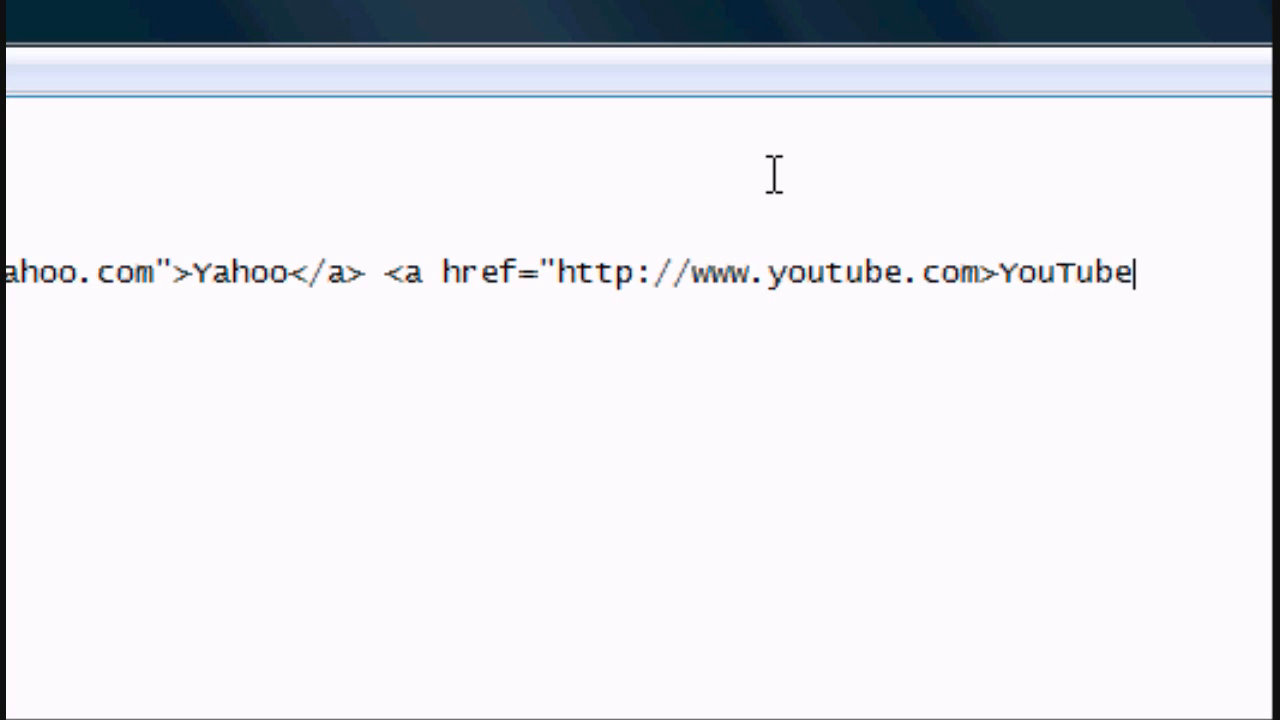
text(</a)
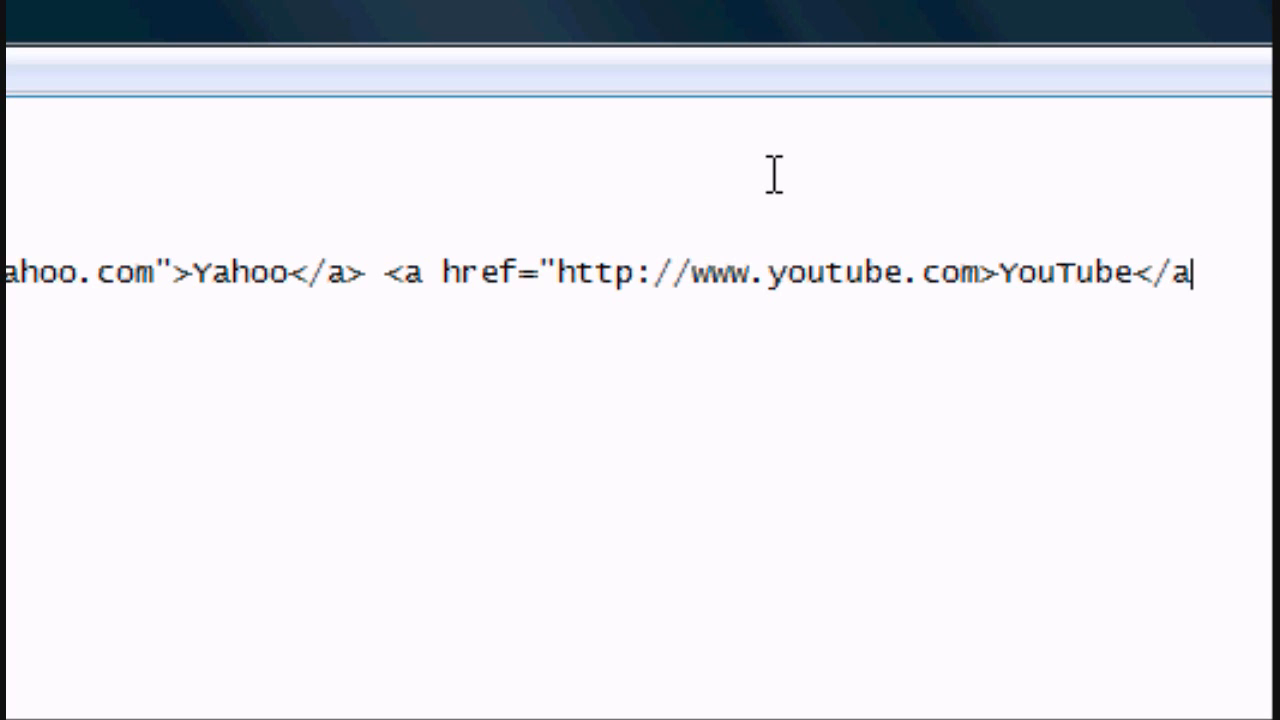
click(42, 72)
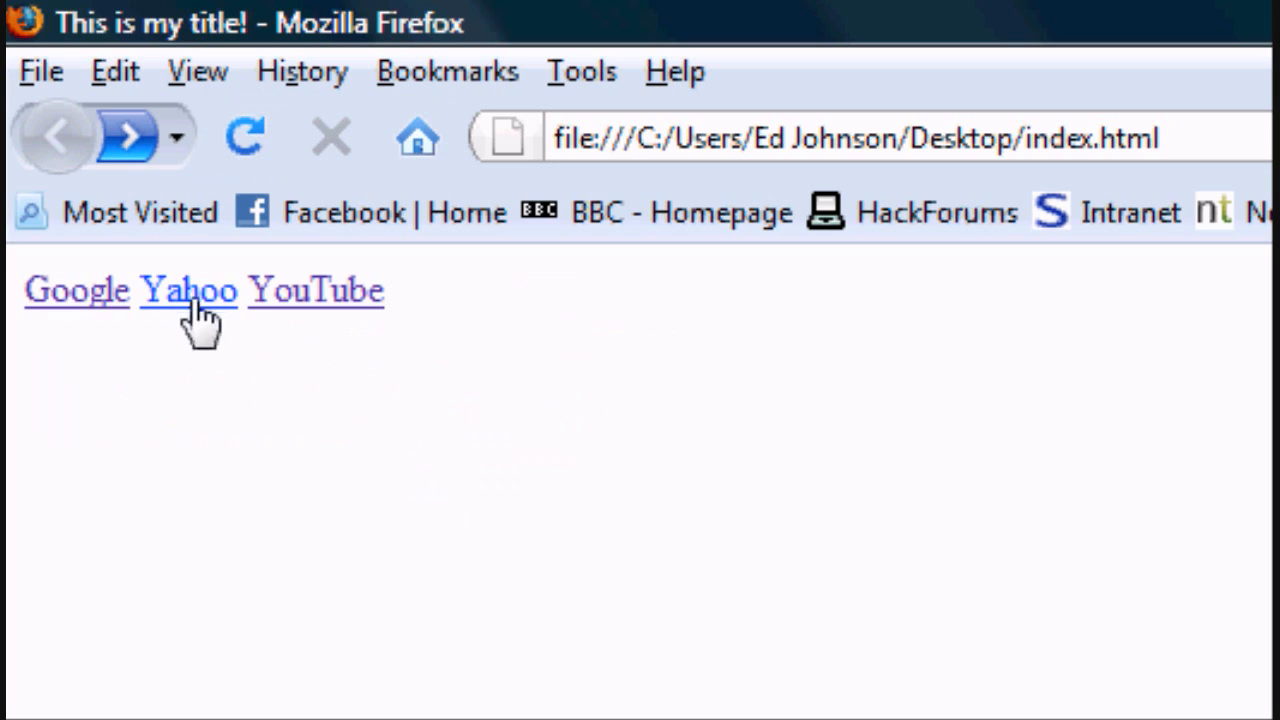
mouse_move(296, 310)
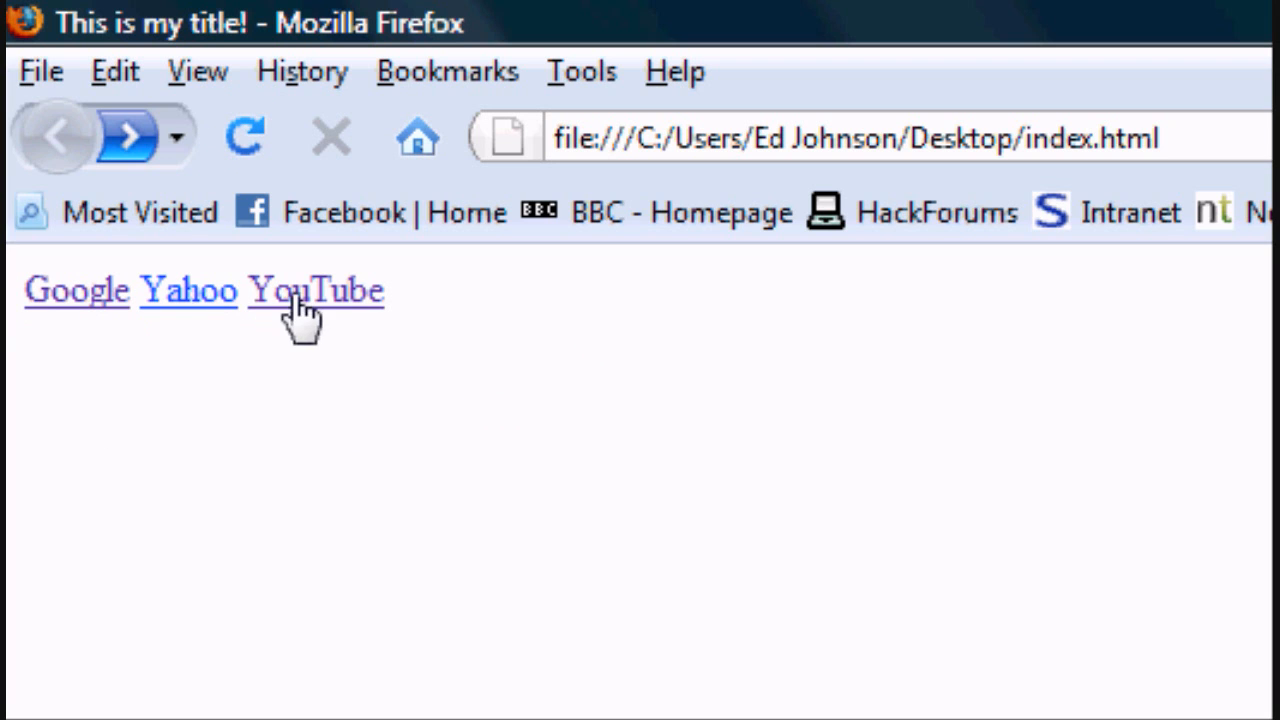
click(188, 290)
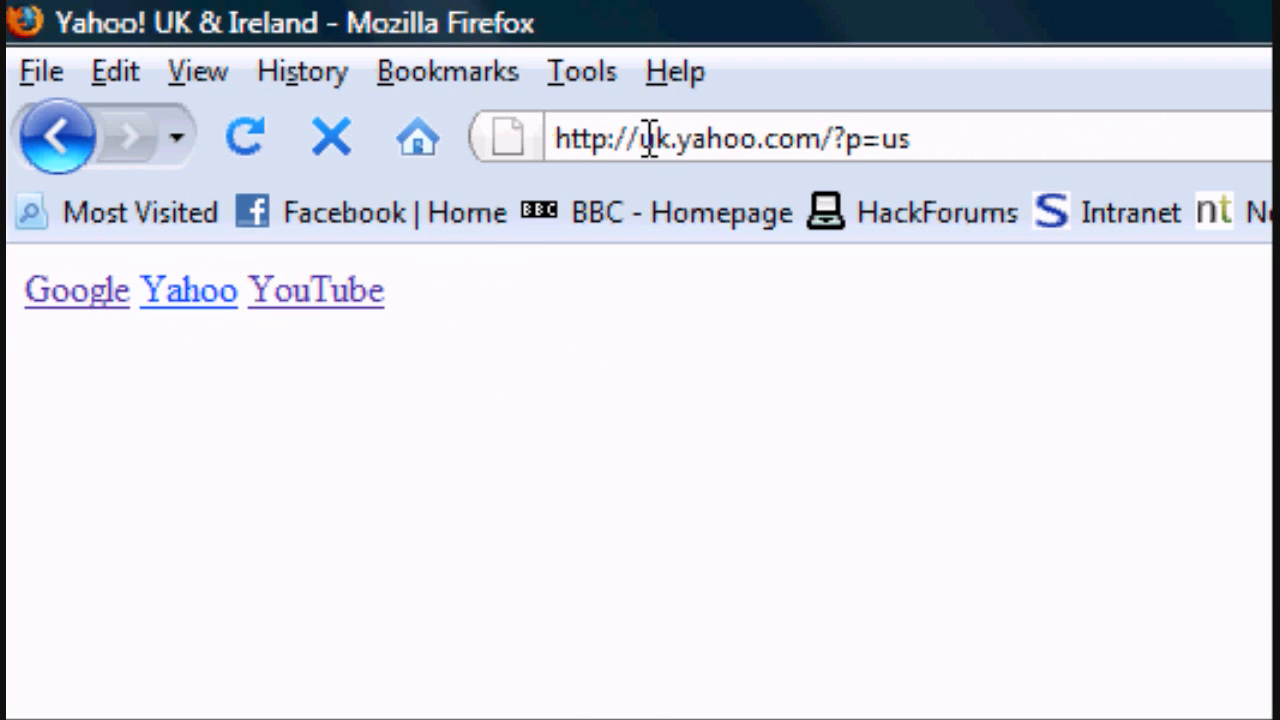
click(188, 292)
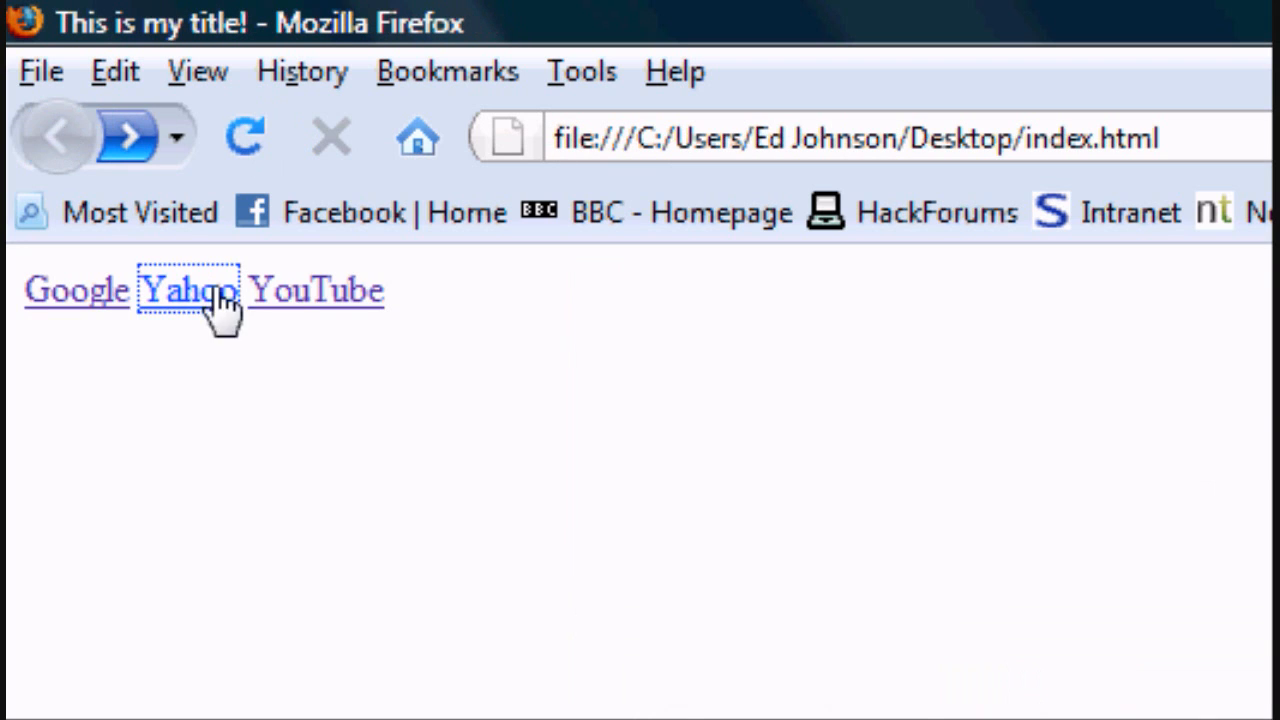
click(316, 290)
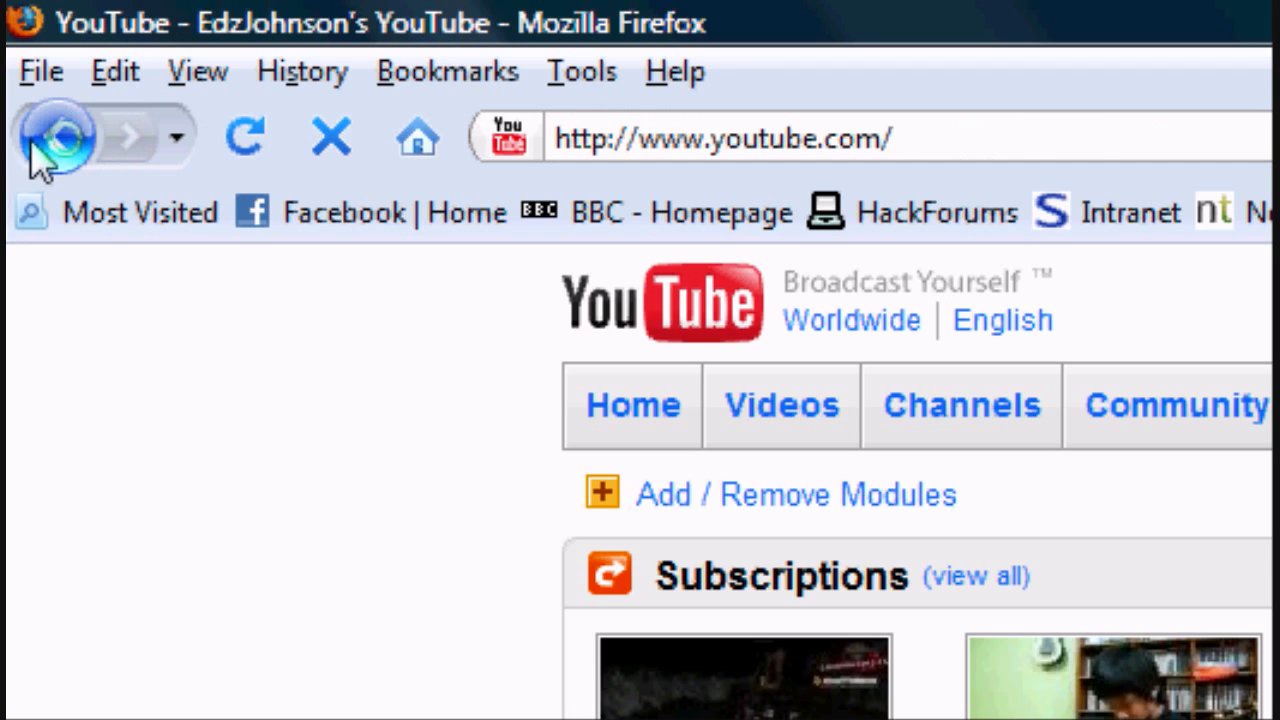
click(56, 136)
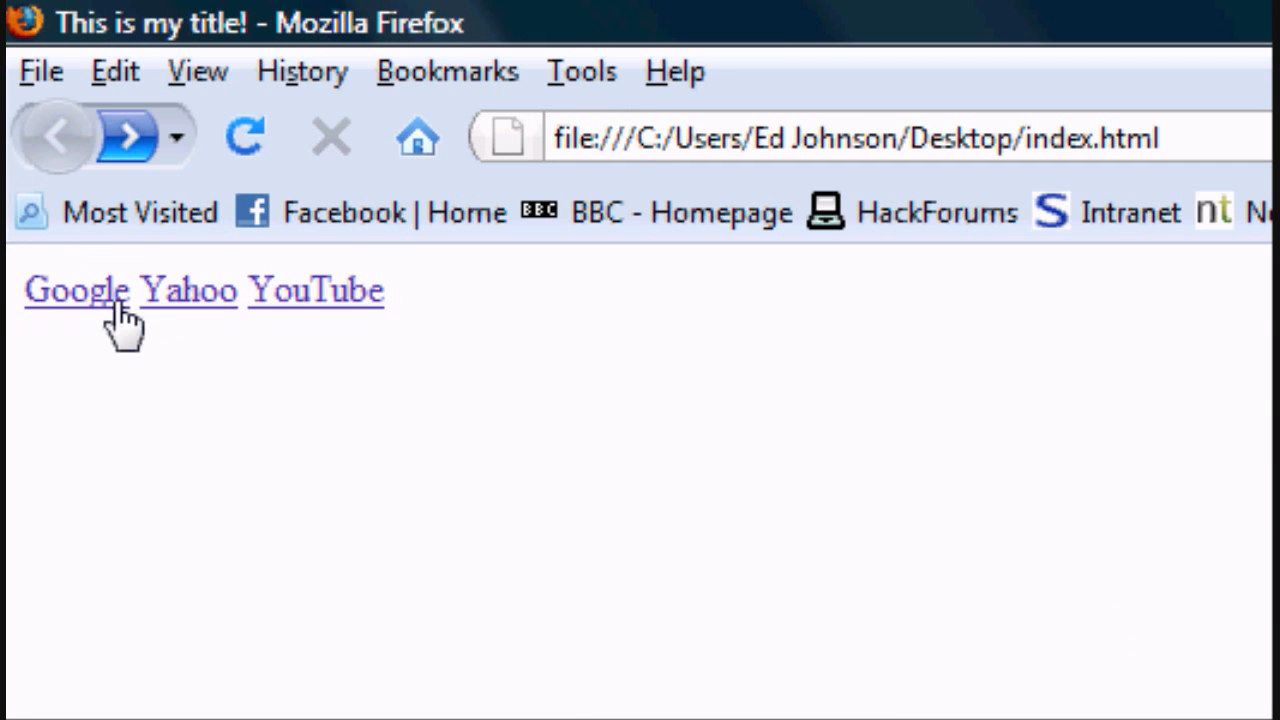
mouse_move(296, 320)
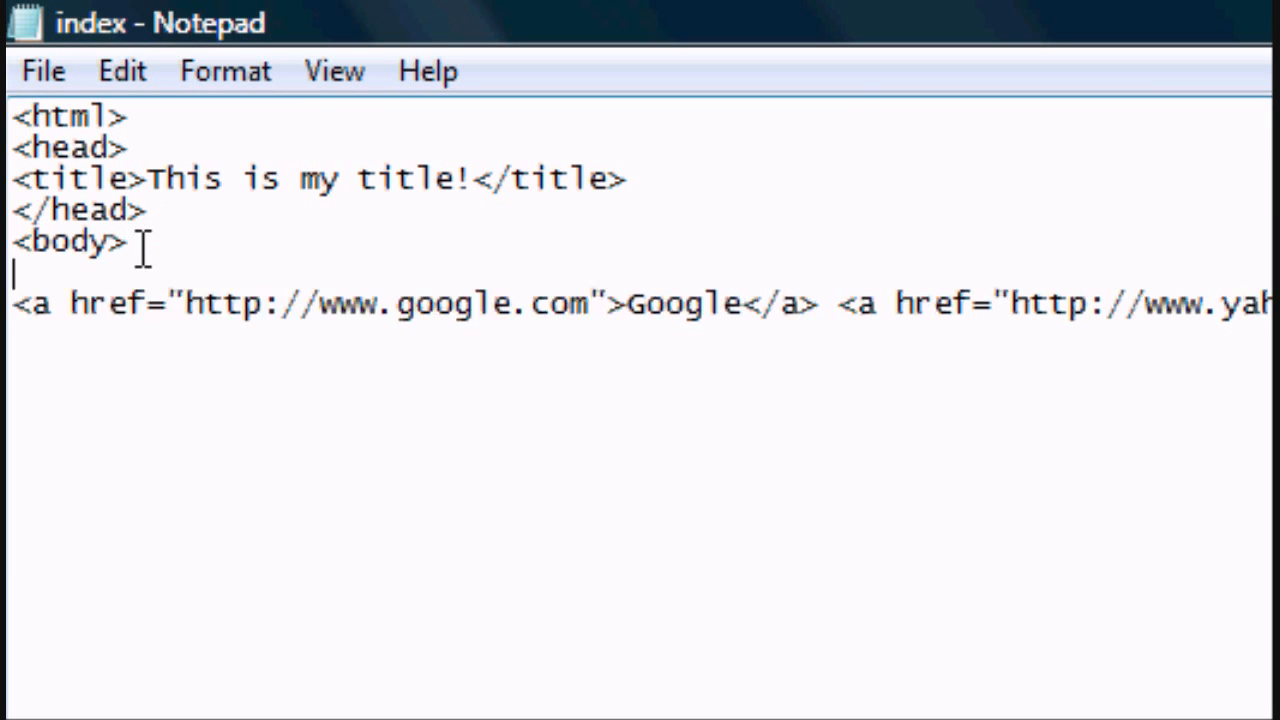
Step: Wrap the line of links in <center> and </center> tags
text(<center>)
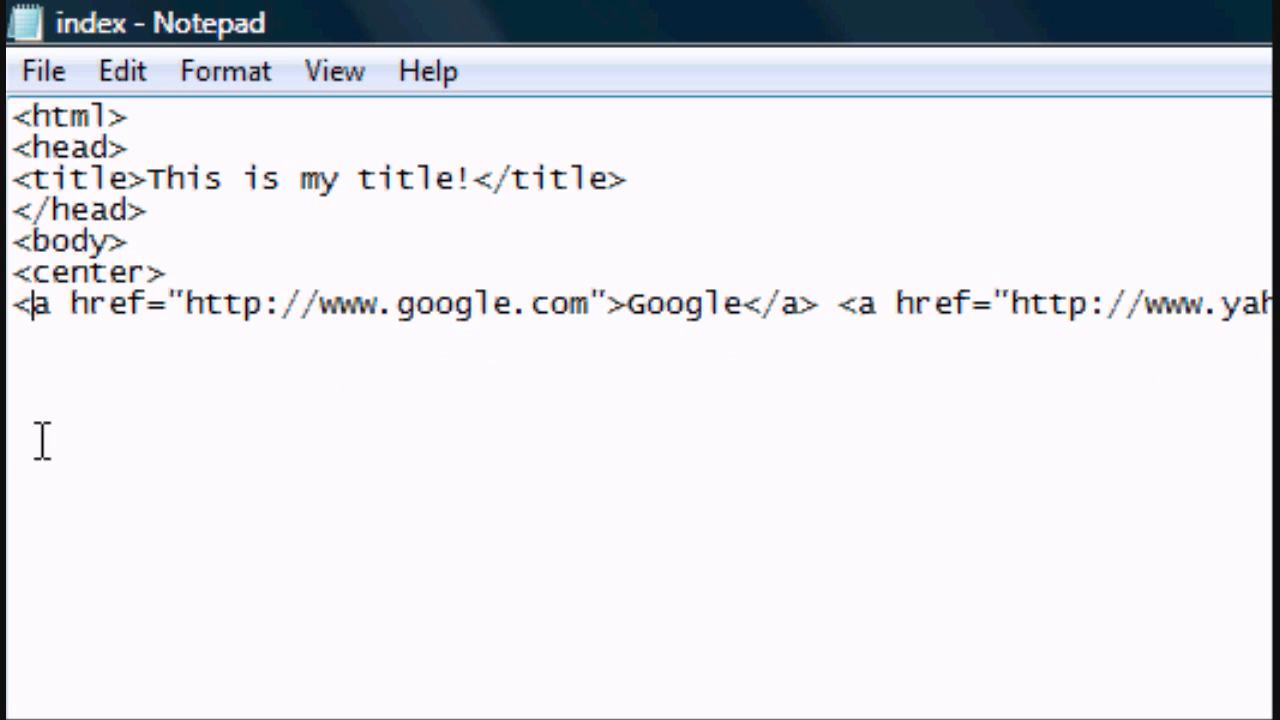
scroll(right, 3)
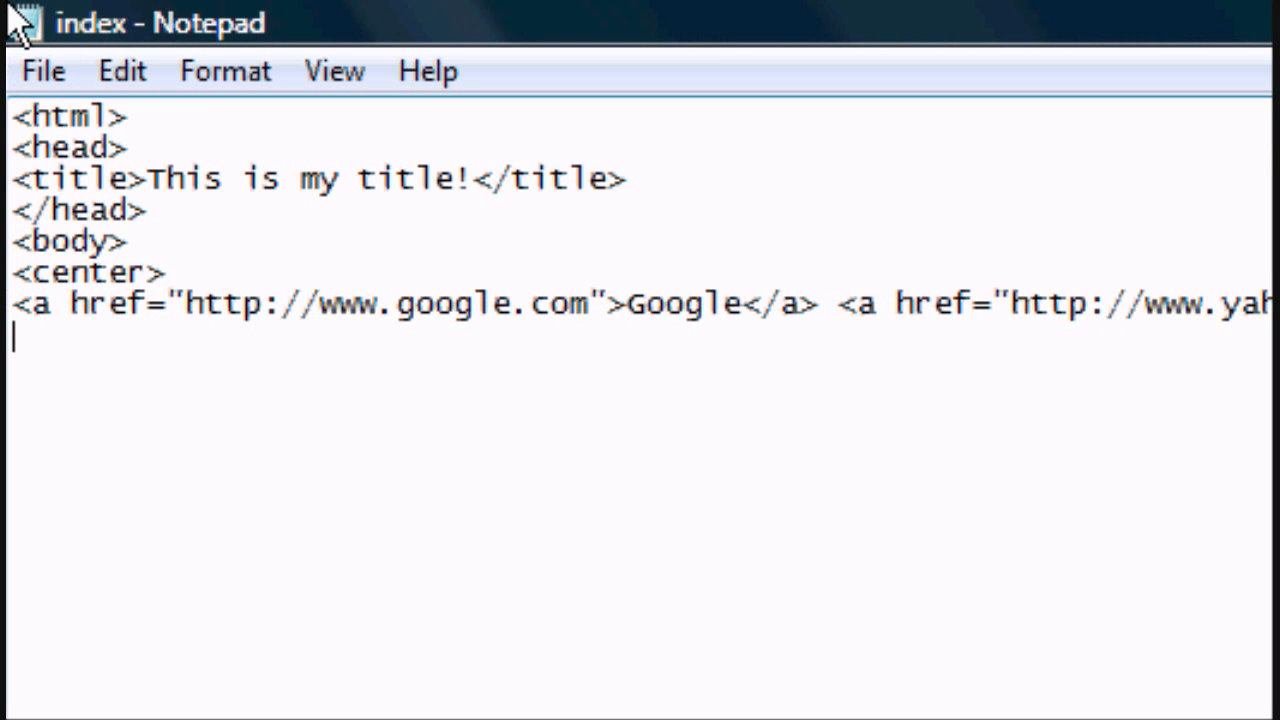
text(</center?)
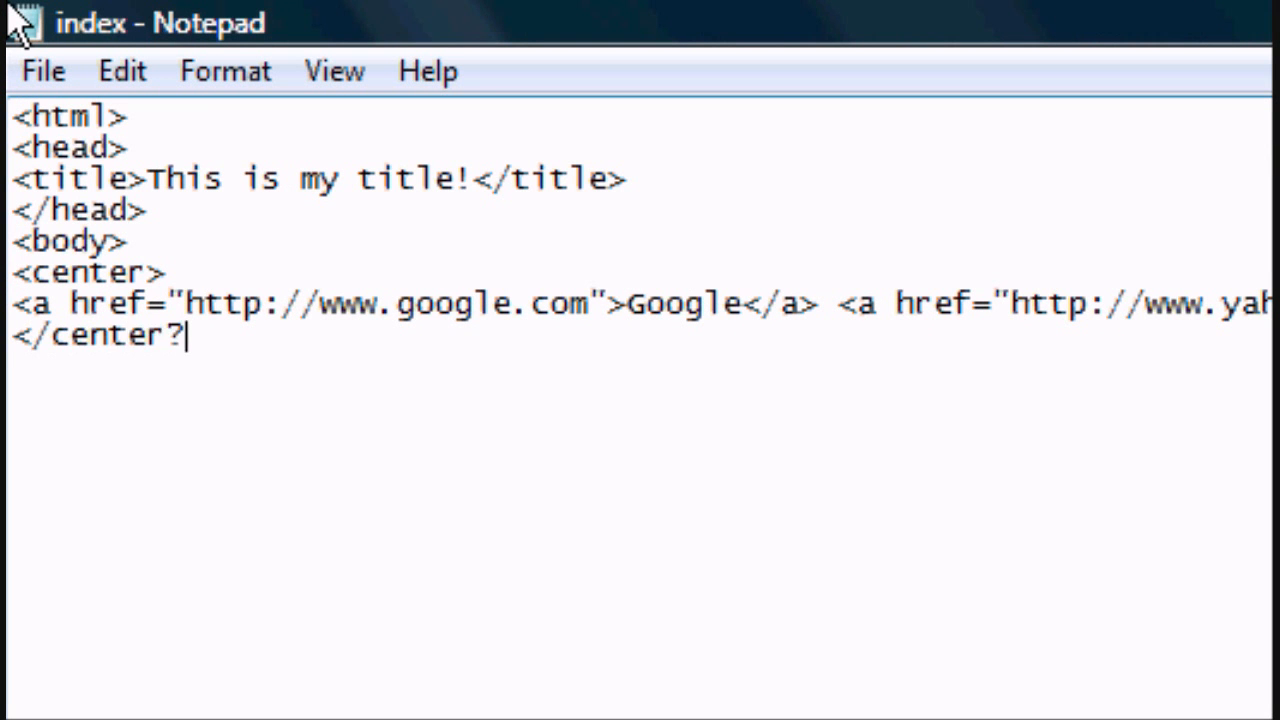